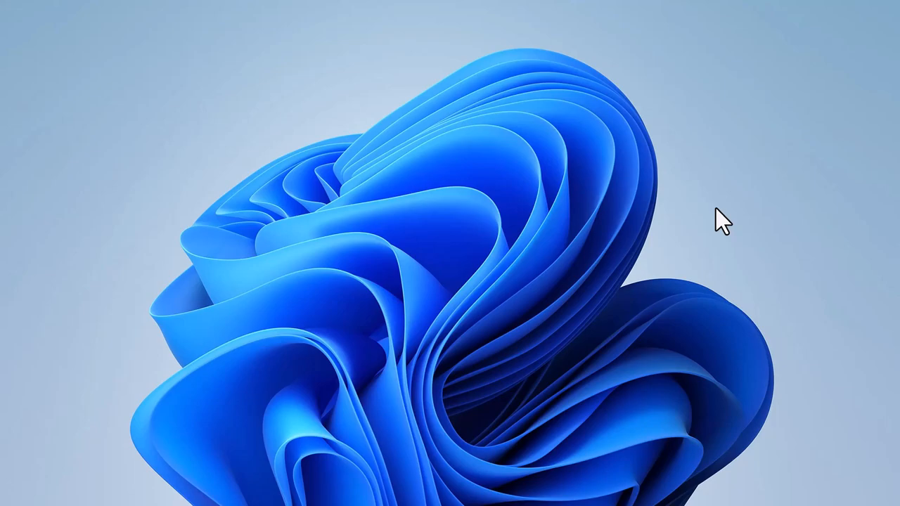
mouse_move(587, 290)
type("c")
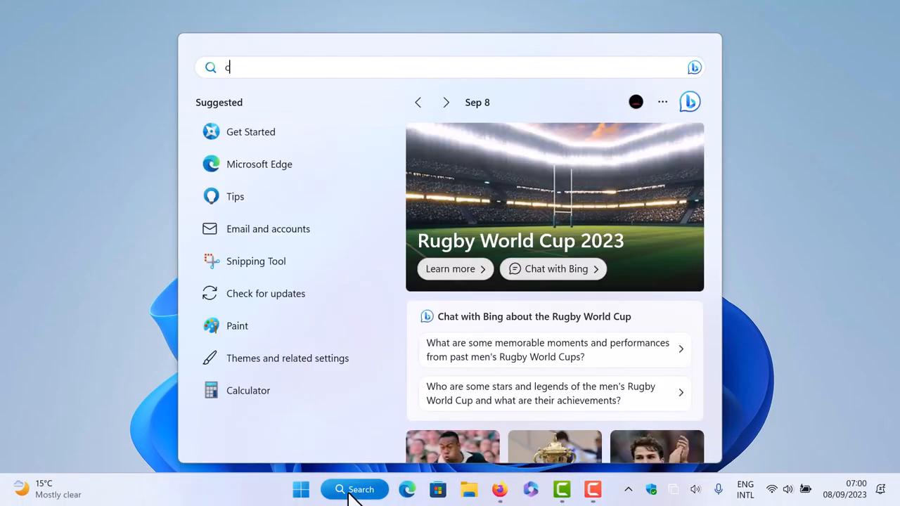
Search 'check for updates', view the Windows Update page reporting up to date, then close Settings
type("heck for updates")
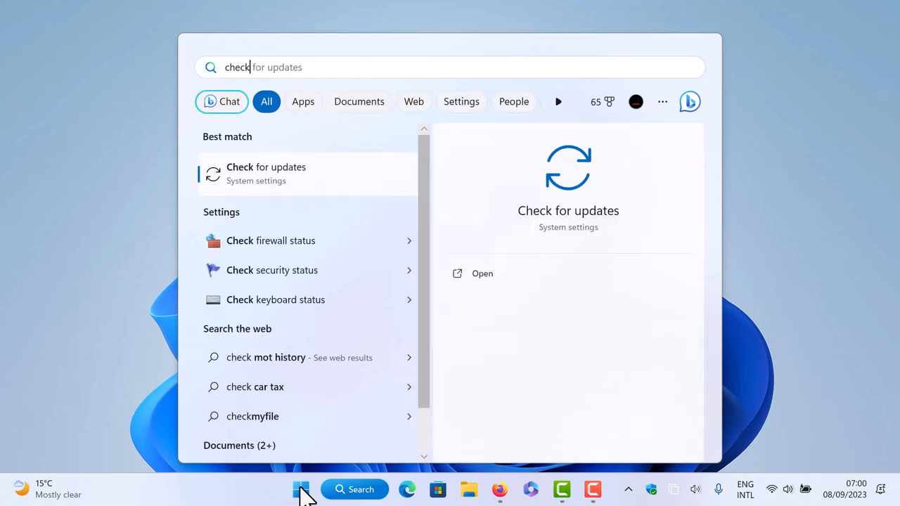
mouse_move(306, 190)
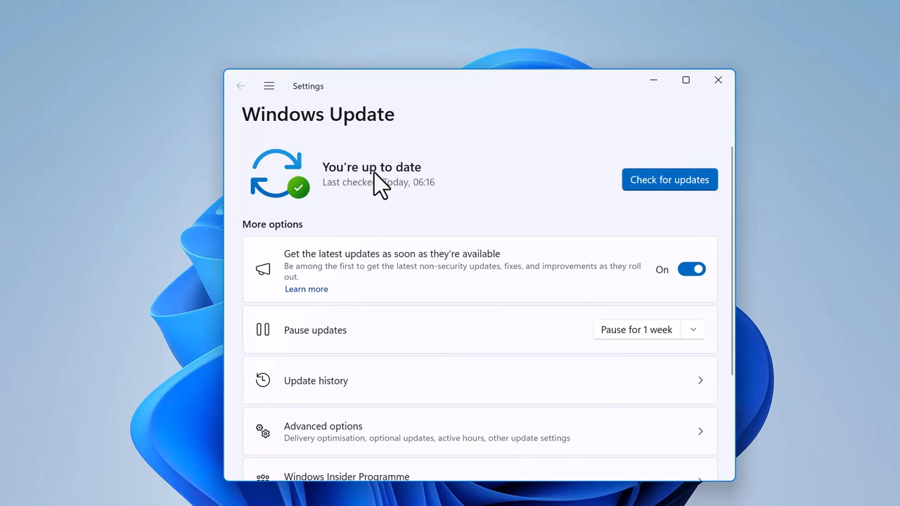
mouse_move(421, 199)
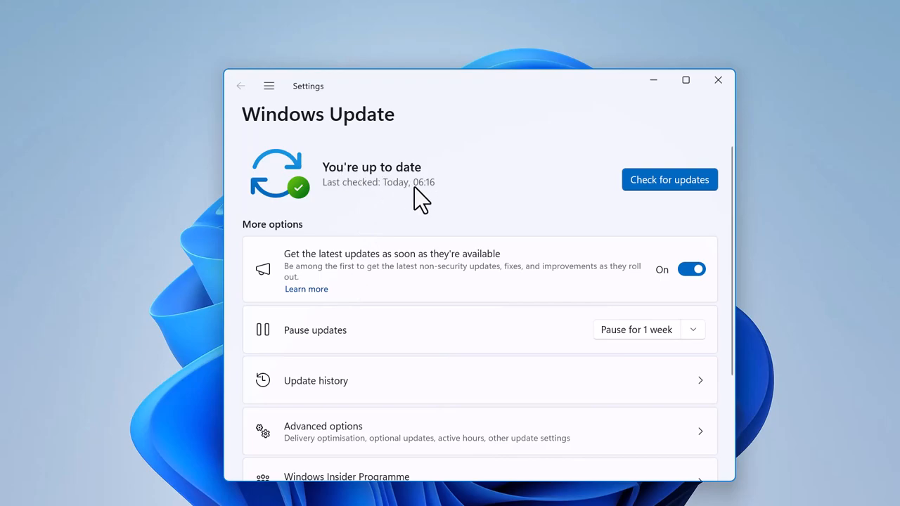
left_click(717, 78)
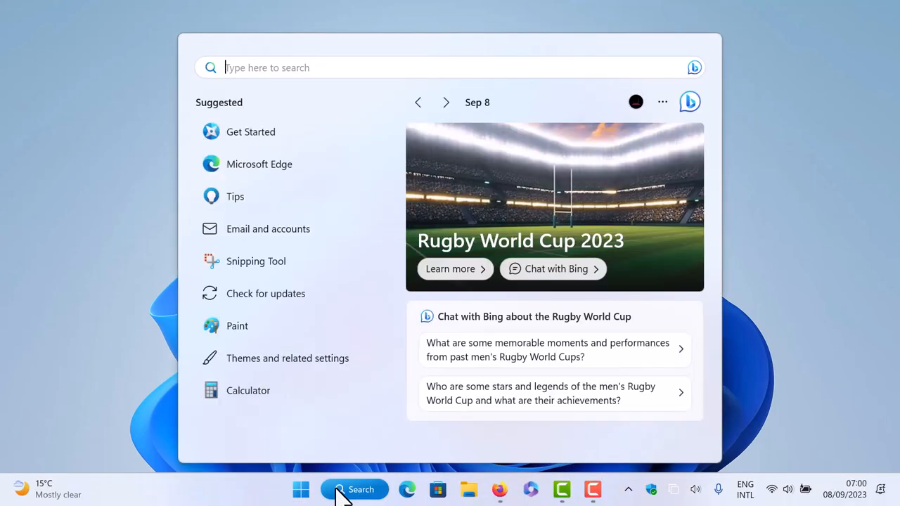
Search 'com' and launch Command Prompt with Run as administrator
type("com")
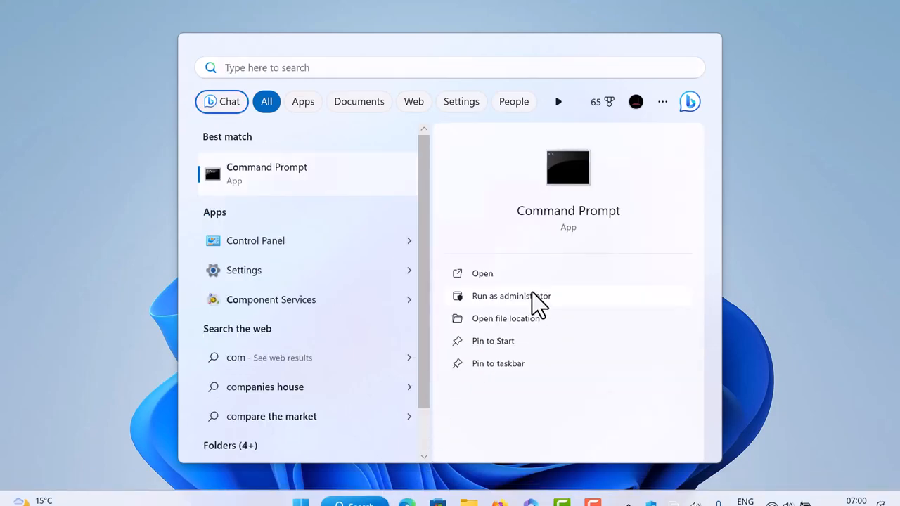
left_click(512, 295)
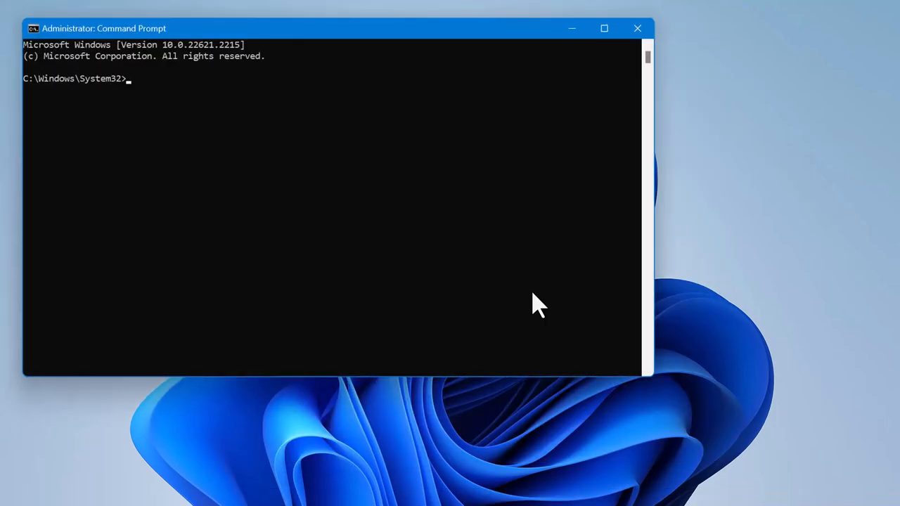
mouse_move(449, 300)
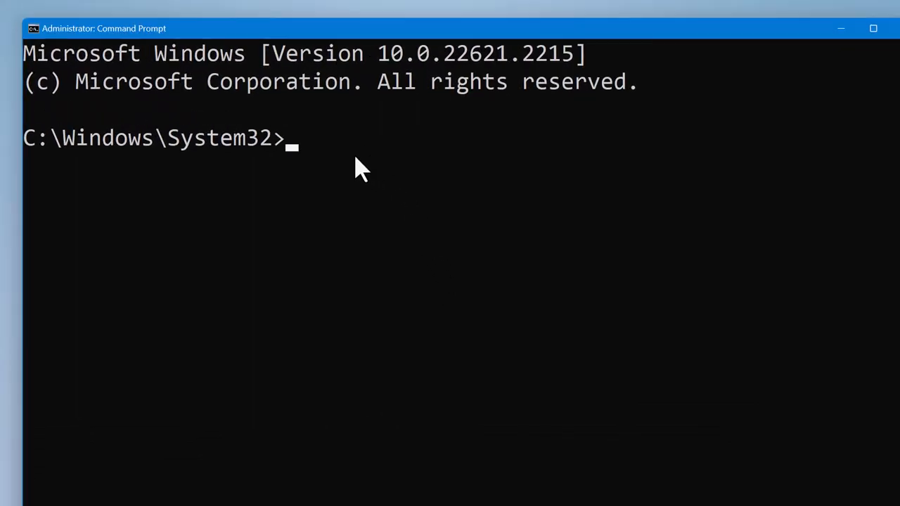
Start typing winget upgrade, erase it, and enter winget --version at the prompt instead
type("winge")
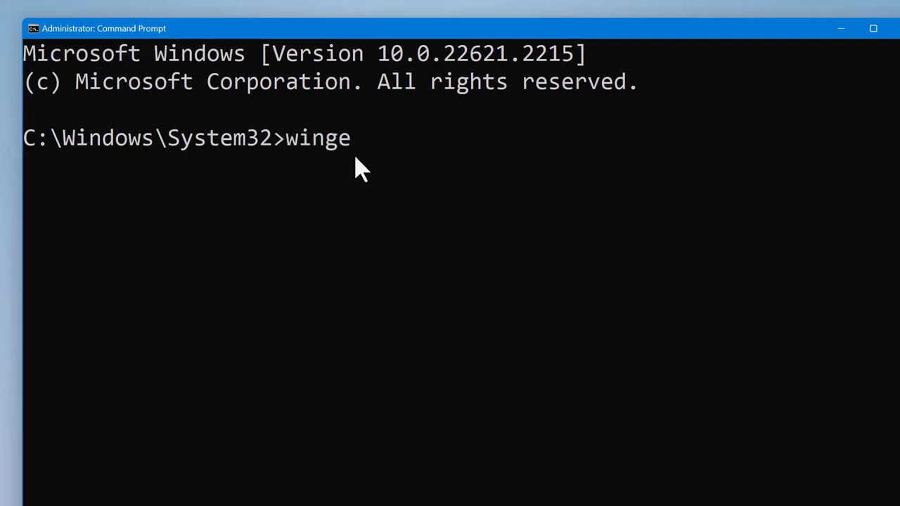
type("t u")
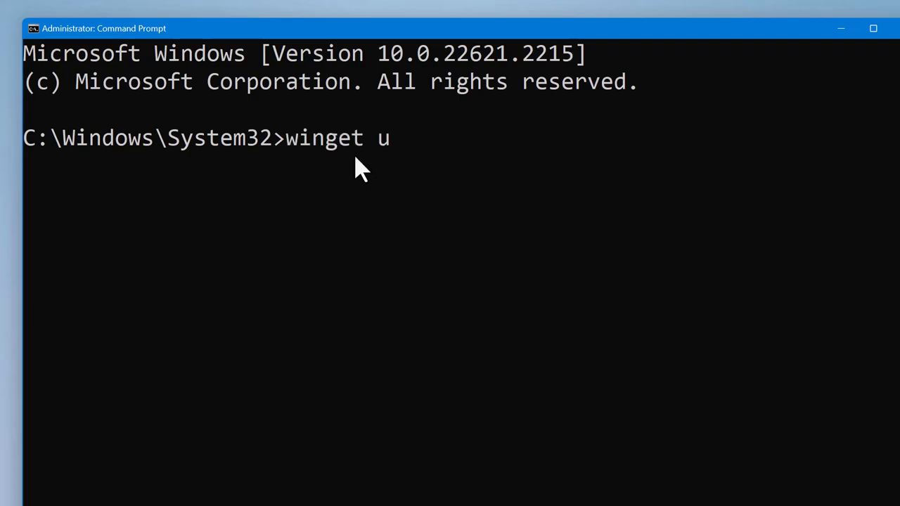
type("pgrade")
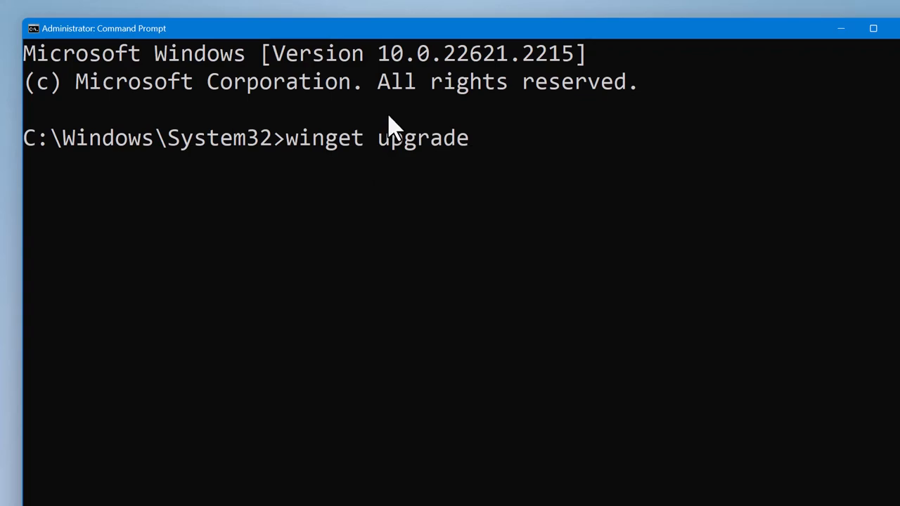
mouse_move(340, 143)
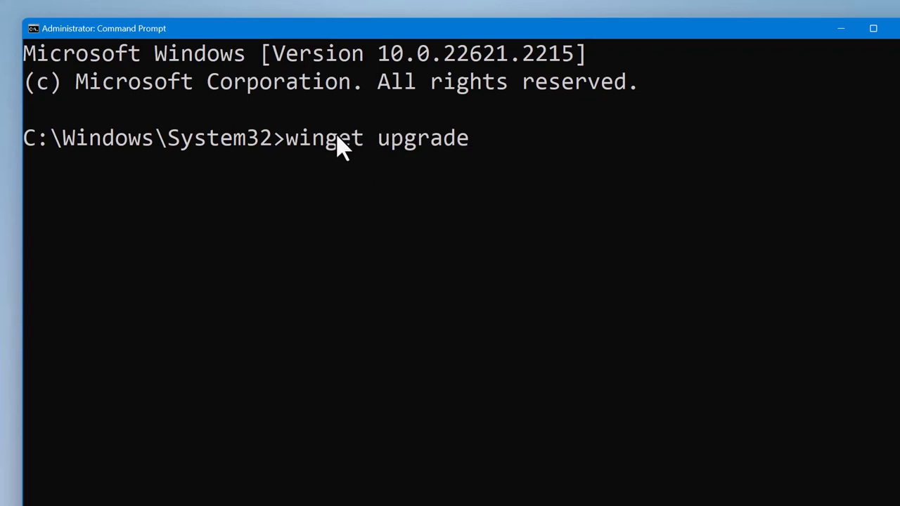
mouse_move(335, 109)
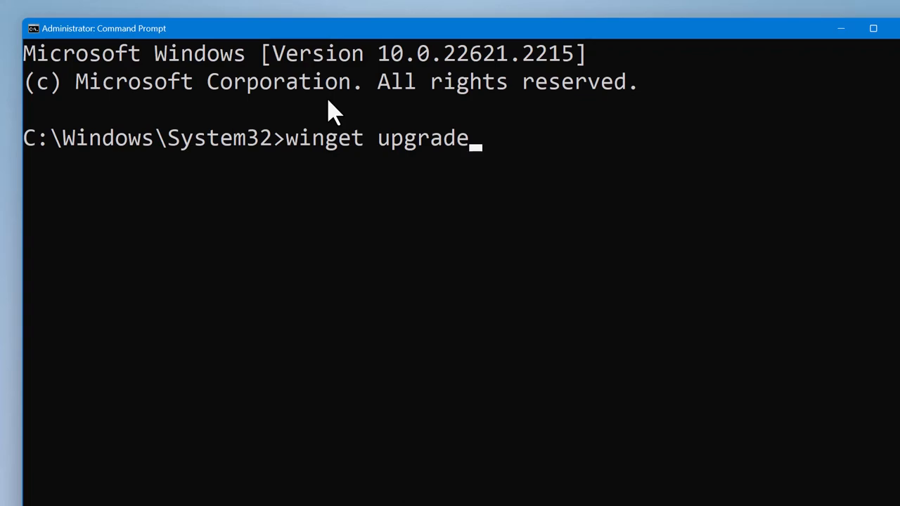
mouse_move(344, 112)
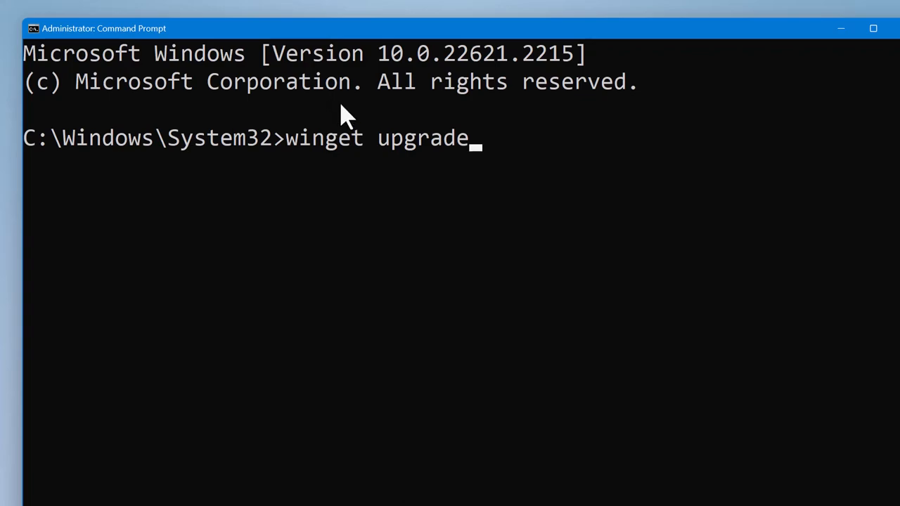
mouse_move(402, 174)
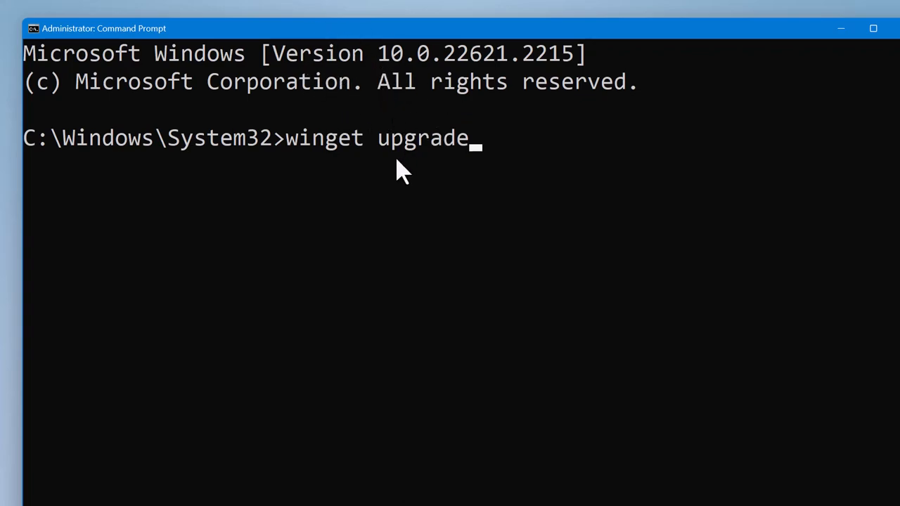
mouse_move(401, 179)
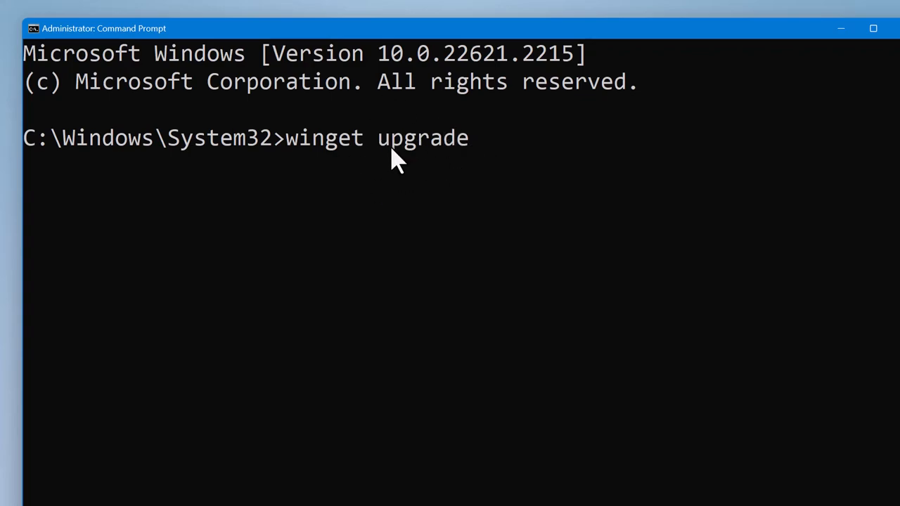
mouse_move(448, 179)
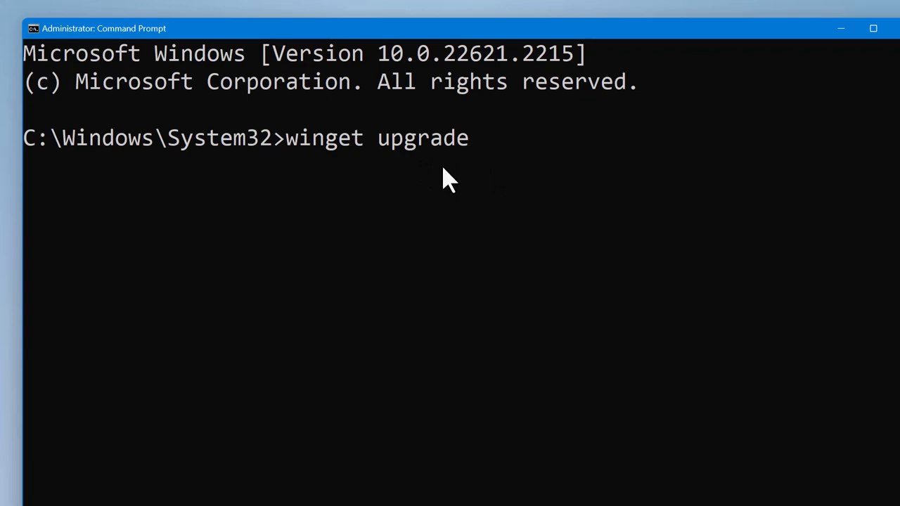
key("Backspace")
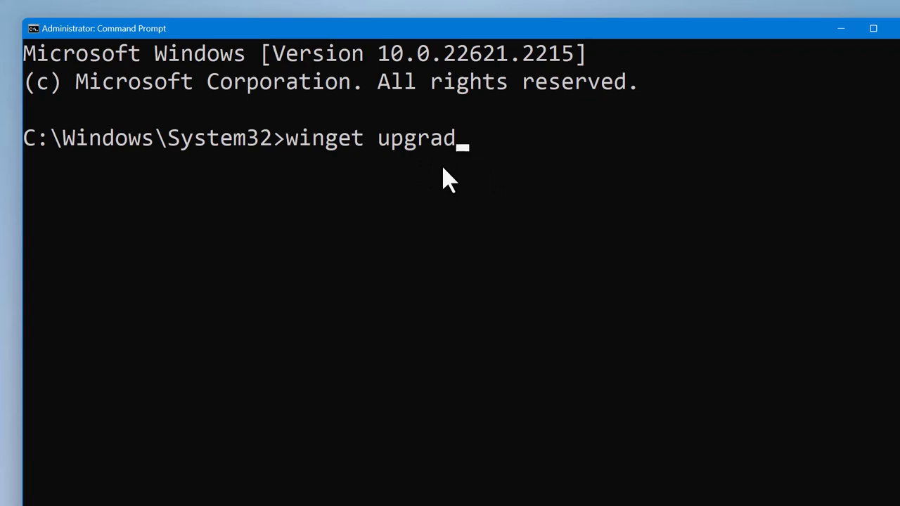
key("Backspace")
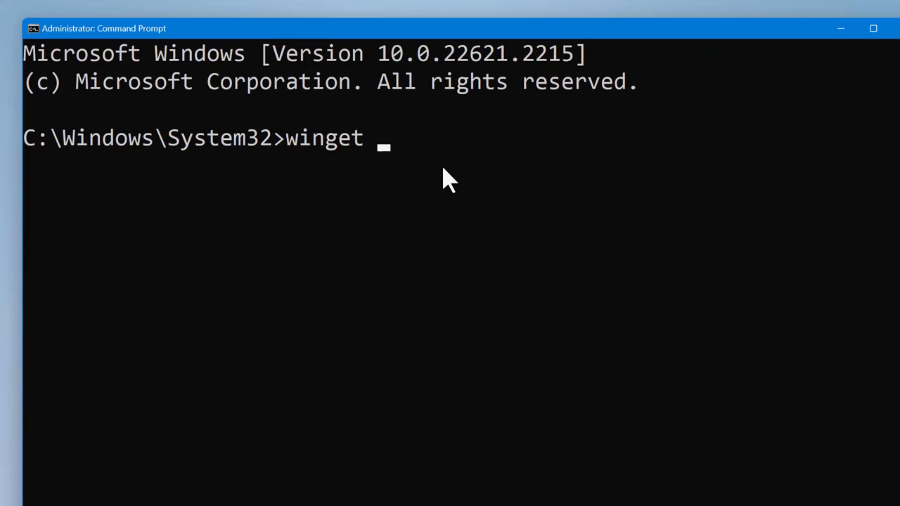
type("-")
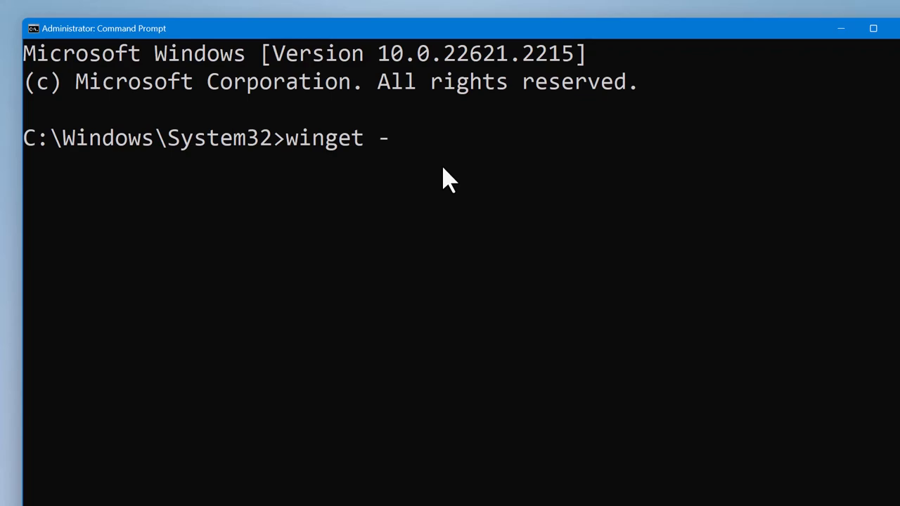
type("-version")
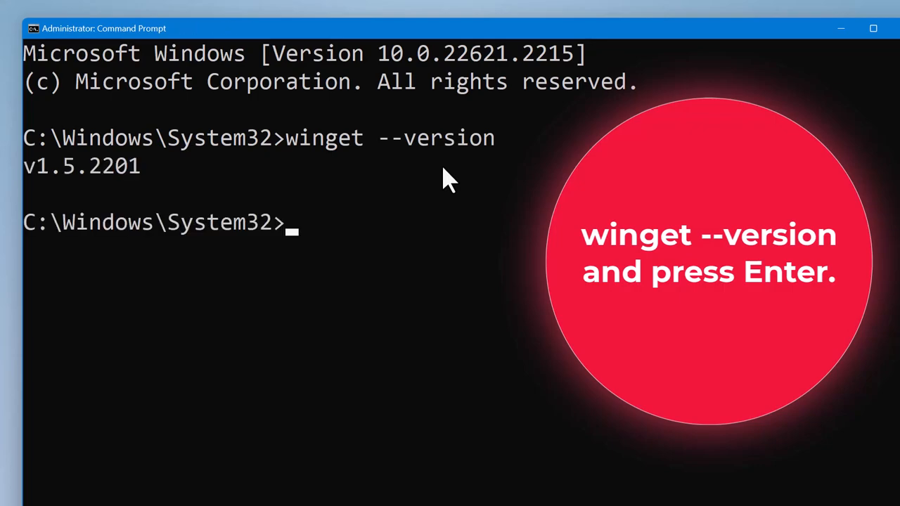
mouse_move(95, 182)
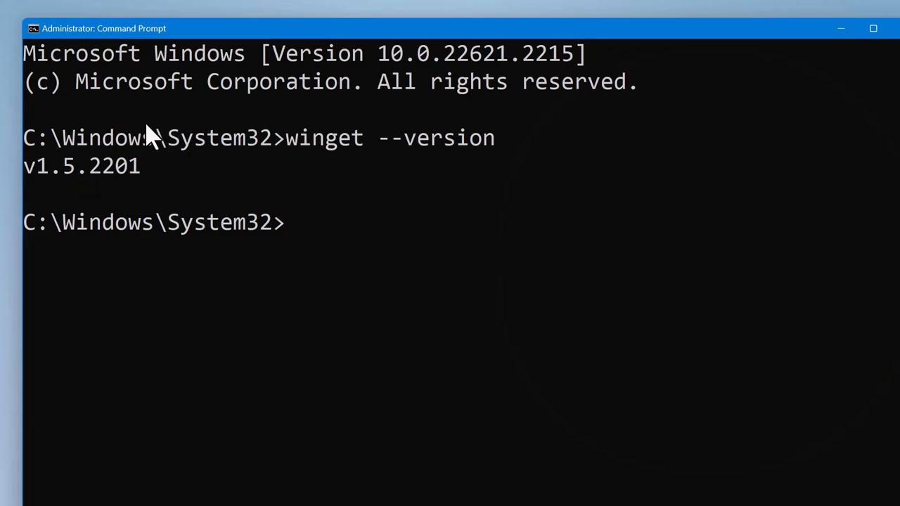
mouse_move(430, 204)
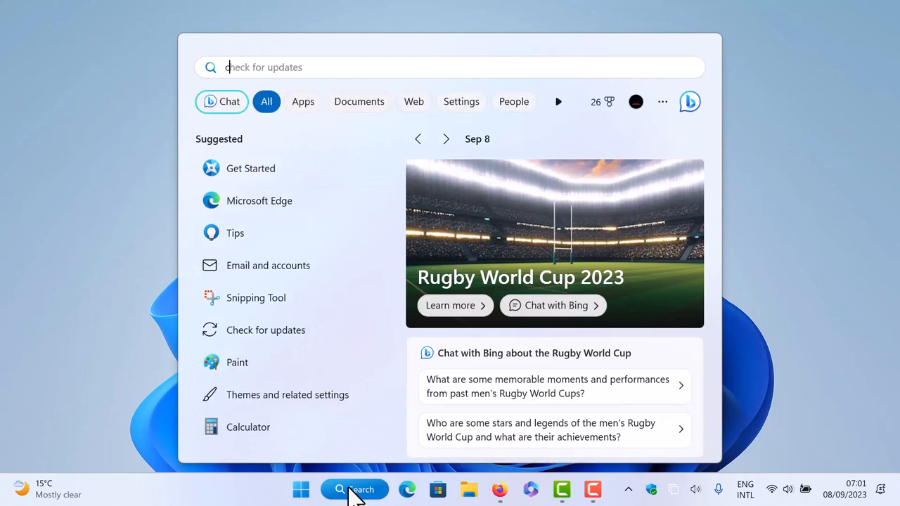
Run winget --version in the administrator Command Prompt, which reports v1.5.2201
type("heck for updates")
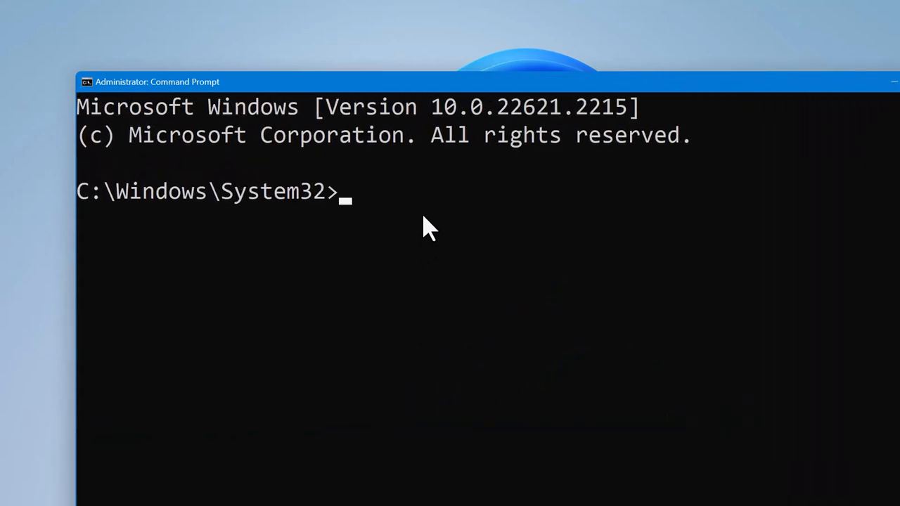
type("wing")
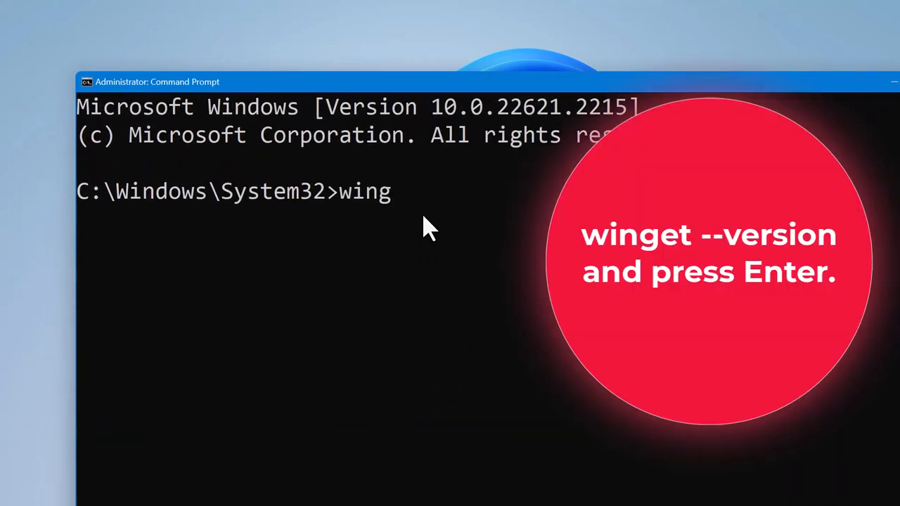
type("et -")
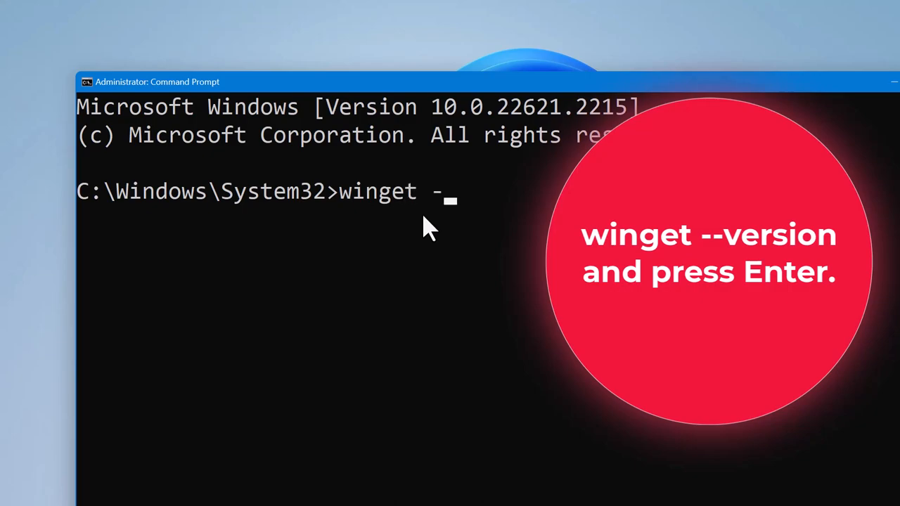
type("-")
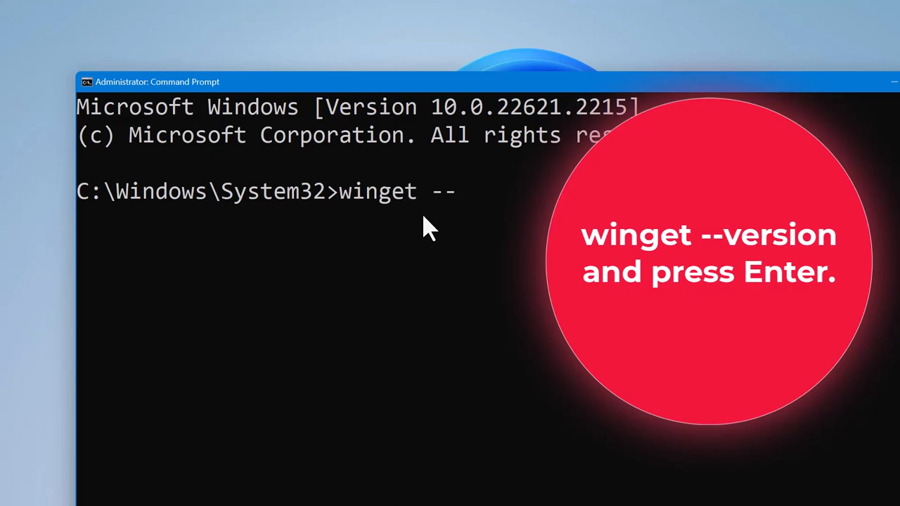
type("version")
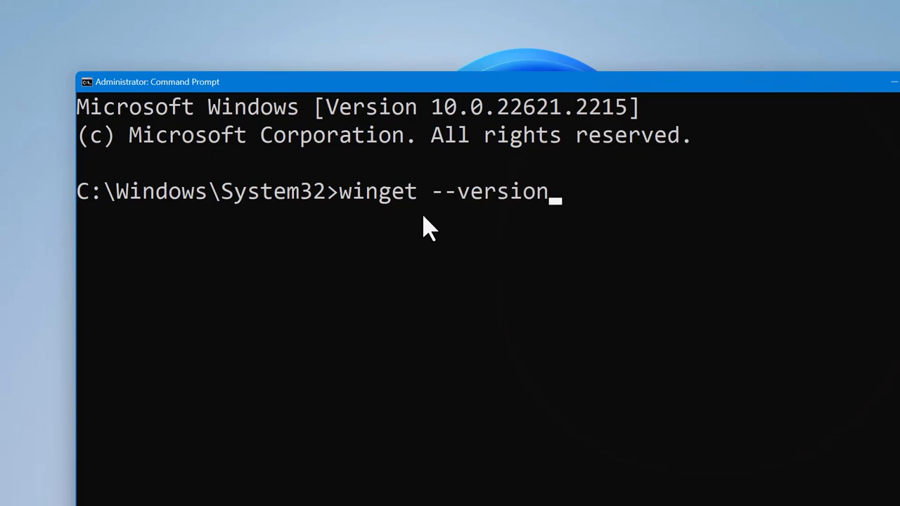
key("Return")
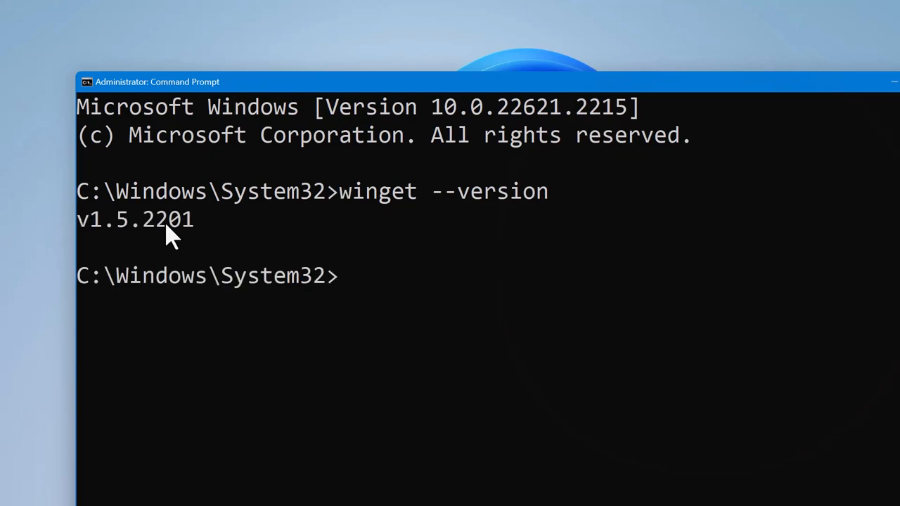
mouse_move(266, 246)
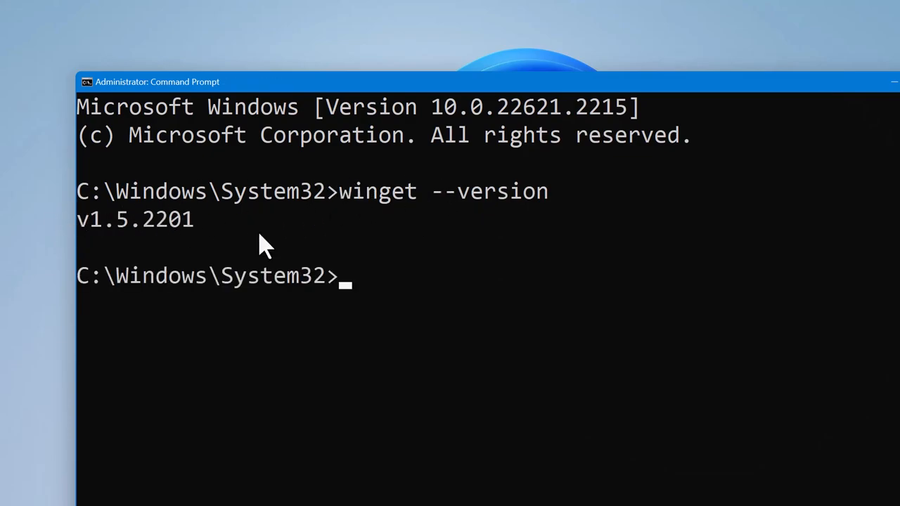
mouse_move(196, 250)
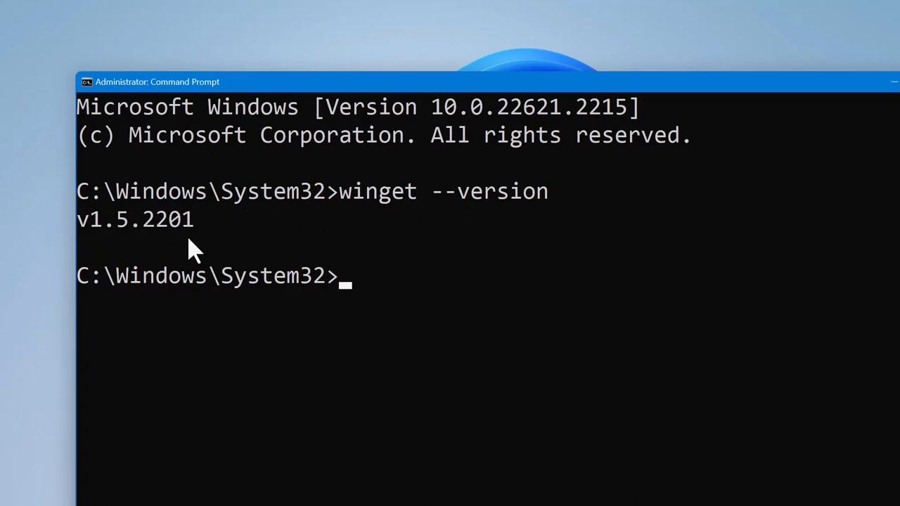
mouse_move(392, 211)
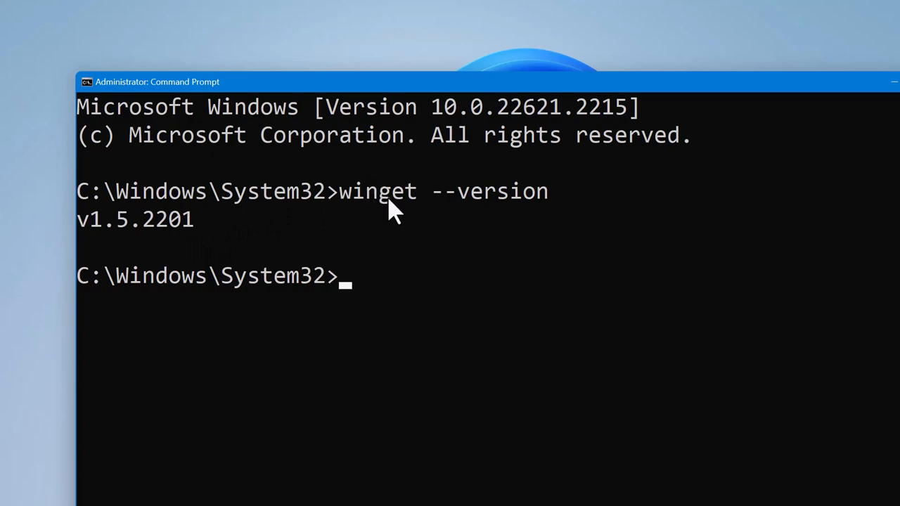
mouse_move(382, 302)
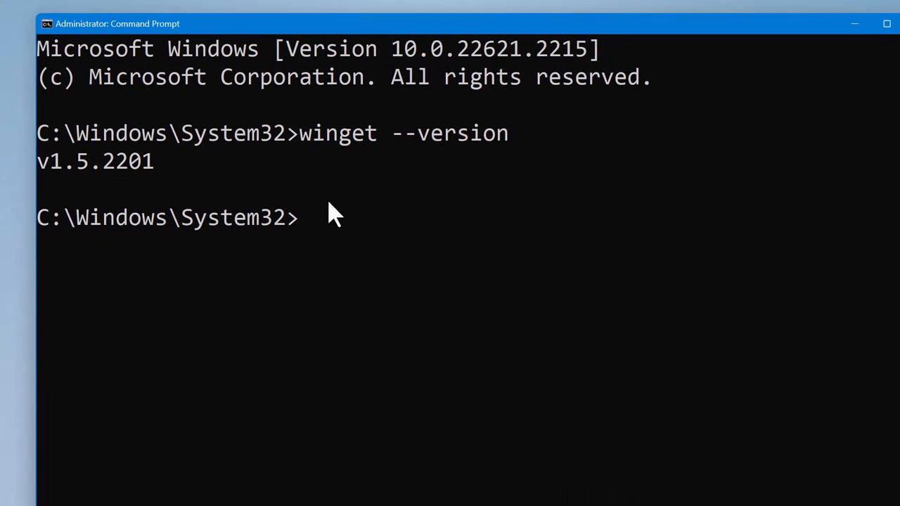
mouse_move(368, 275)
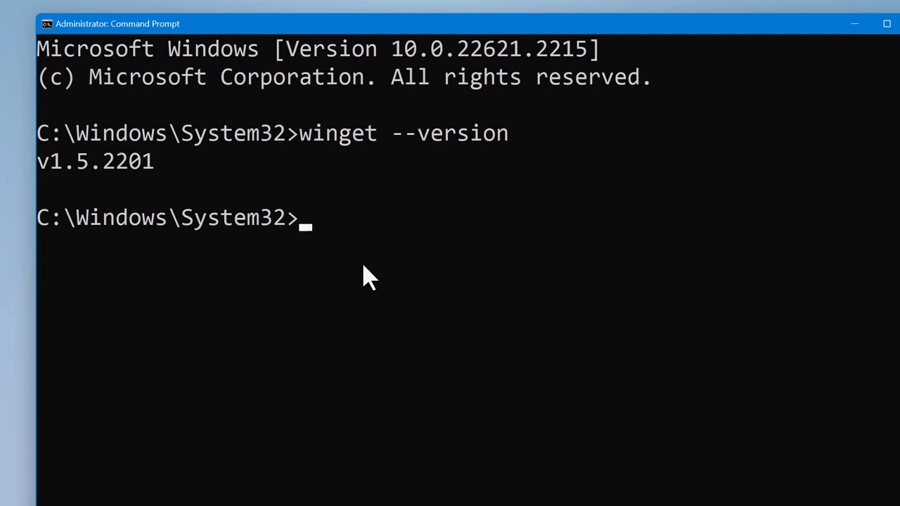
Run winget upgrade to list four available upgrades including Snagit 2023 and VirtualBox 7.0.8
type("winget")
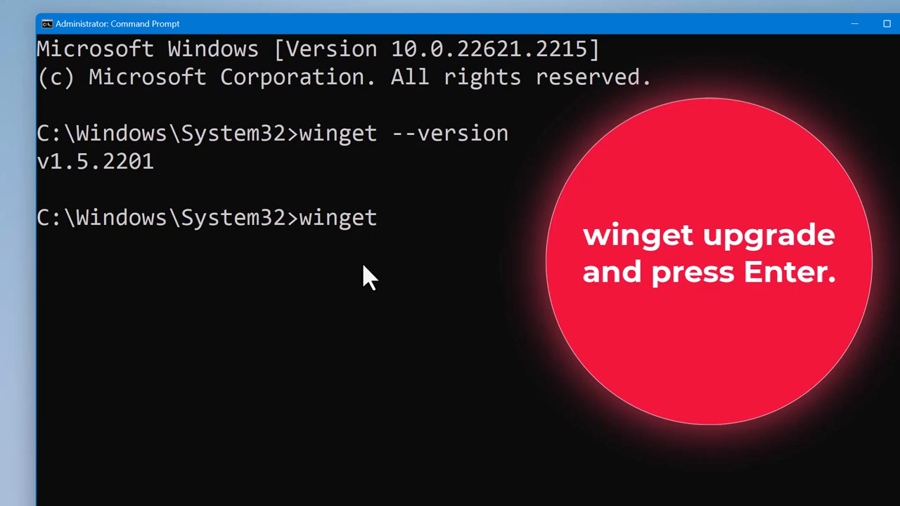
type("upgrade")
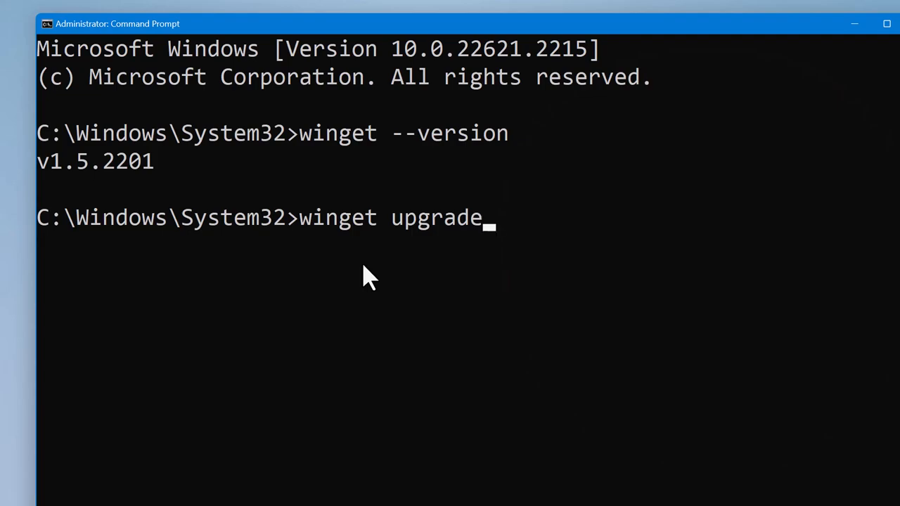
key("Return")
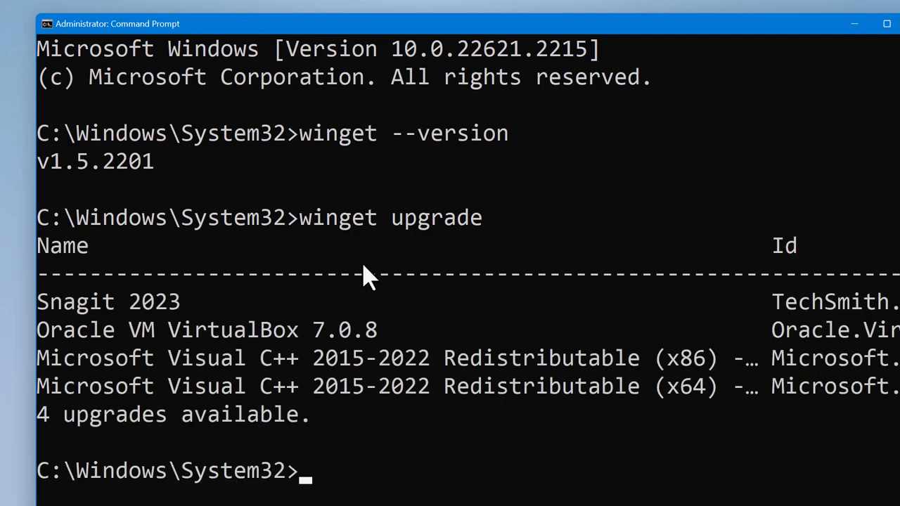
mouse_move(129, 324)
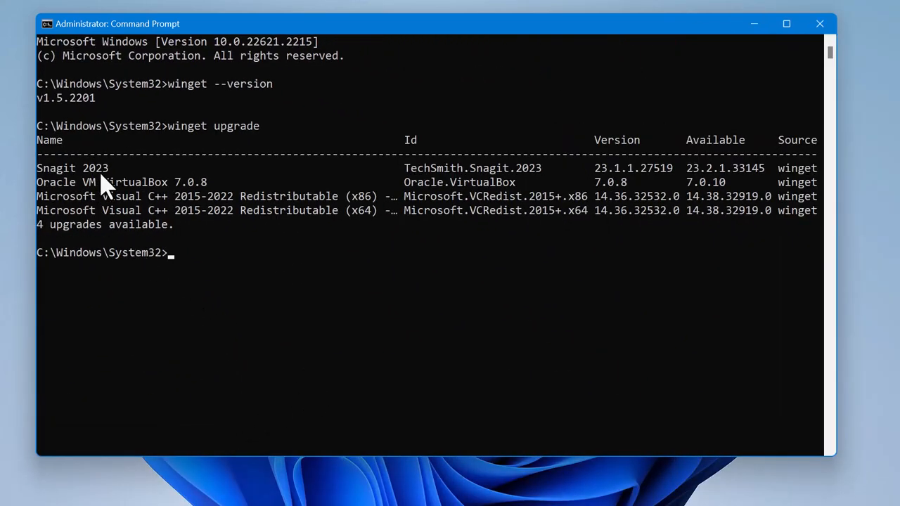
mouse_move(601, 180)
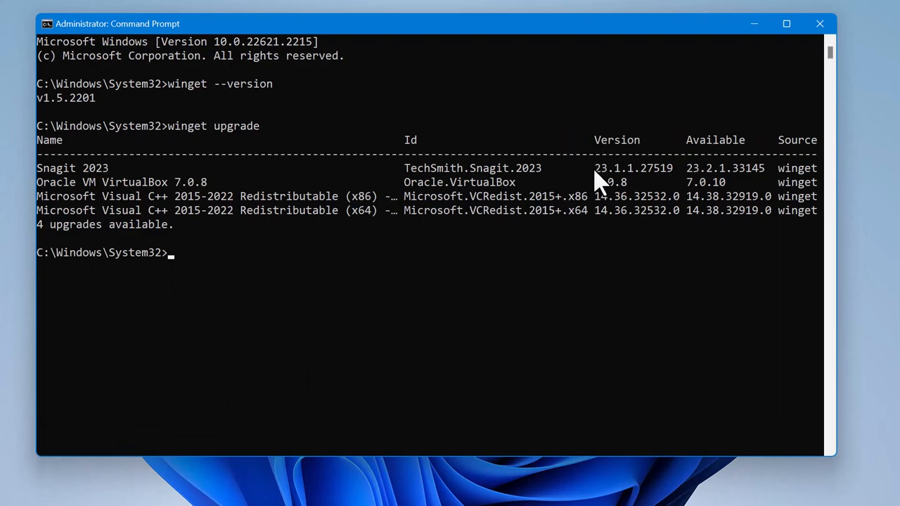
mouse_move(644, 180)
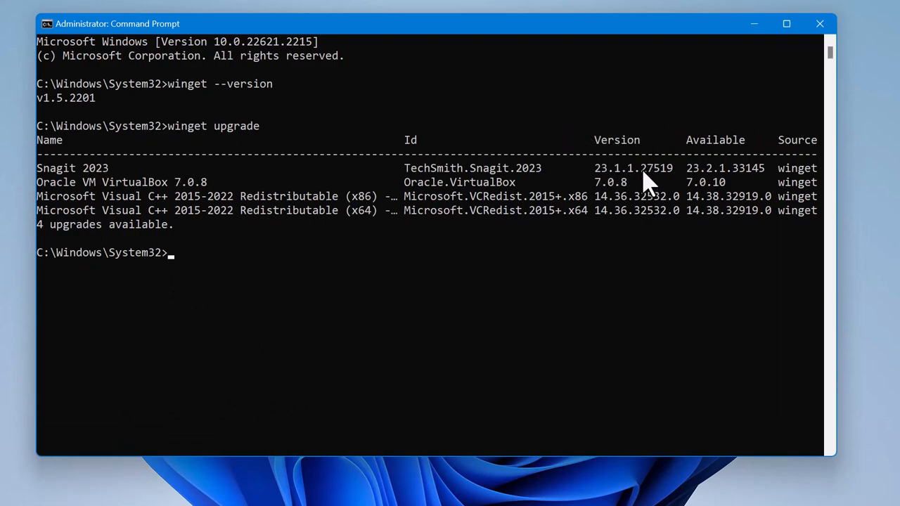
mouse_move(653, 182)
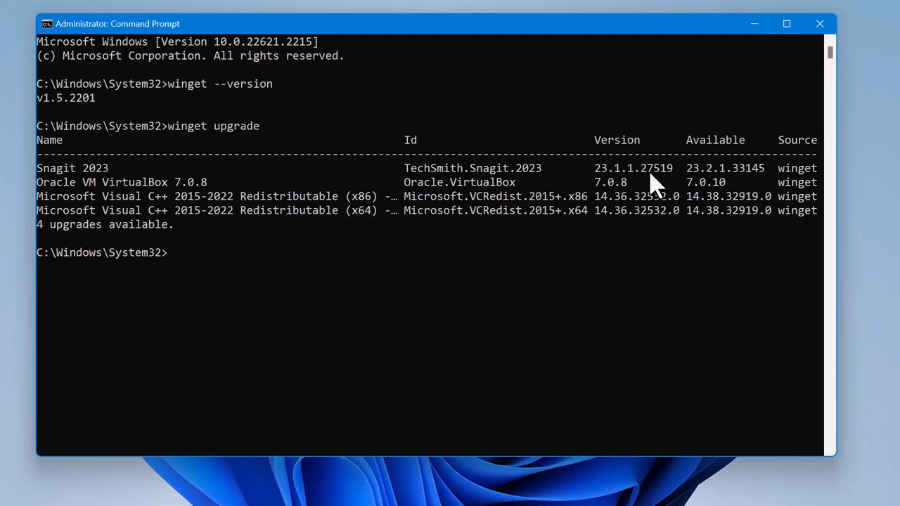
mouse_move(672, 182)
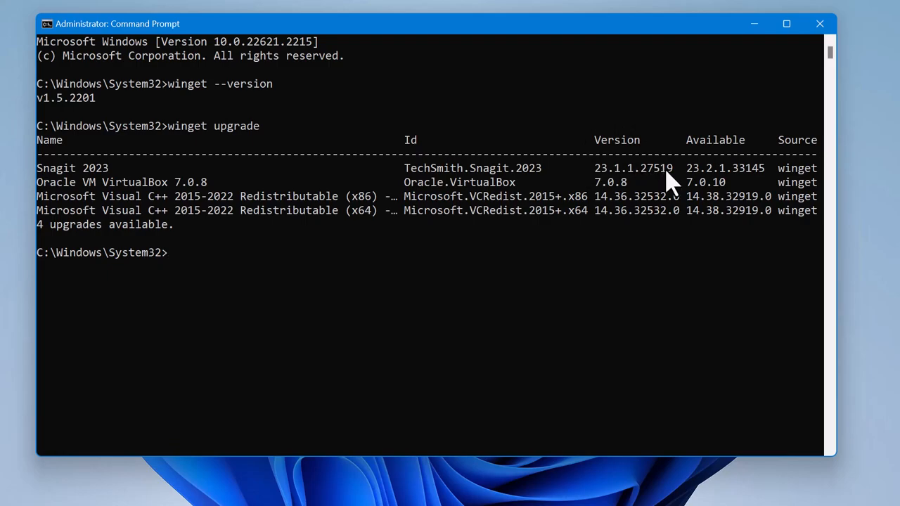
mouse_move(734, 180)
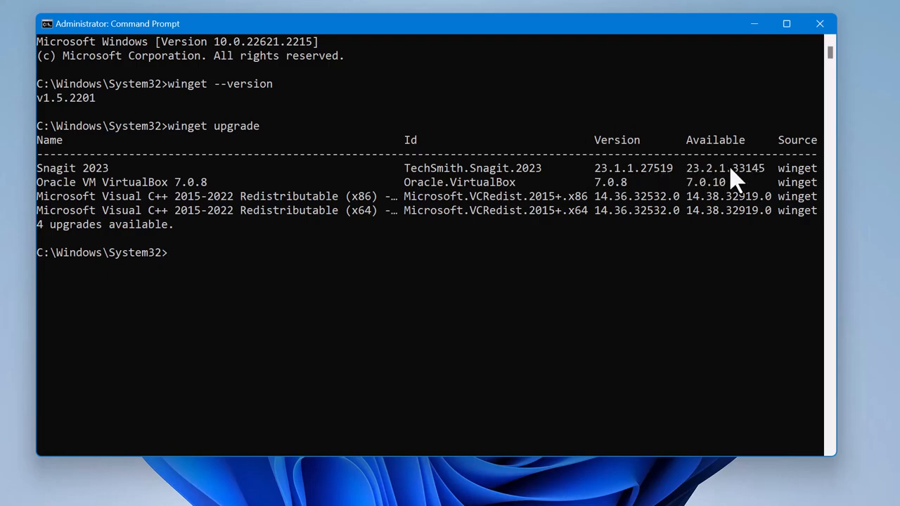
mouse_move(737, 180)
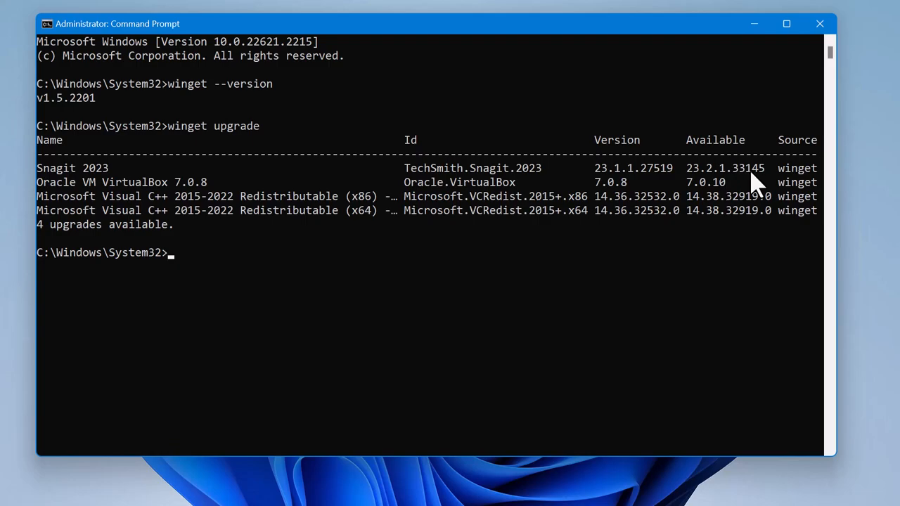
mouse_move(762, 181)
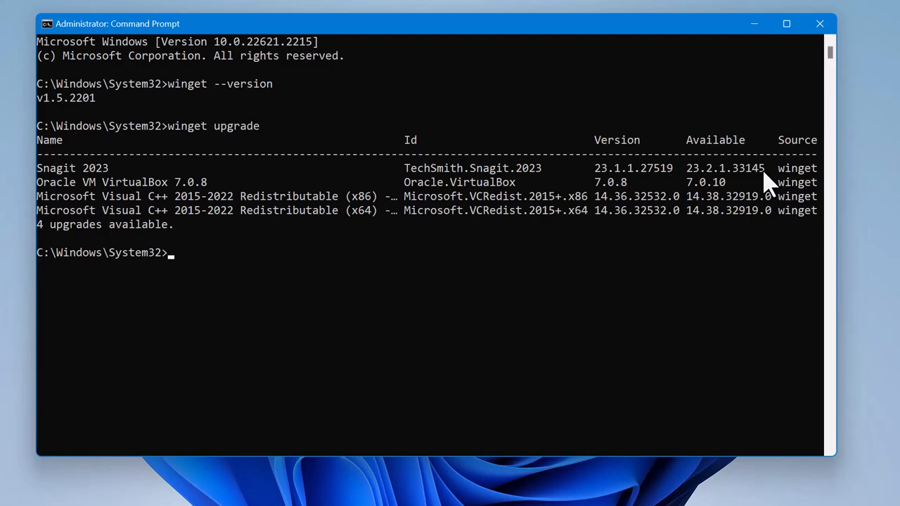
mouse_move(239, 301)
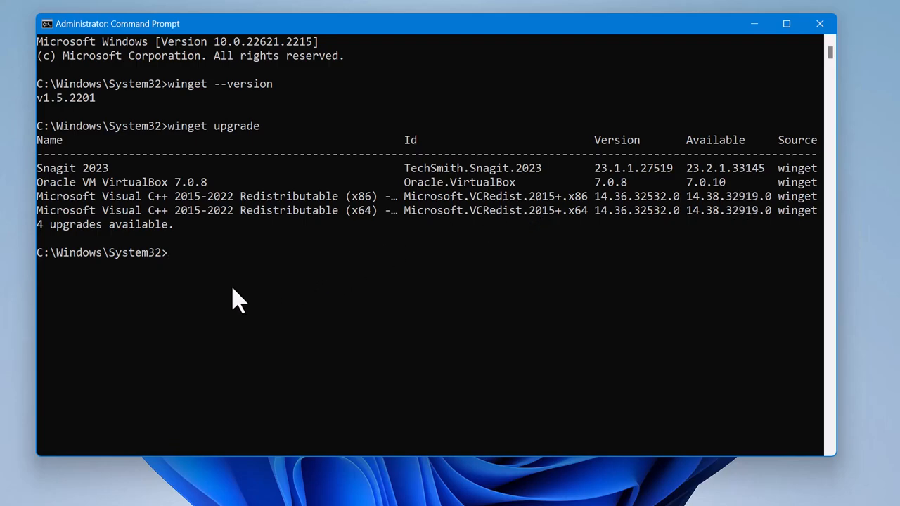
left_click(190, 253)
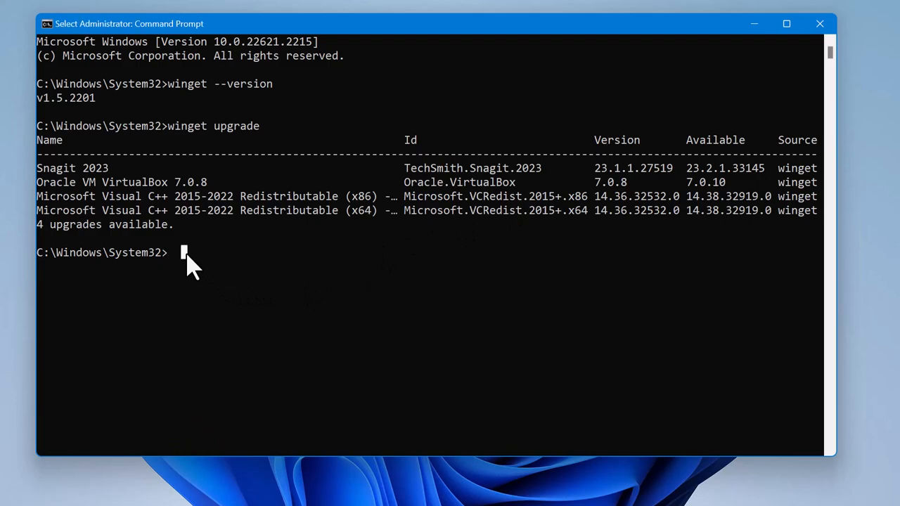
mouse_move(196, 264)
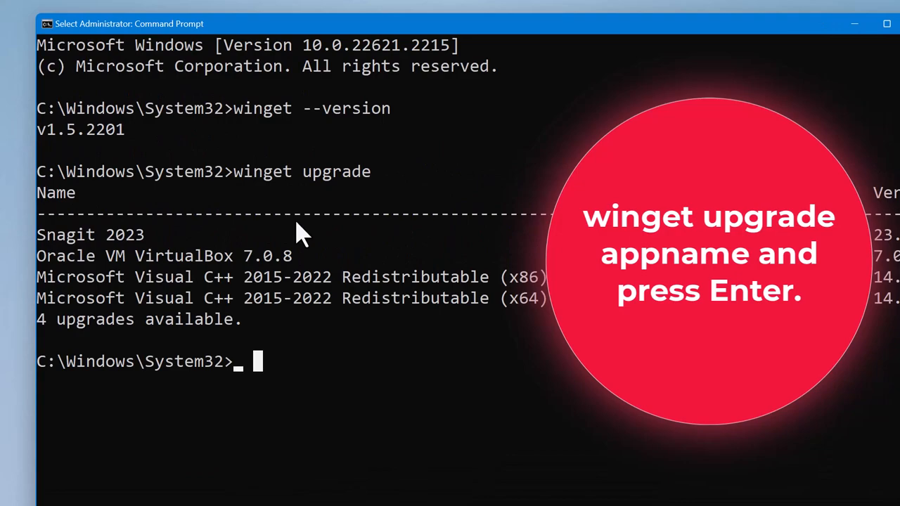
mouse_move(310, 242)
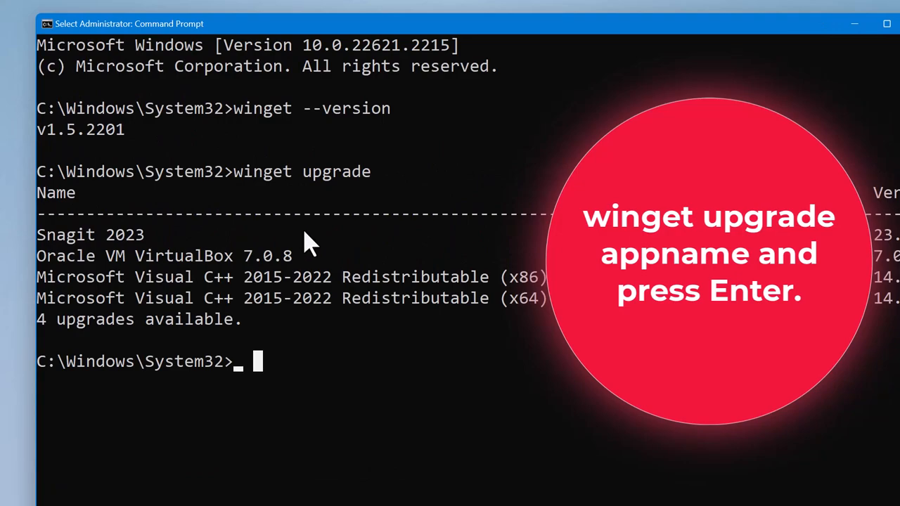
mouse_move(267, 368)
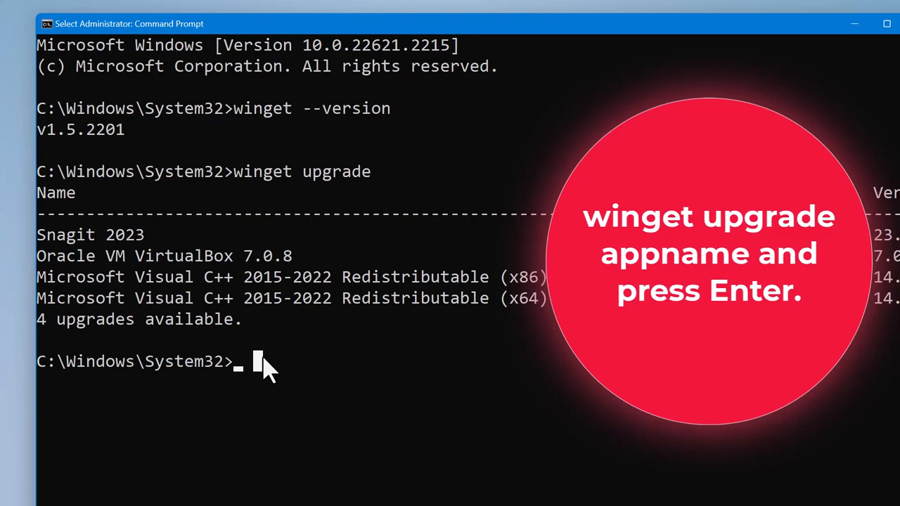
Enter winget upgrade Snagit at the prompt to upgrade only Snagit
type("winge")
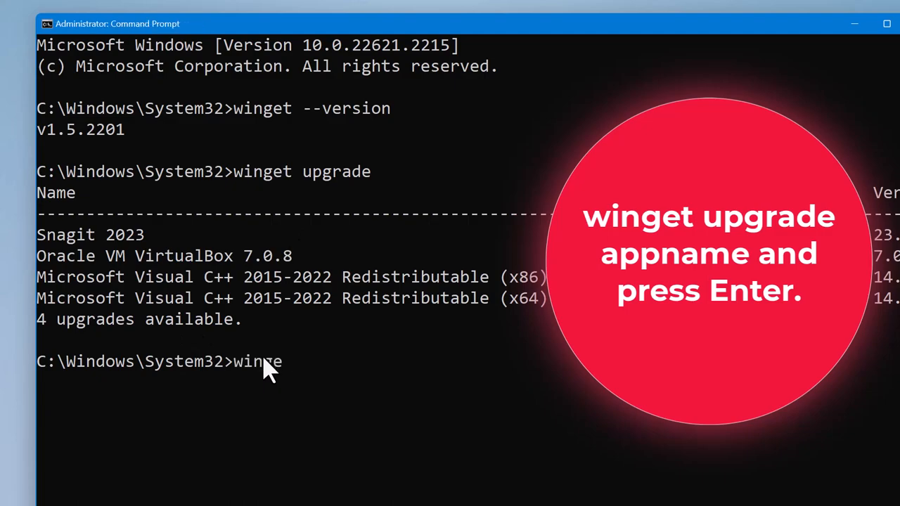
type("t")
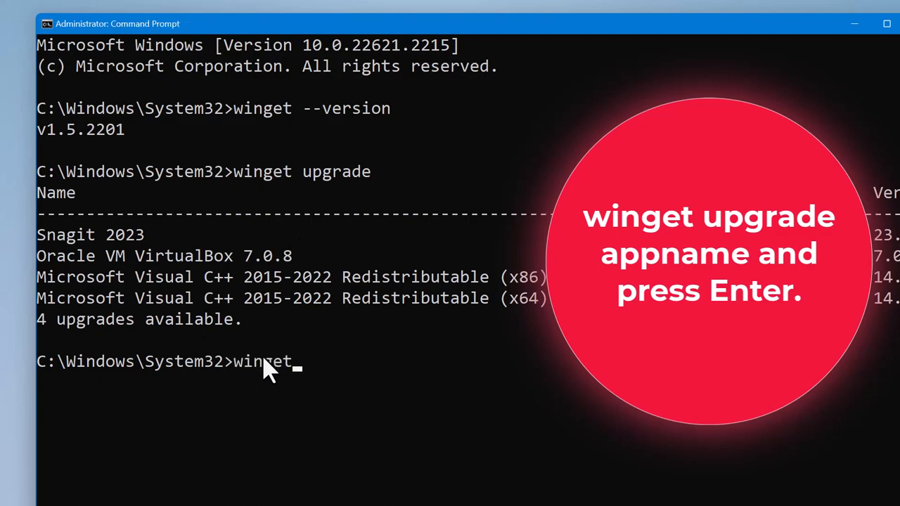
type("upgr")
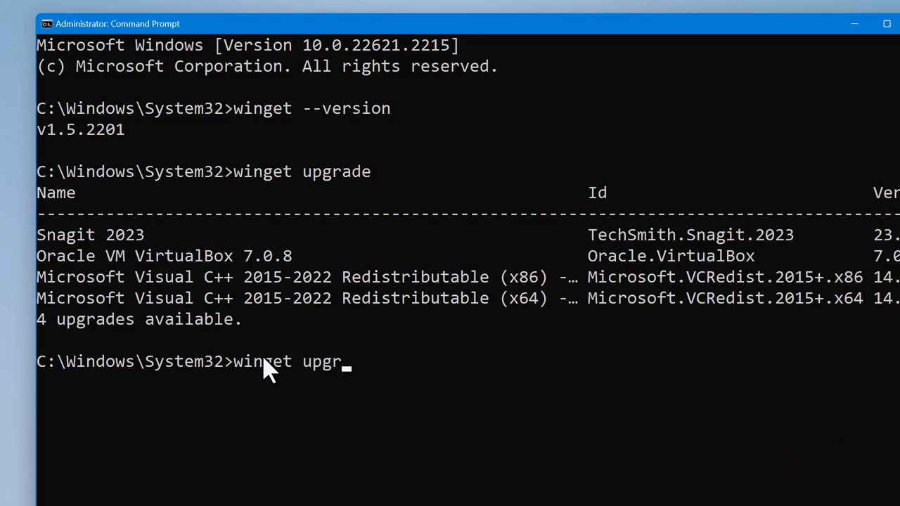
type("ade")
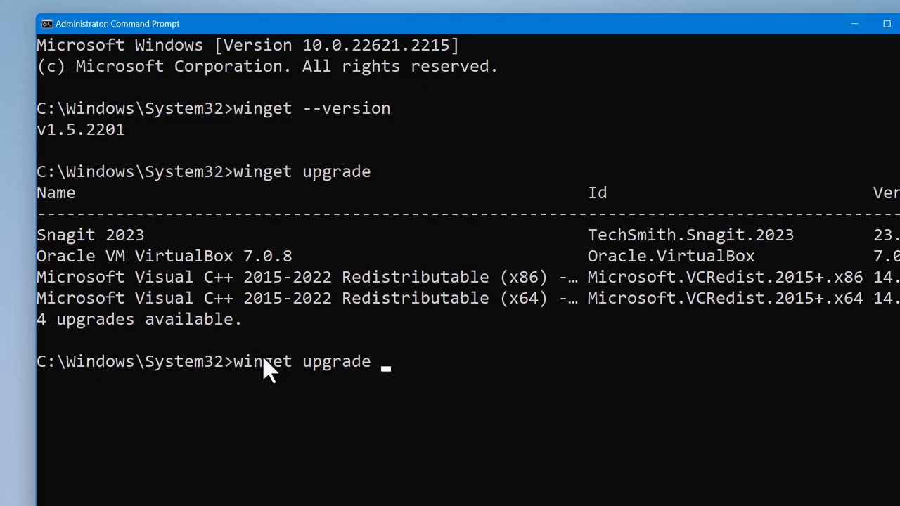
type("Snag")
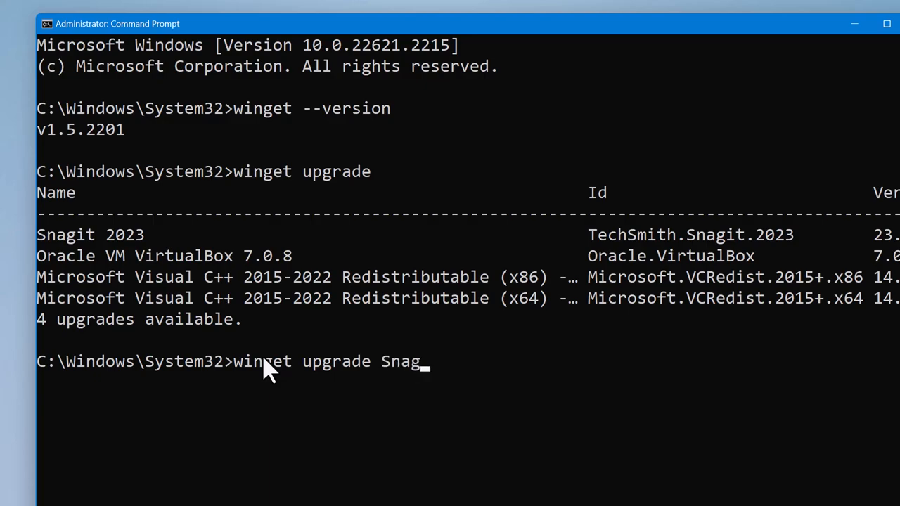
type("it")
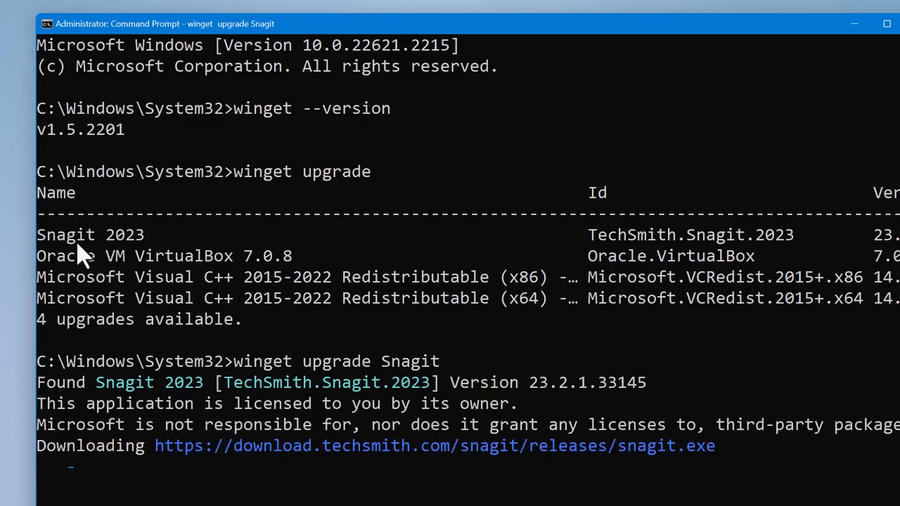
mouse_move(199, 400)
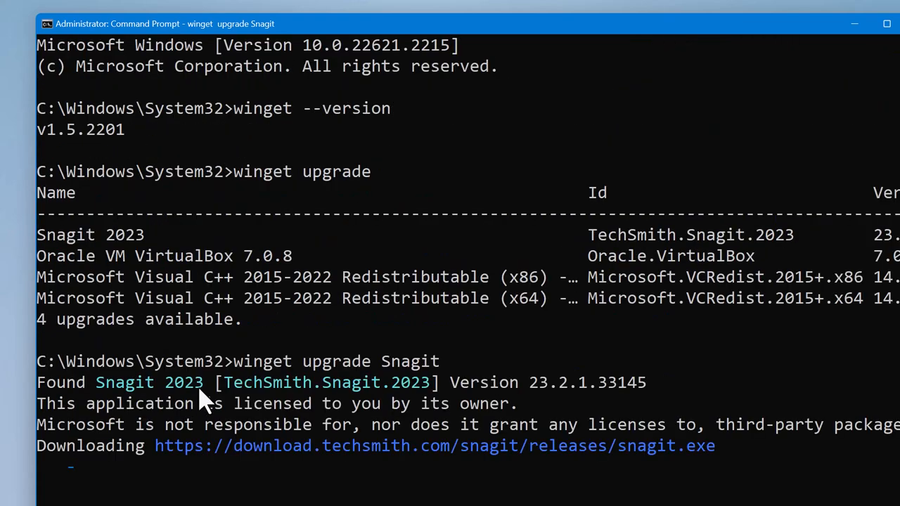
mouse_move(174, 452)
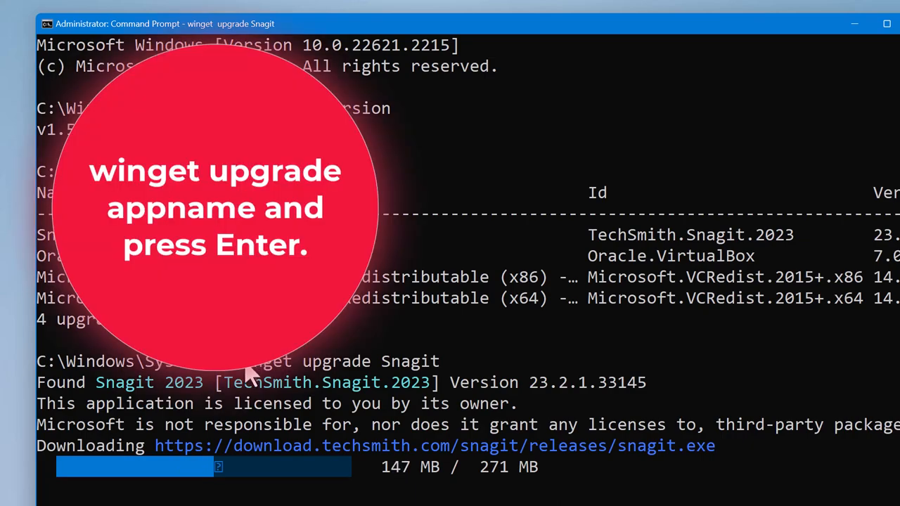
mouse_move(453, 359)
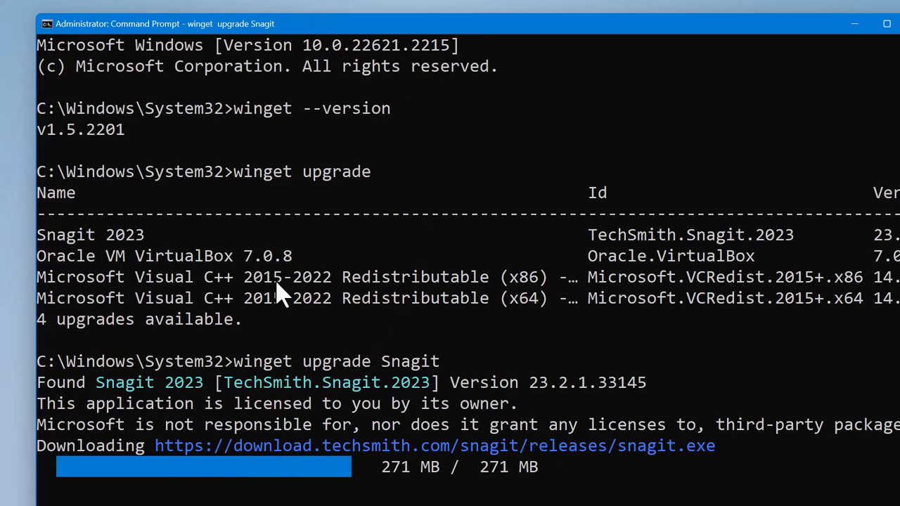
mouse_move(275, 325)
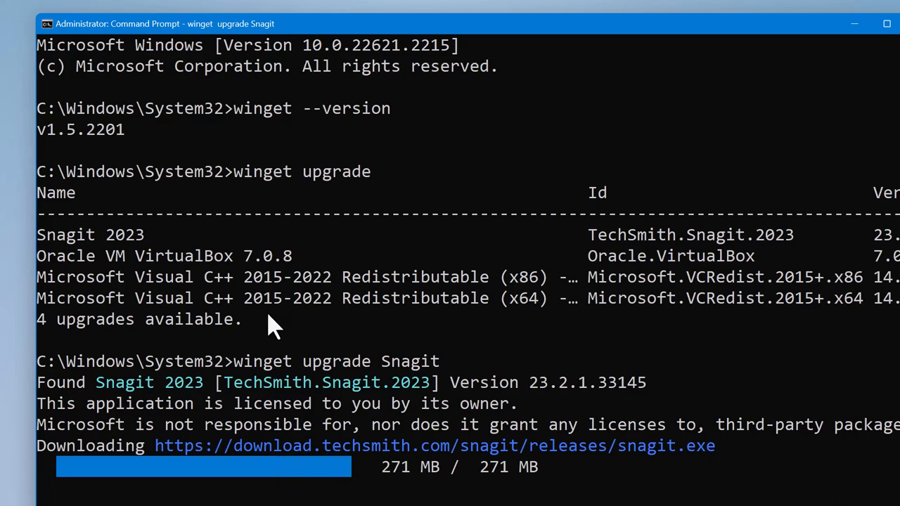
mouse_move(272, 336)
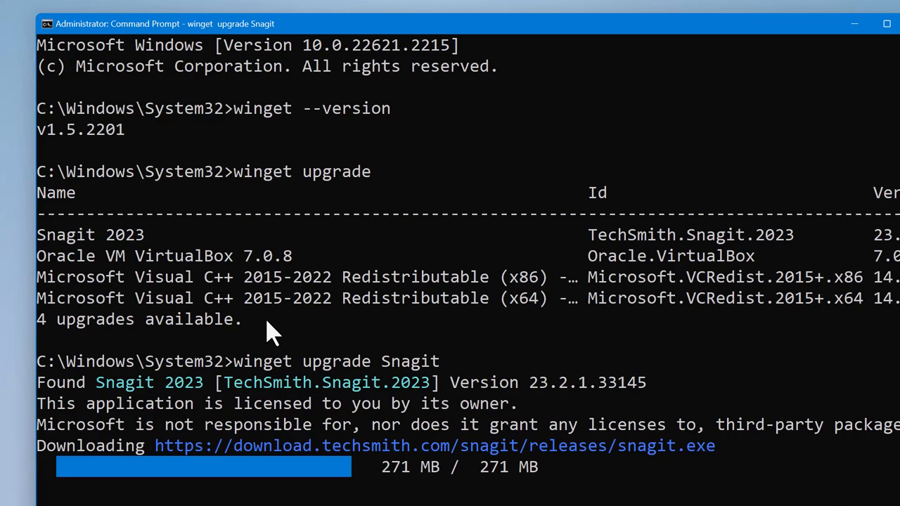
mouse_move(295, 335)
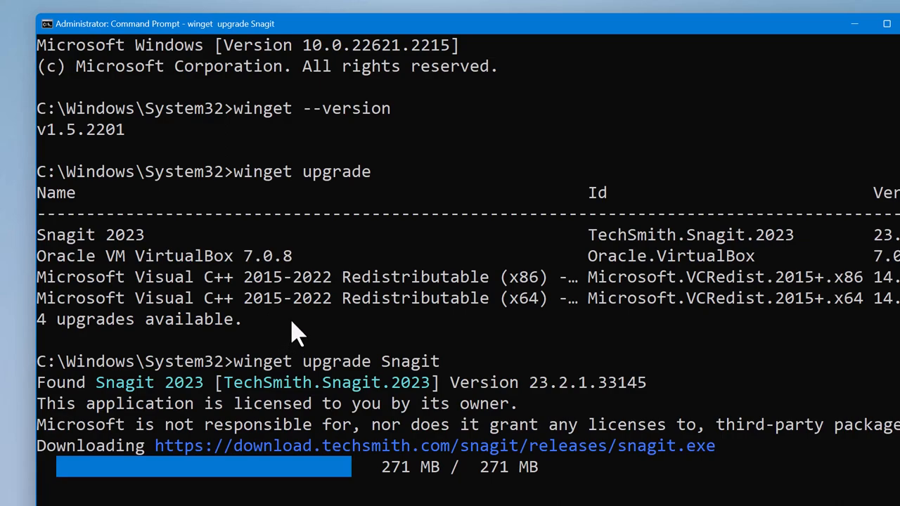
mouse_move(143, 342)
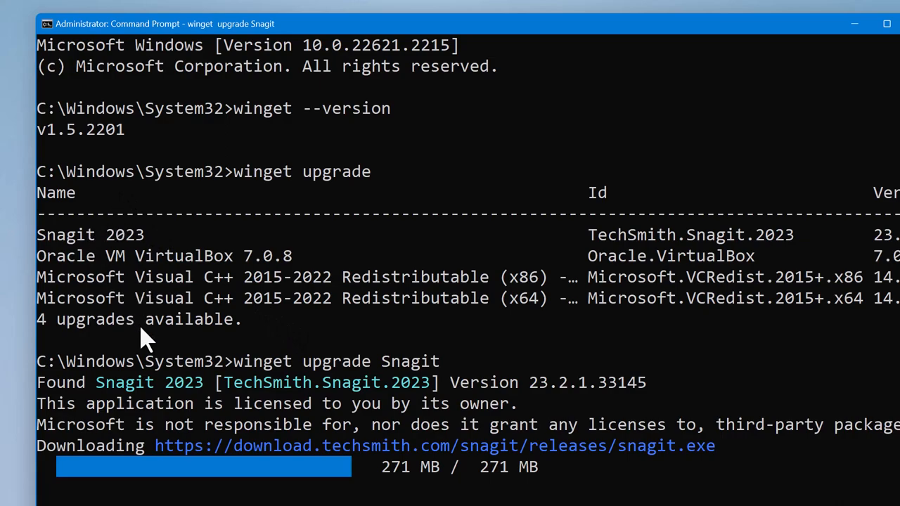
mouse_move(166, 316)
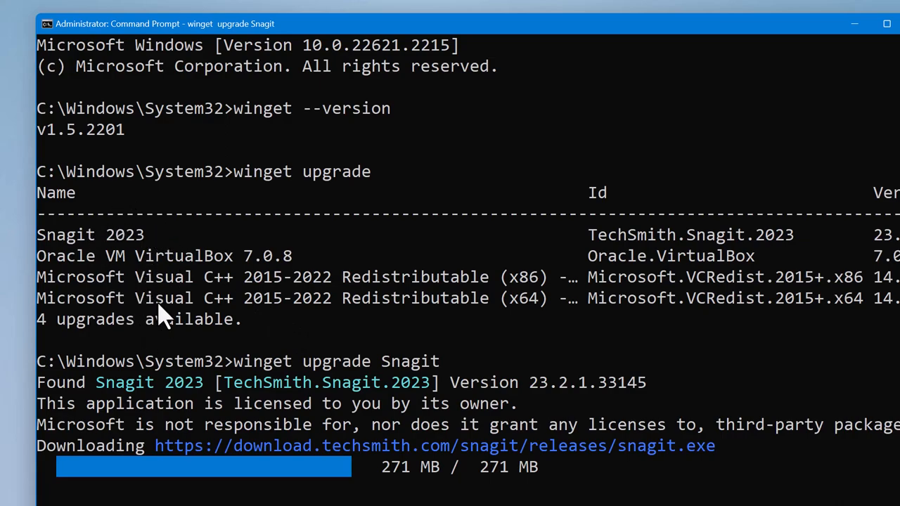
Scroll the console to follow the Snagit 2023 download reaching 271 MB of 271 MB
scroll("down", 3)
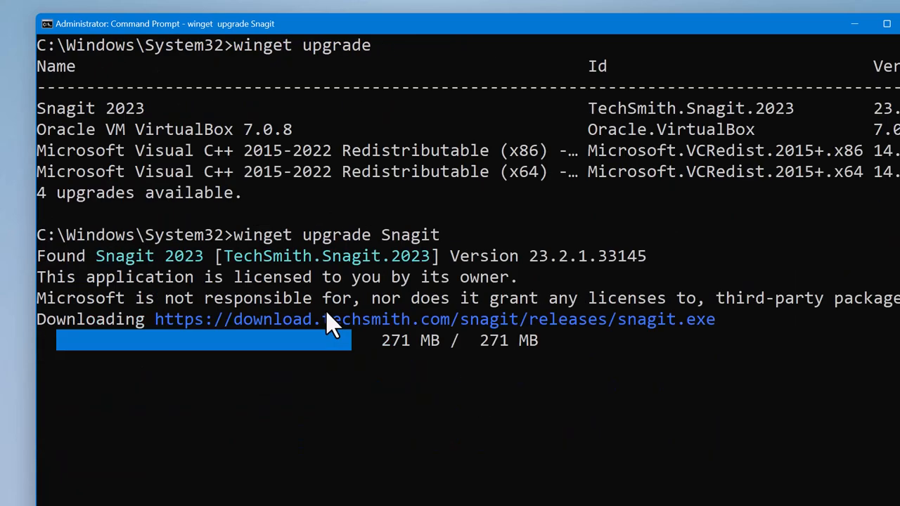
mouse_move(379, 407)
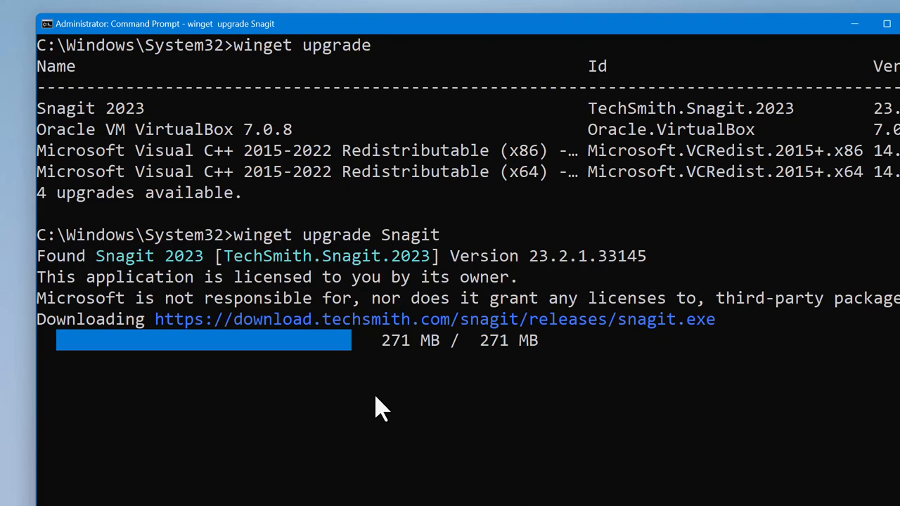
mouse_move(390, 411)
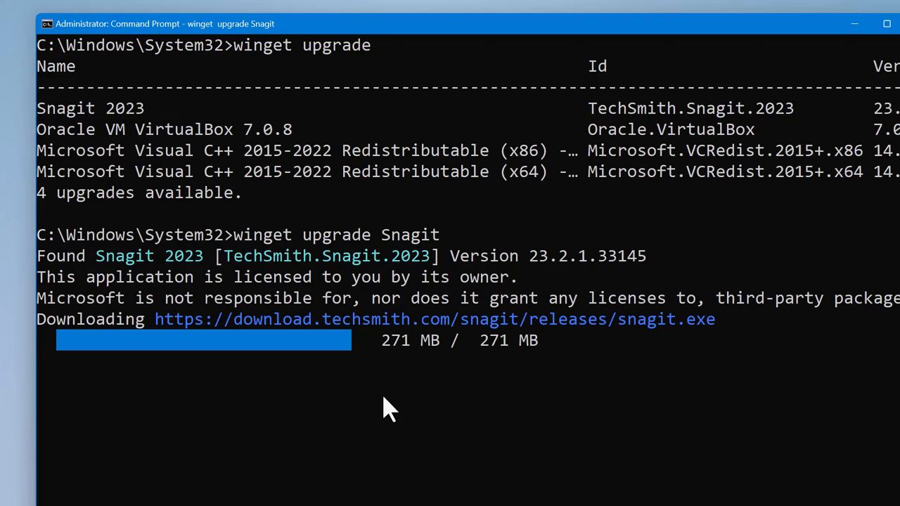
mouse_move(391, 419)
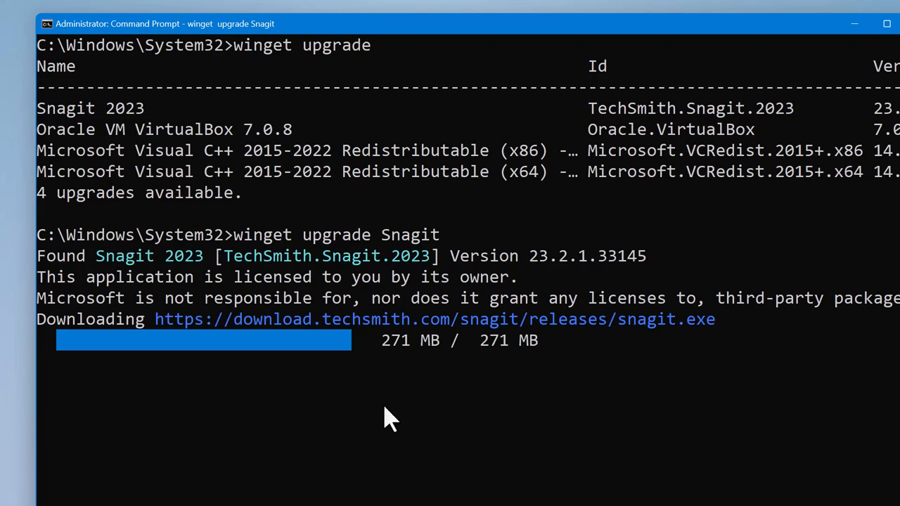
mouse_move(587, 471)
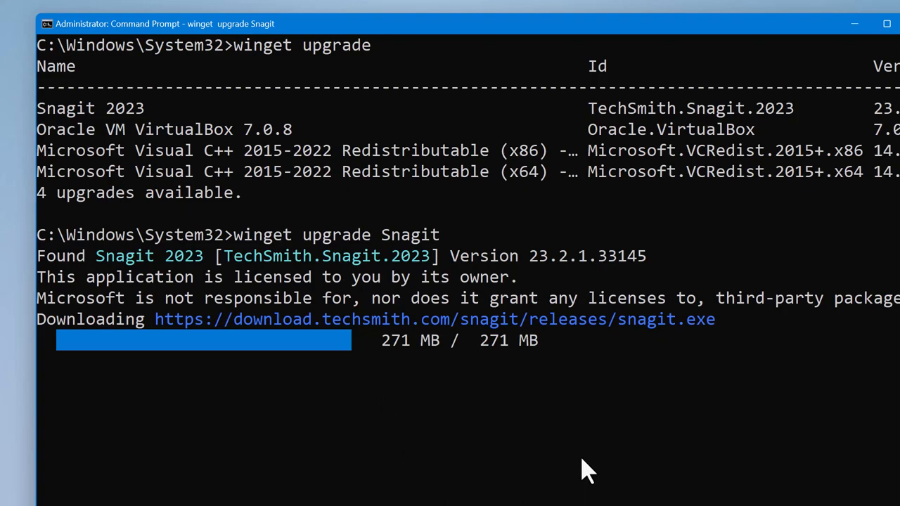
mouse_move(647, 360)
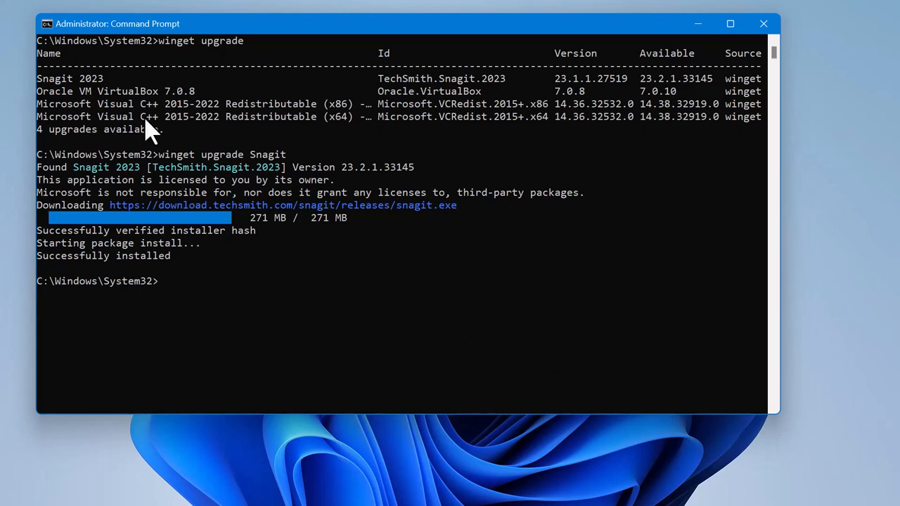
mouse_move(696, 112)
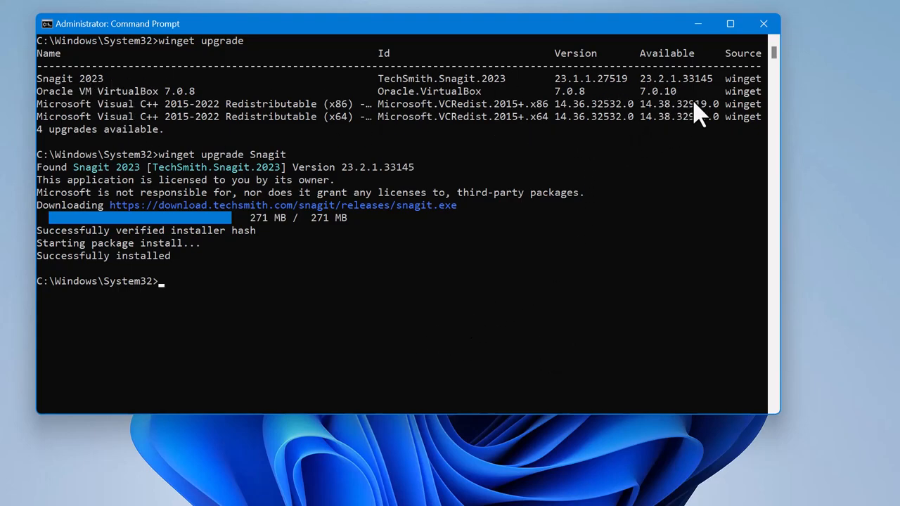
mouse_move(692, 92)
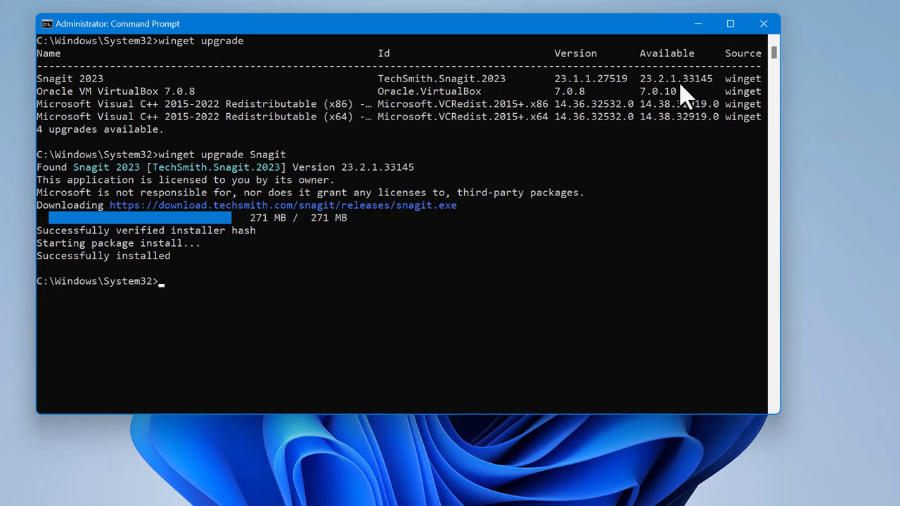
mouse_move(695, 91)
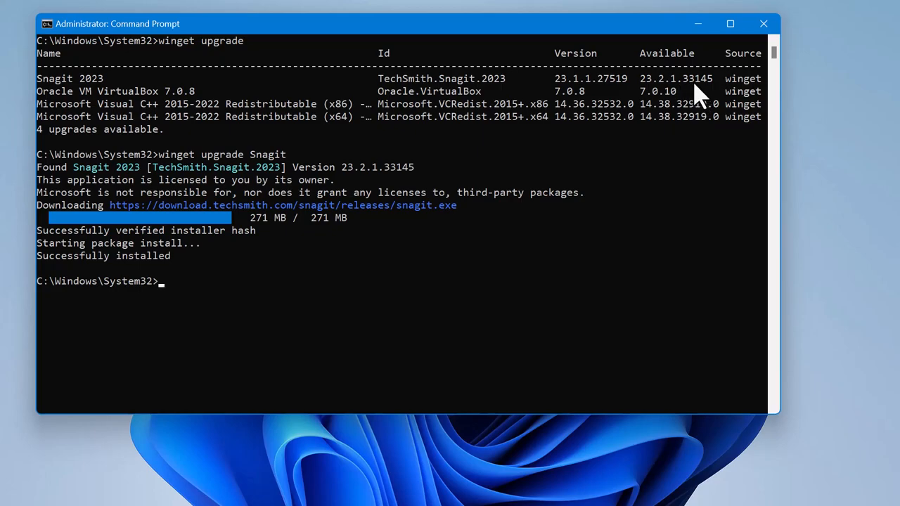
mouse_move(560, 253)
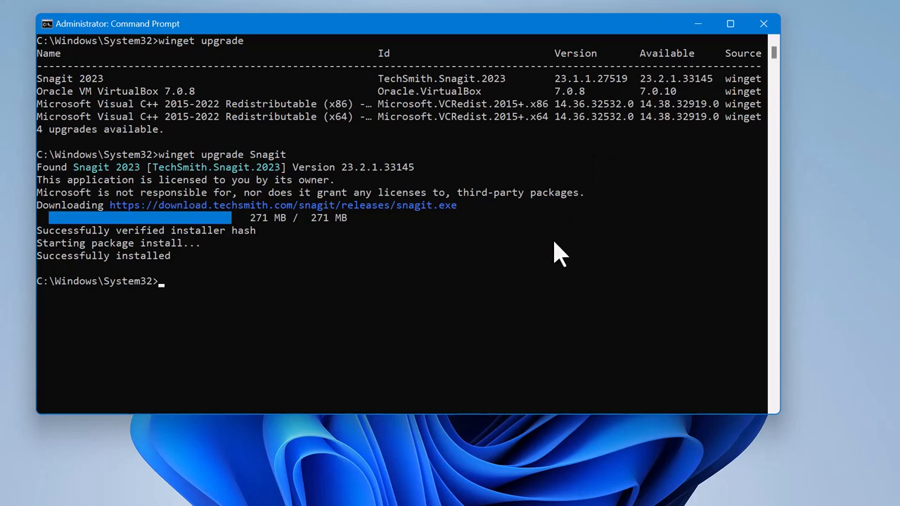
Re-run winget upgrade, now listing three remaining upgrades with Snagit gone
type("wi")
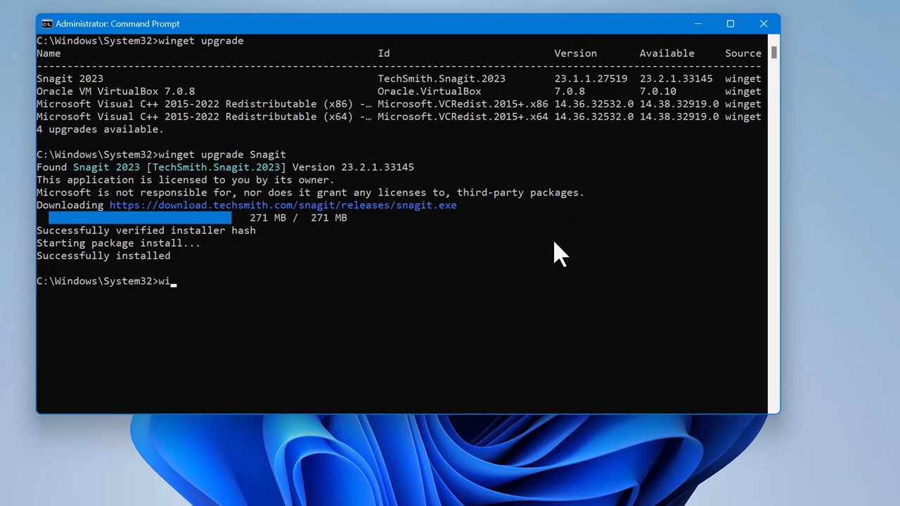
type("nget upg")
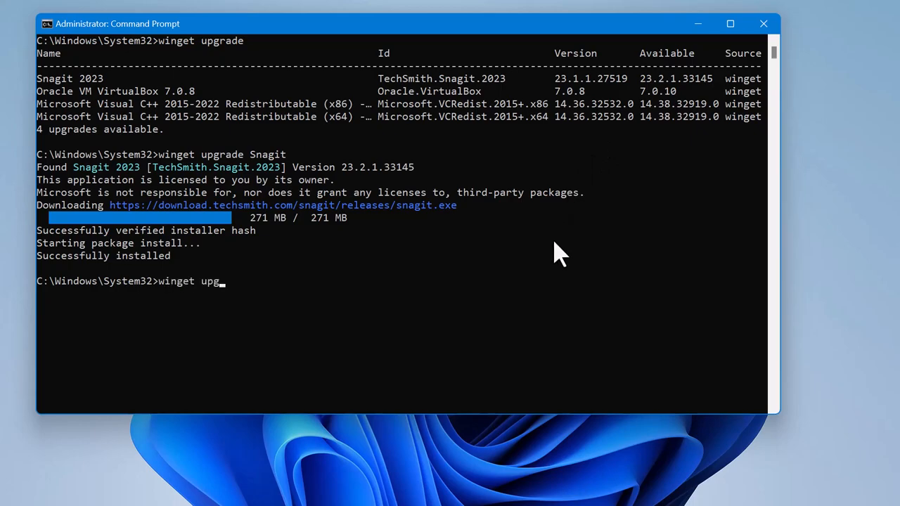
type("rade")
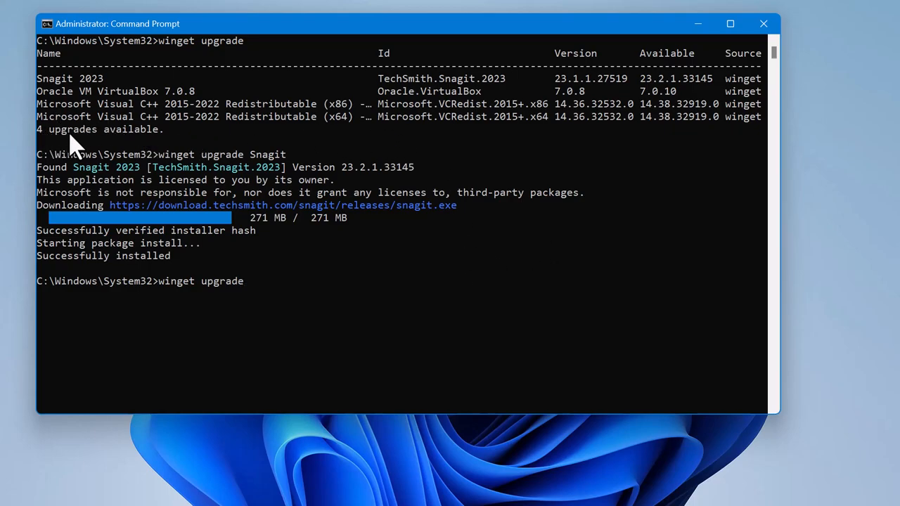
mouse_move(293, 309)
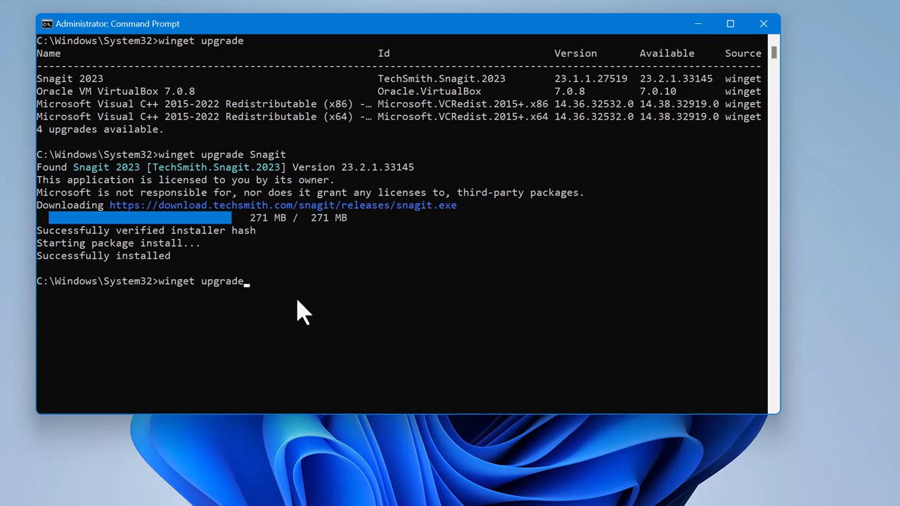
key("Return")
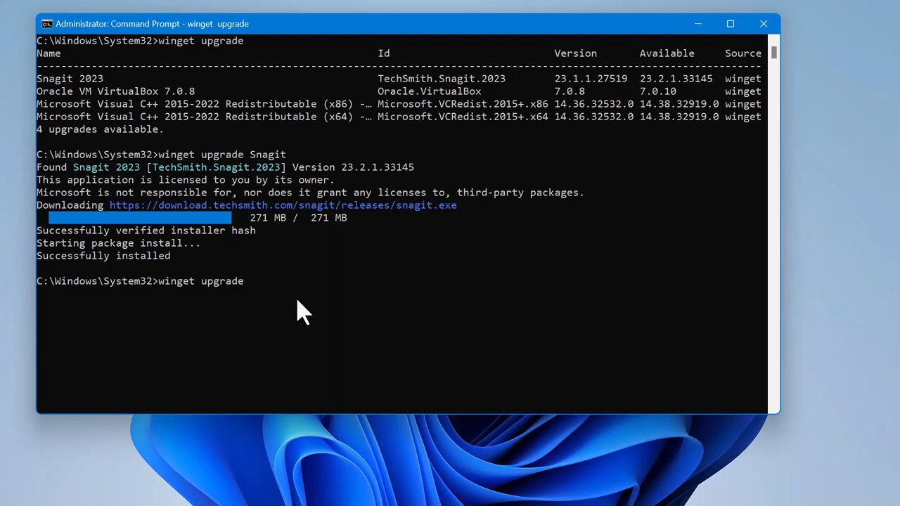
key("Return")
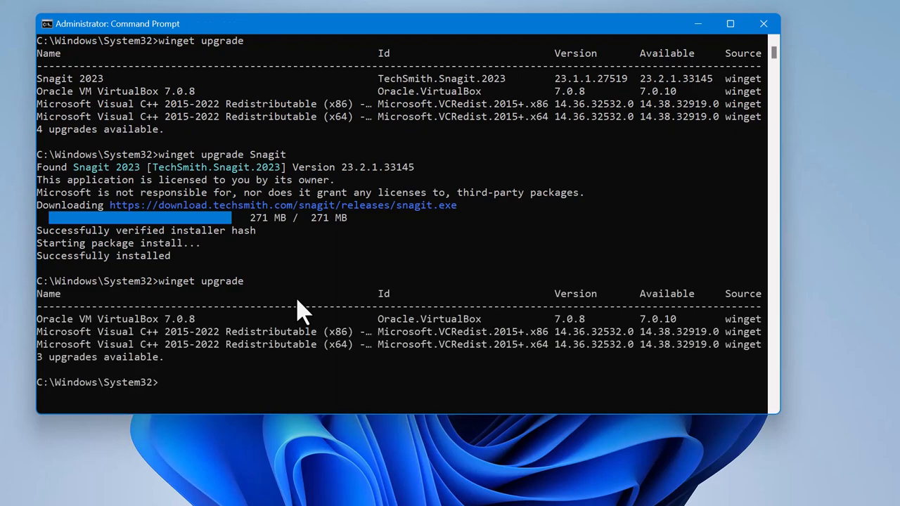
mouse_move(68, 98)
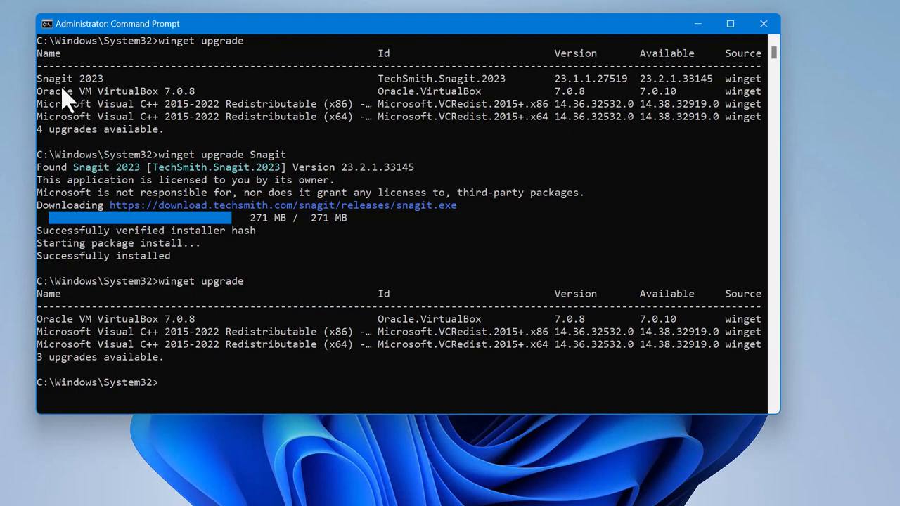
mouse_move(68, 320)
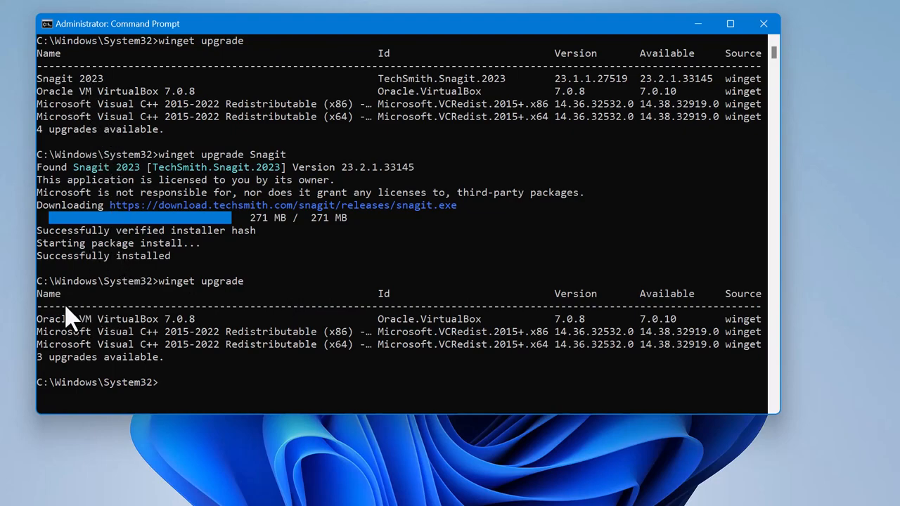
mouse_move(45, 326)
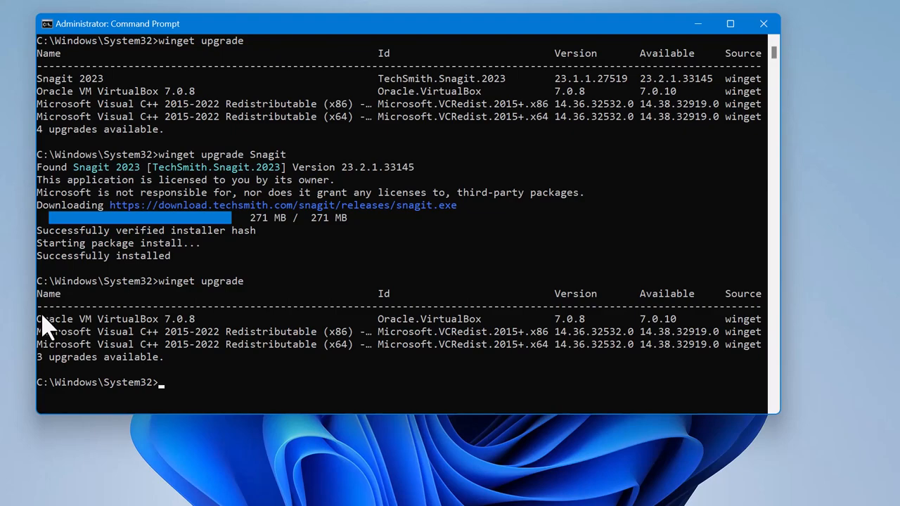
mouse_move(115, 357)
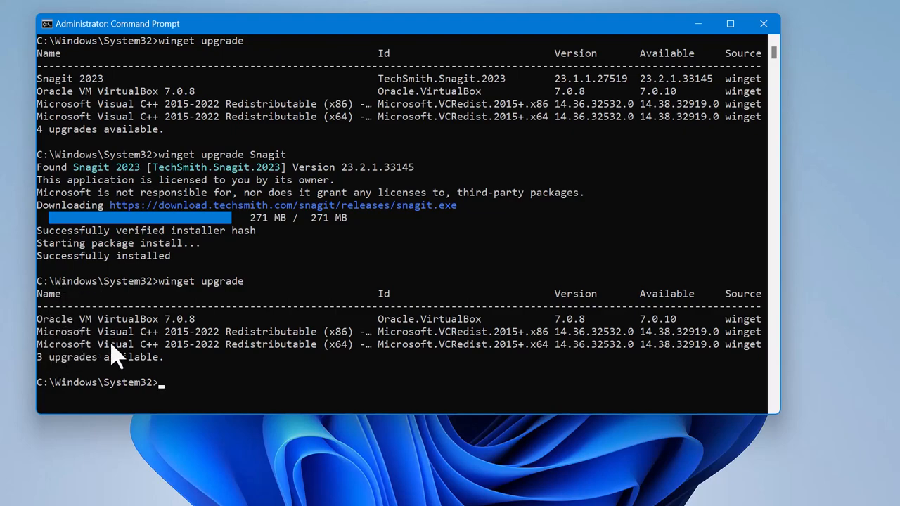
mouse_move(152, 362)
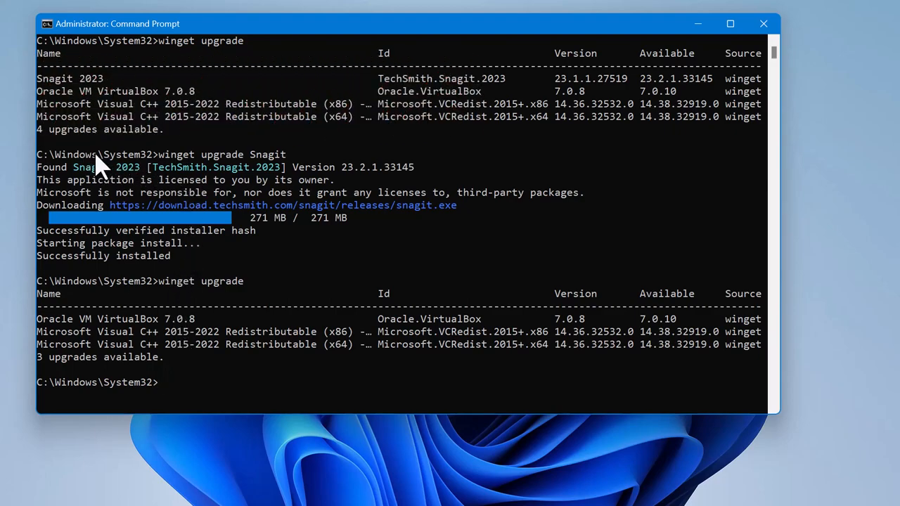
mouse_move(176, 172)
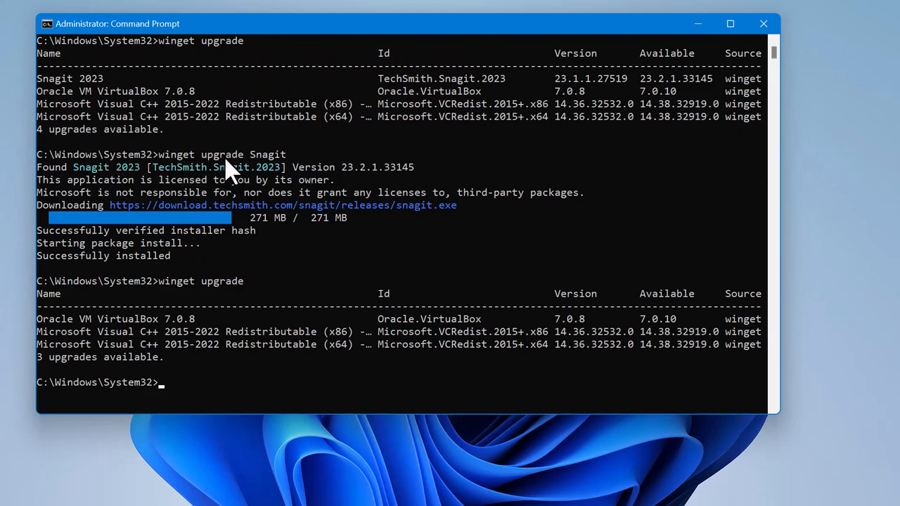
mouse_move(53, 84)
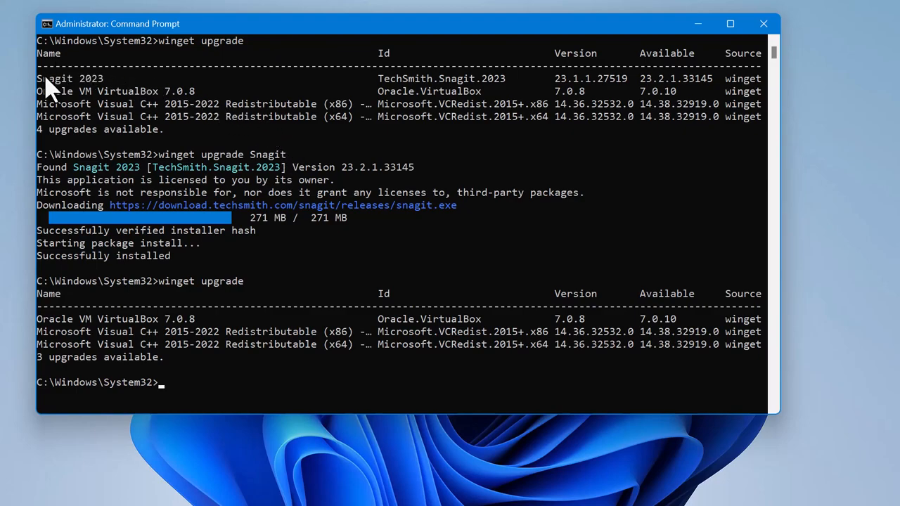
mouse_move(91, 144)
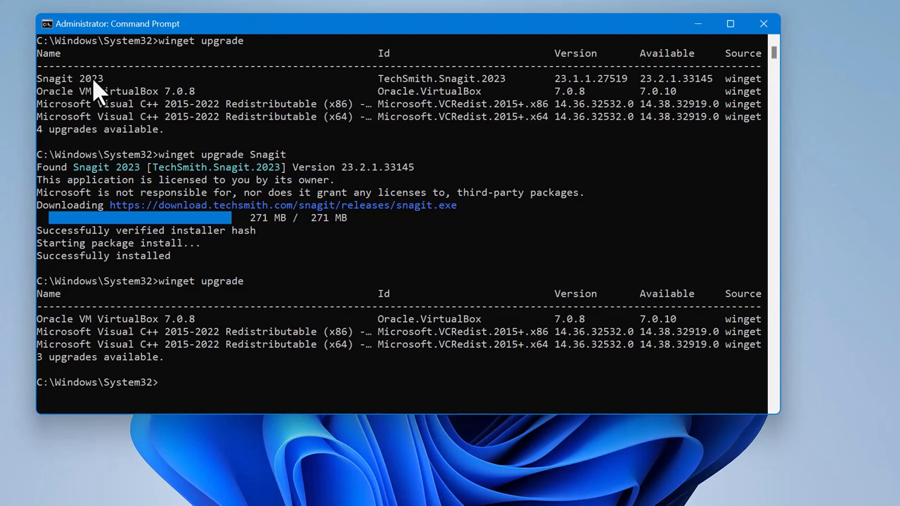
mouse_move(253, 151)
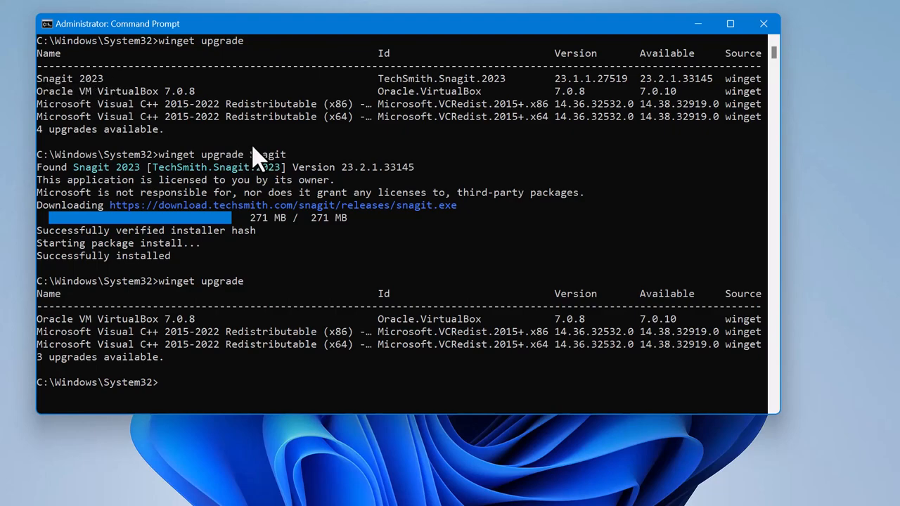
mouse_move(225, 180)
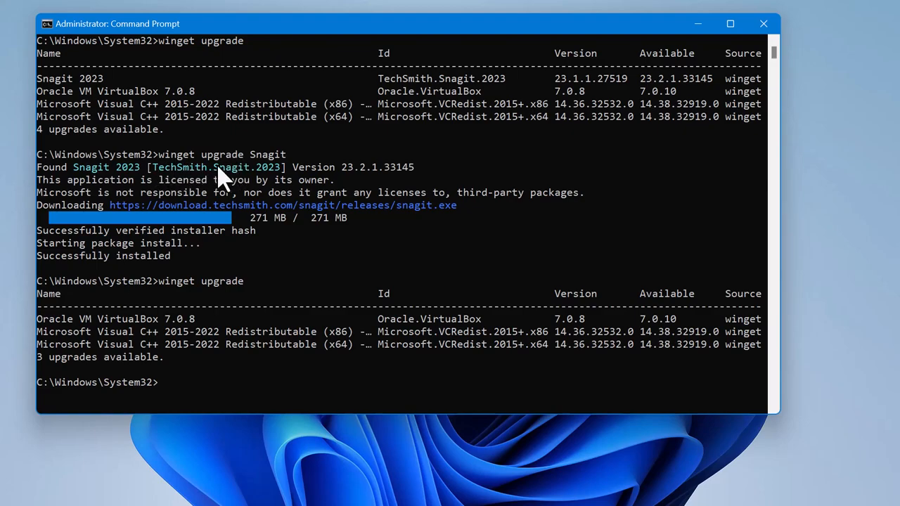
mouse_move(56, 92)
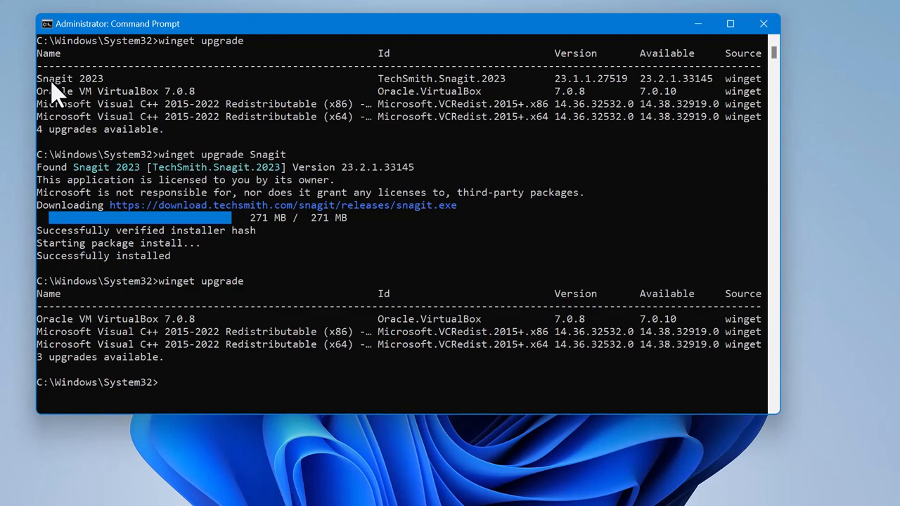
mouse_move(70, 96)
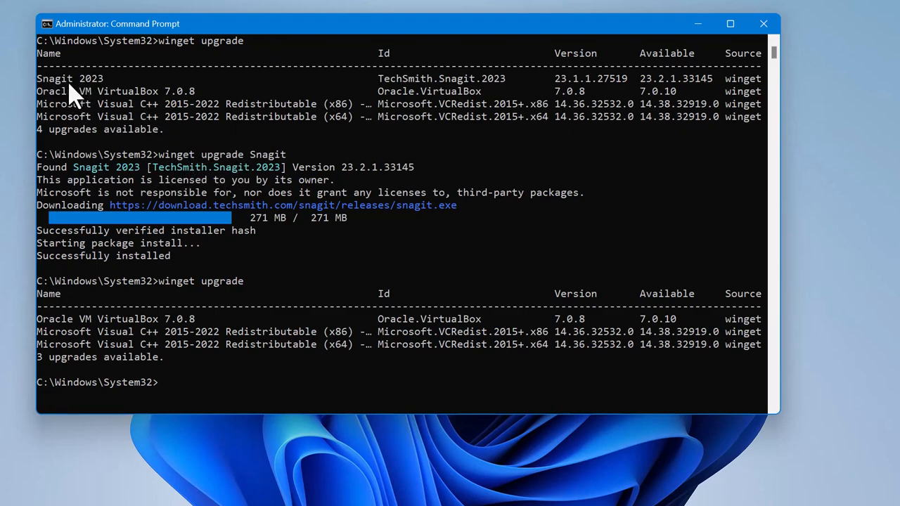
mouse_move(225, 401)
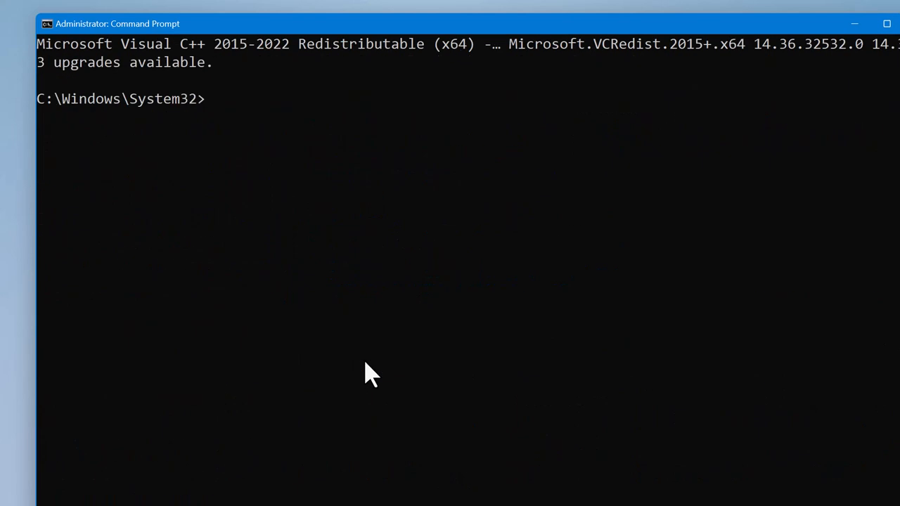
Run winget upgrade --all, which begins downloading Oracle VM VirtualBox 7.0.10
type("win")
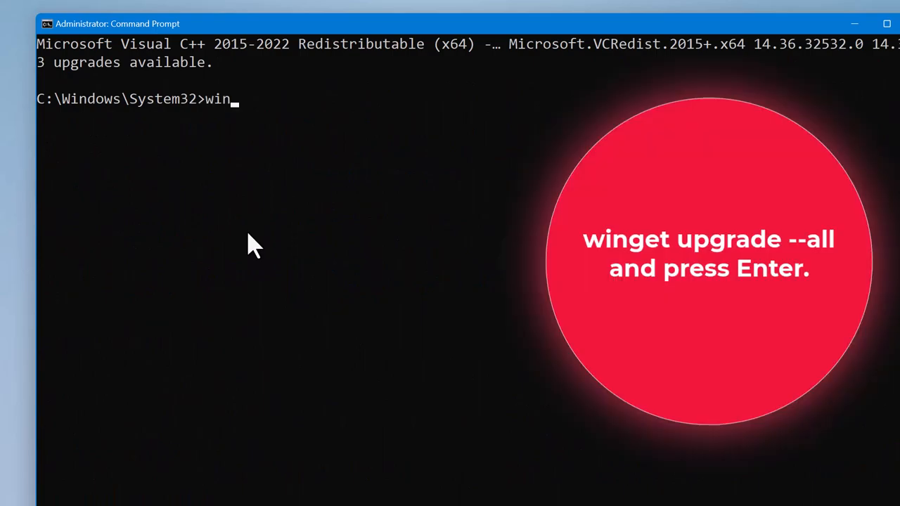
type("get upgra")
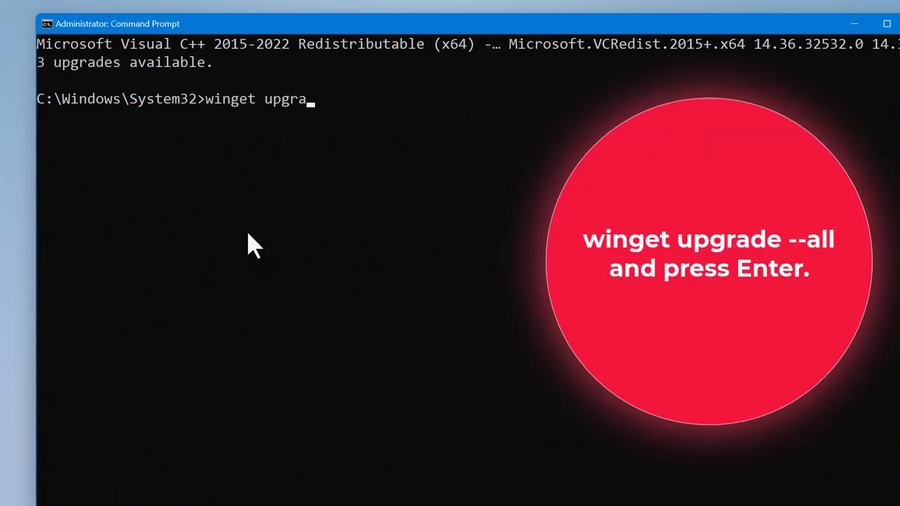
type("de --")
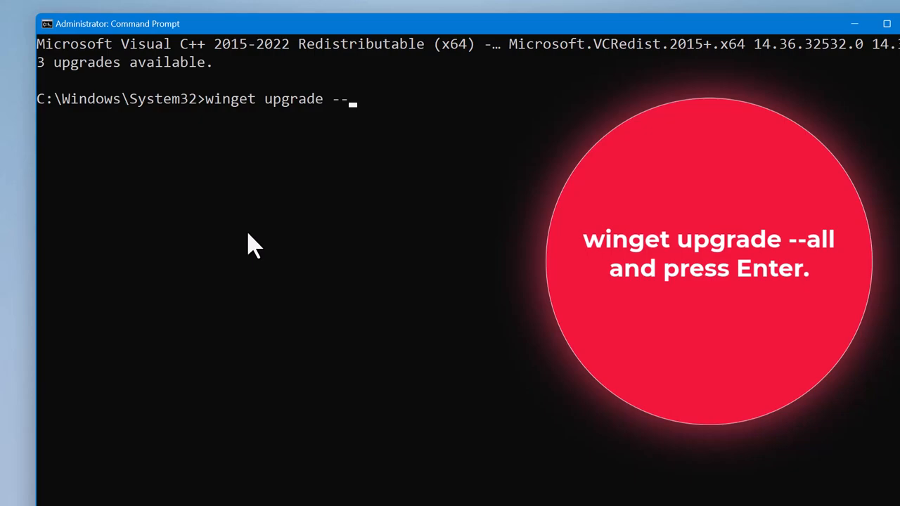
type("all")
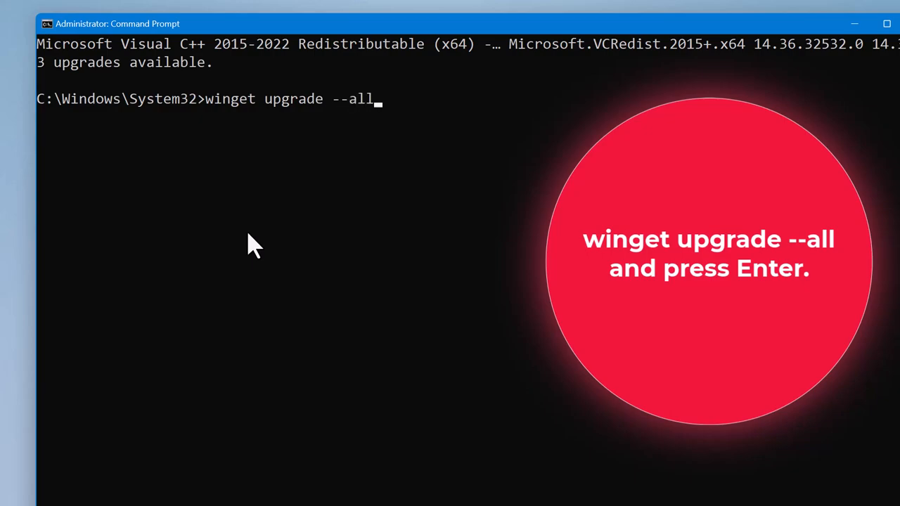
key("Return")
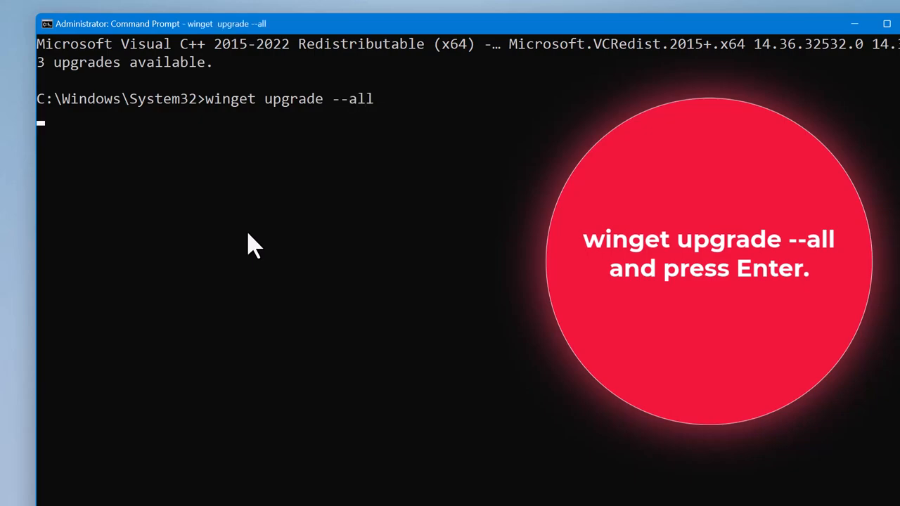
key("Return")
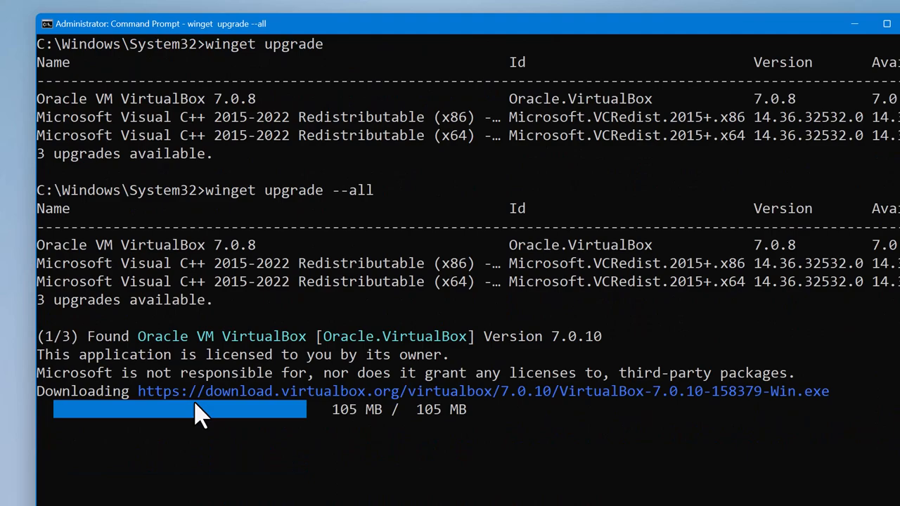
mouse_move(31, 316)
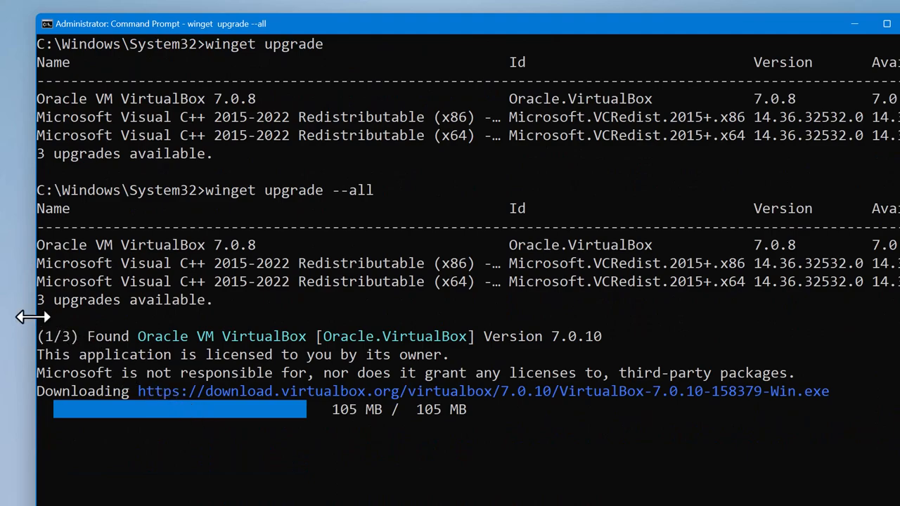
mouse_move(162, 253)
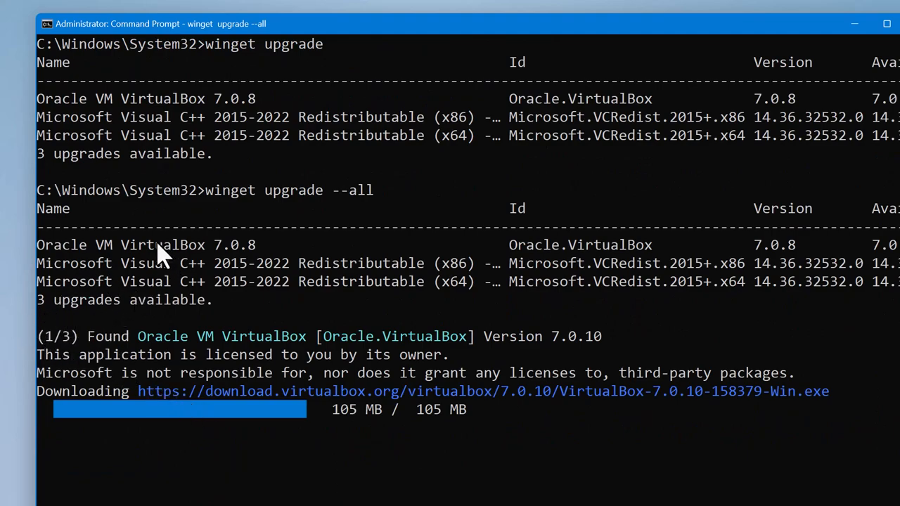
mouse_move(126, 274)
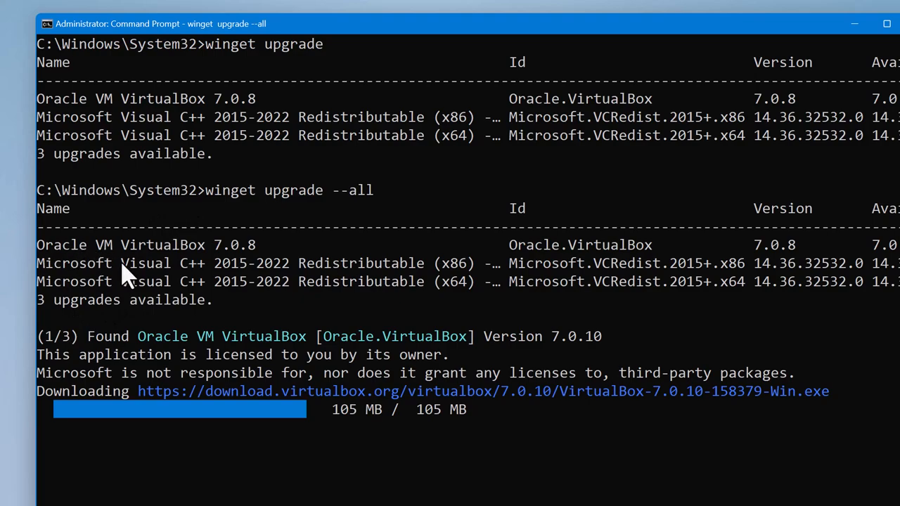
mouse_move(208, 351)
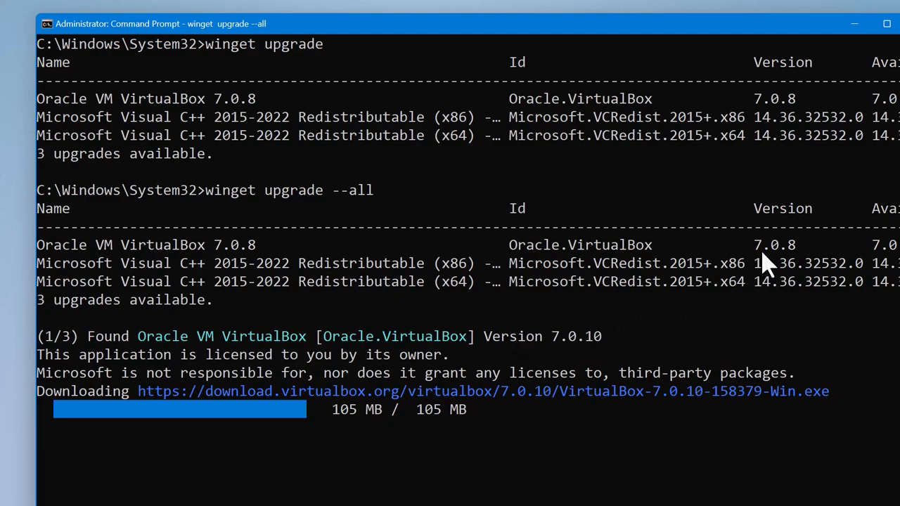
mouse_move(782, 260)
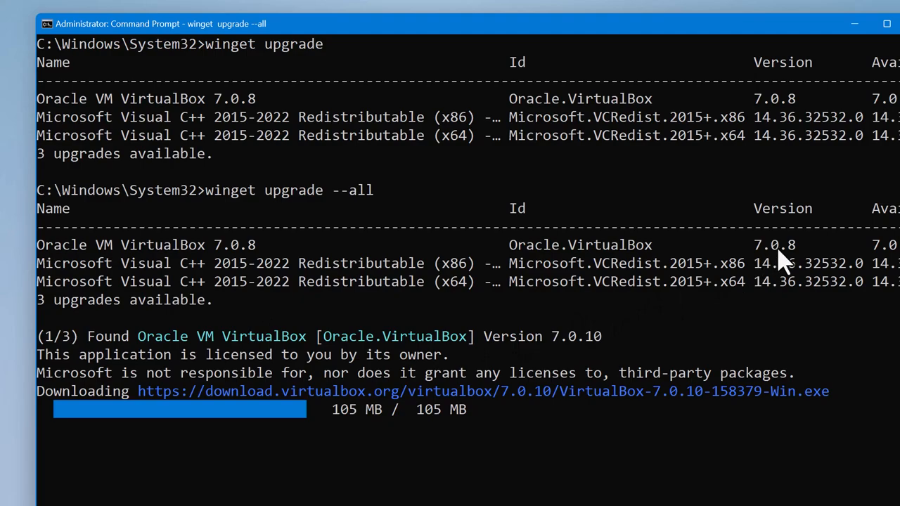
mouse_move(589, 363)
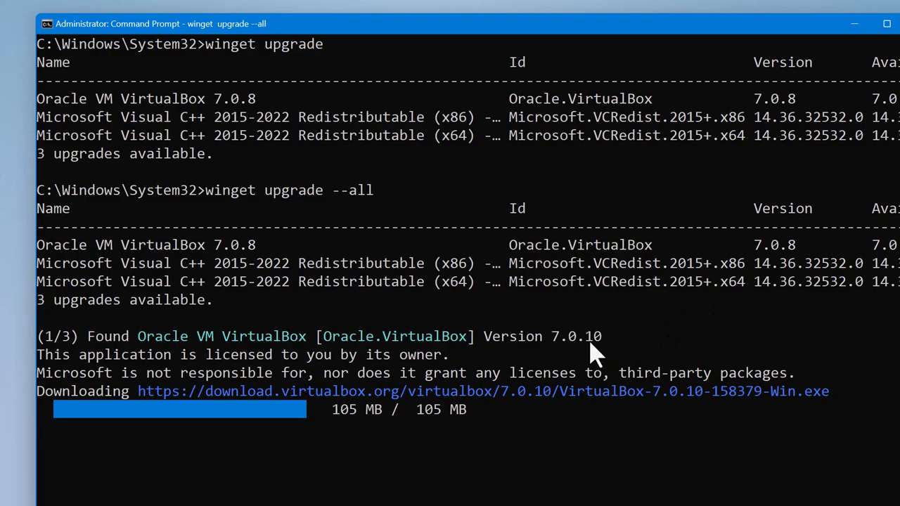
mouse_move(379, 363)
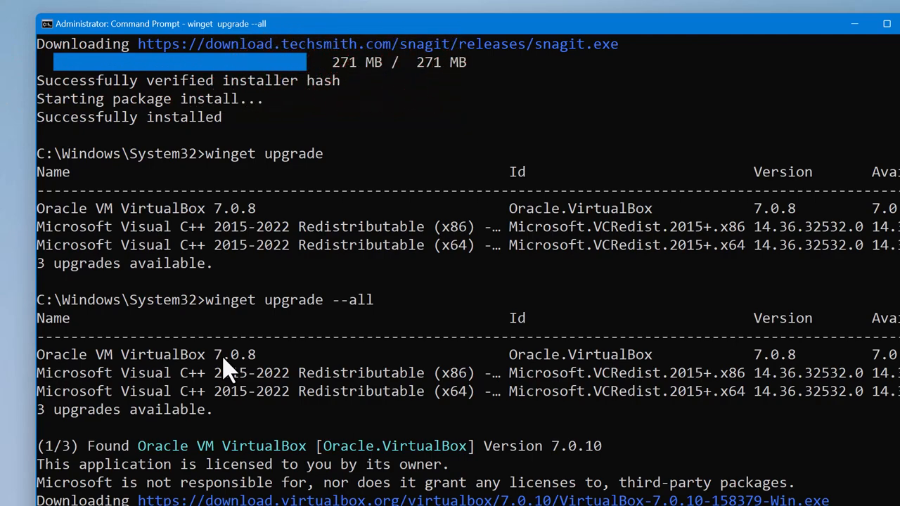
Scroll the console to follow the VirtualBox 7.0.10 download progress
scroll("down", 3)
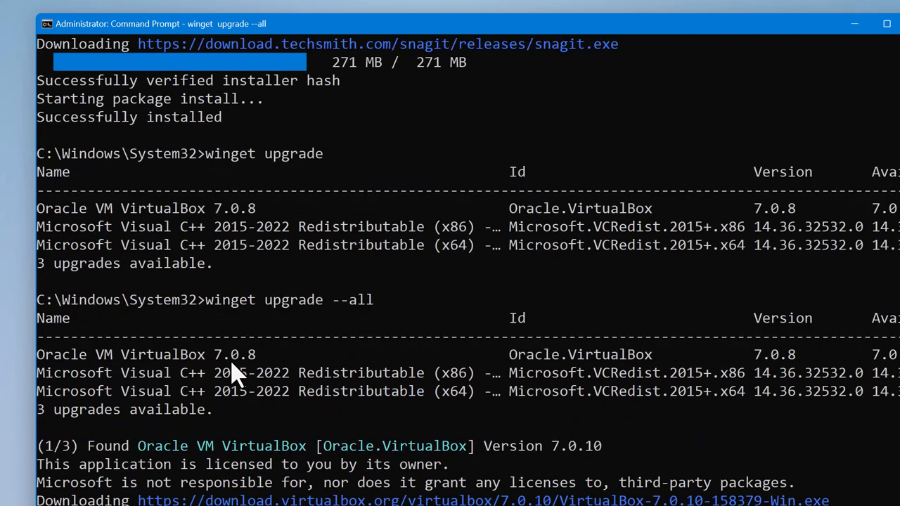
mouse_move(253, 377)
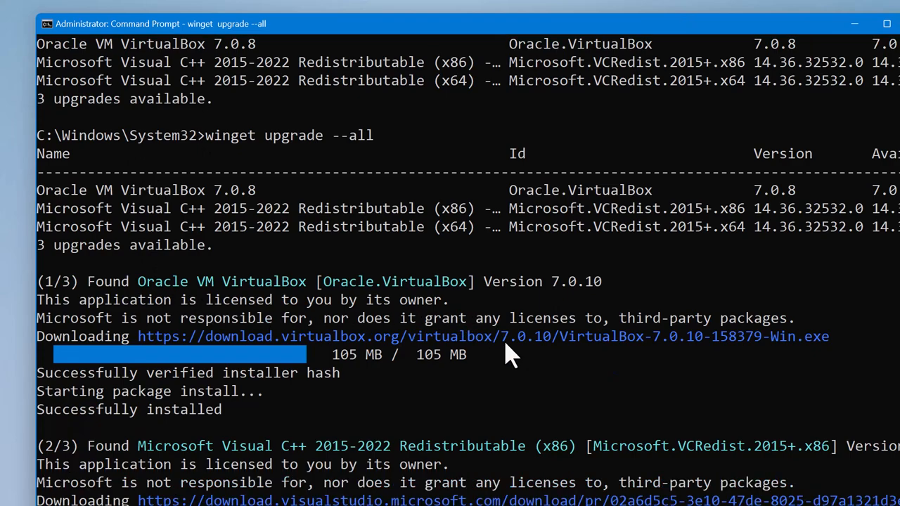
Follow winget's output as VC_redist.x86 installs and VC_redist.x64 downloads and starts installing
scroll("down", 3)
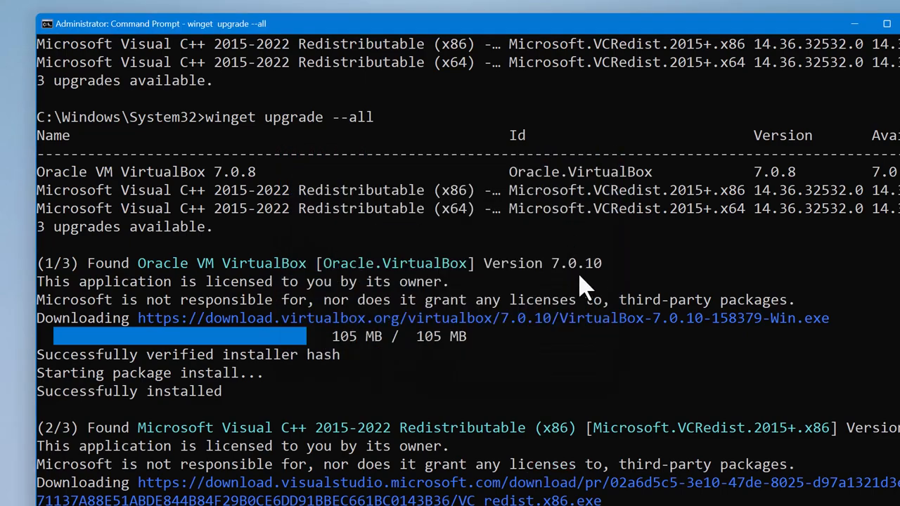
mouse_move(315, 401)
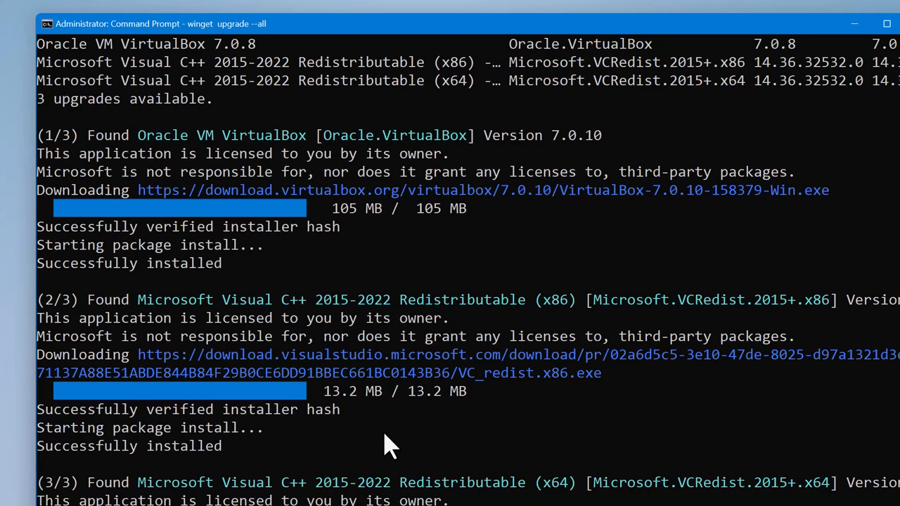
scroll("down", 3)
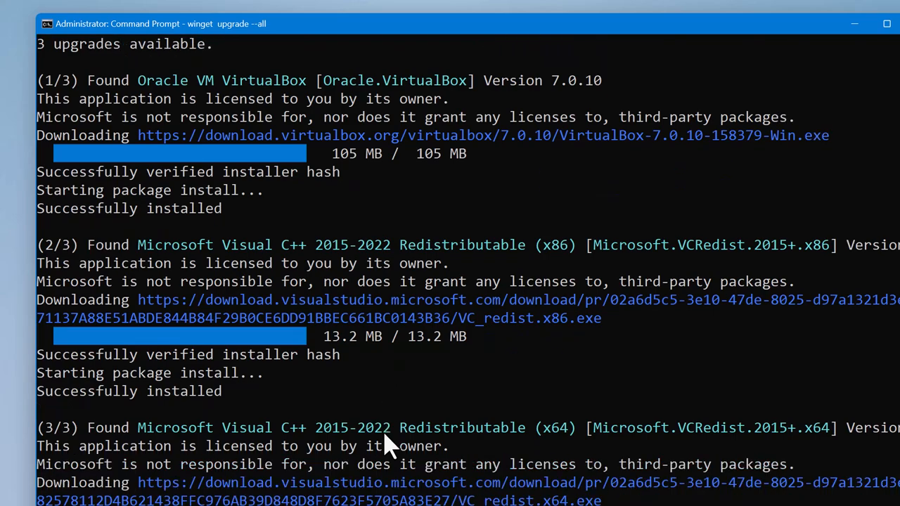
mouse_move(42, 394)
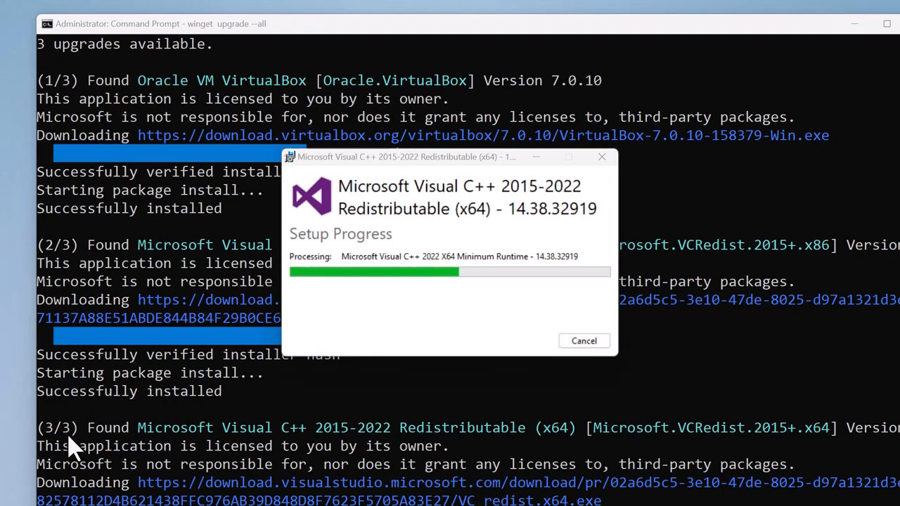
mouse_move(401, 354)
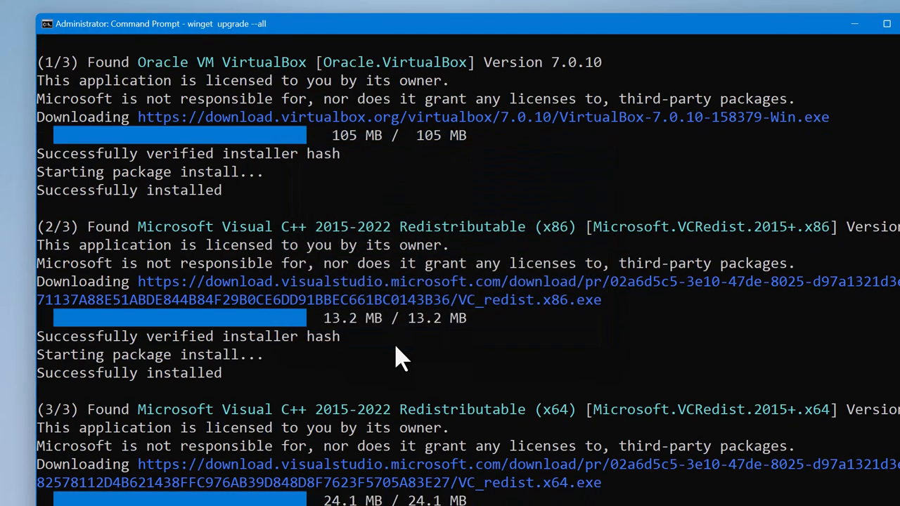
scroll("down", 3)
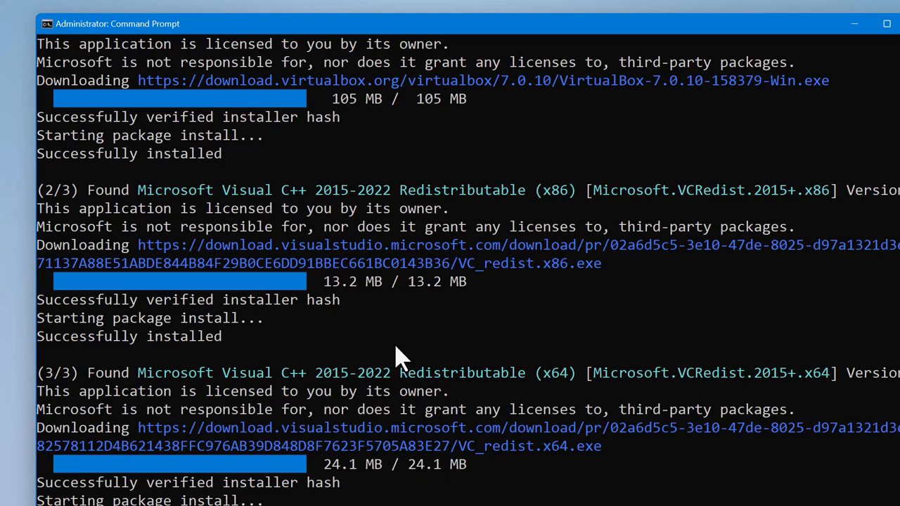
mouse_move(422, 323)
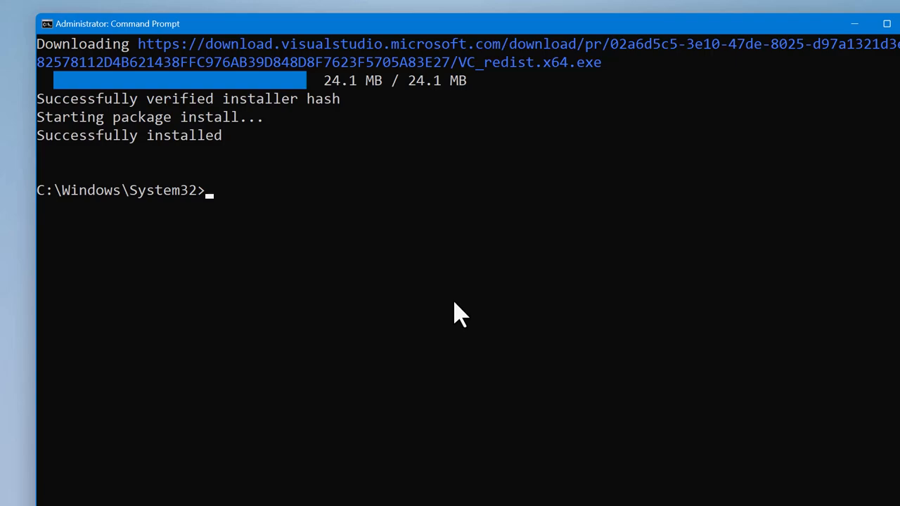
Run winget upgrade; it reports no installed package matching the input criteria
type("wing")
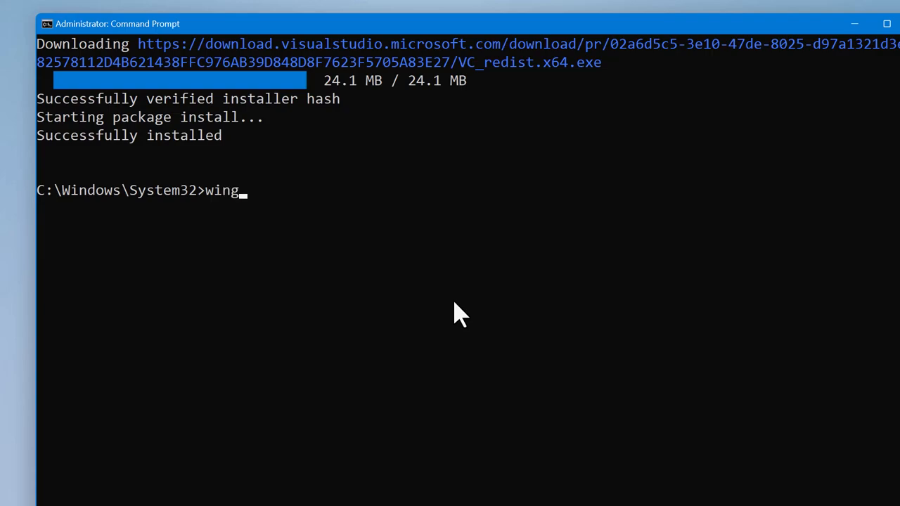
type("et upgrade")
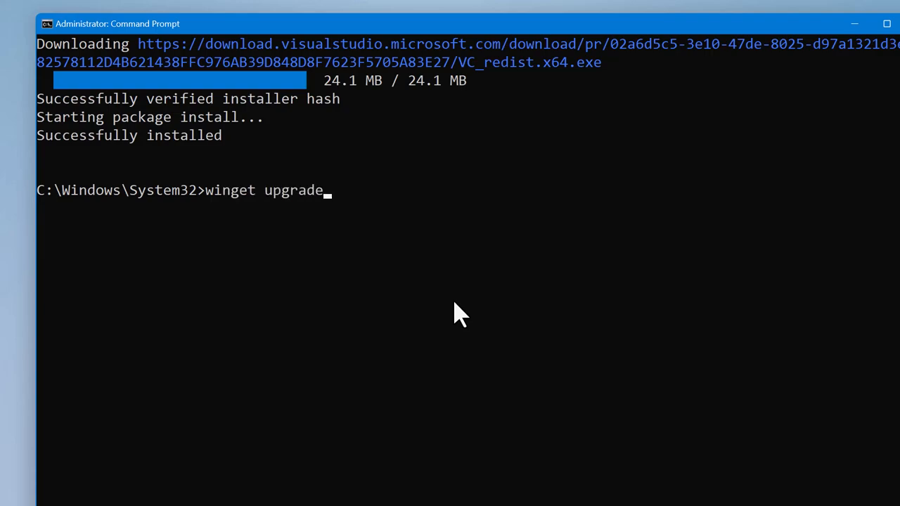
key("Return")
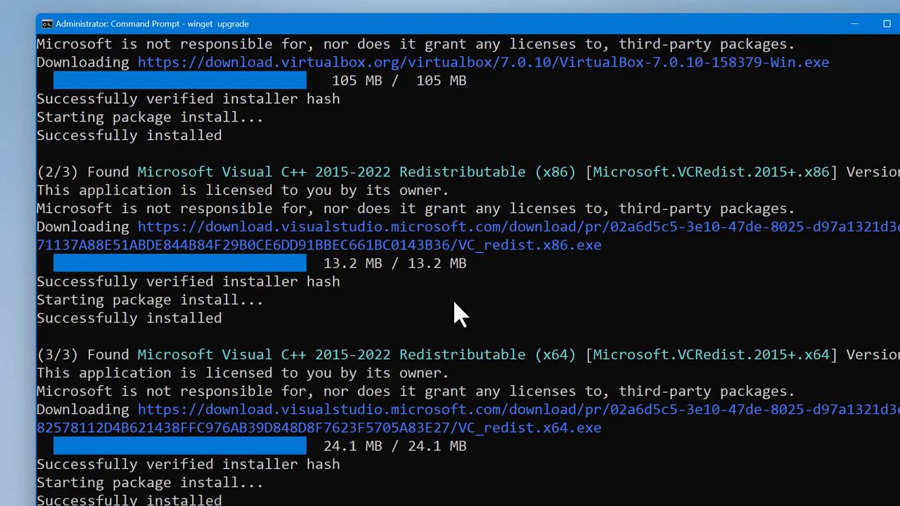
mouse_move(330, 306)
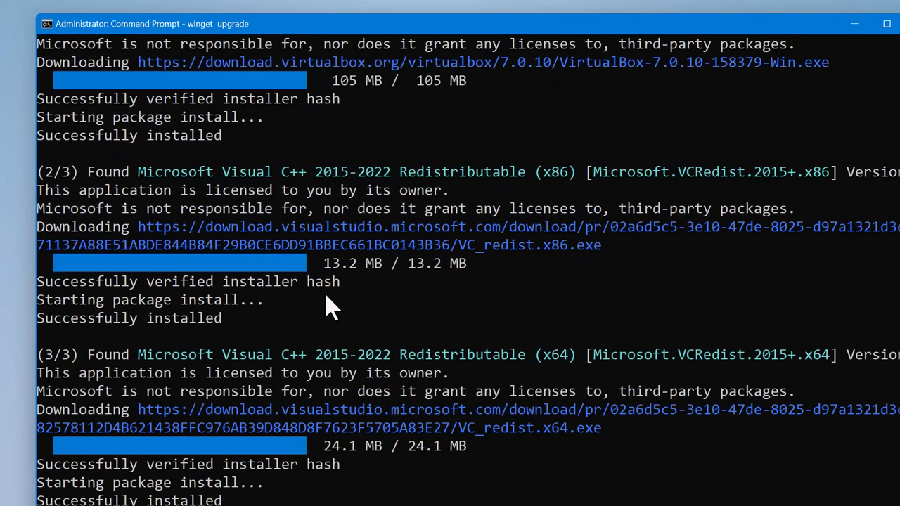
scroll("down", 3)
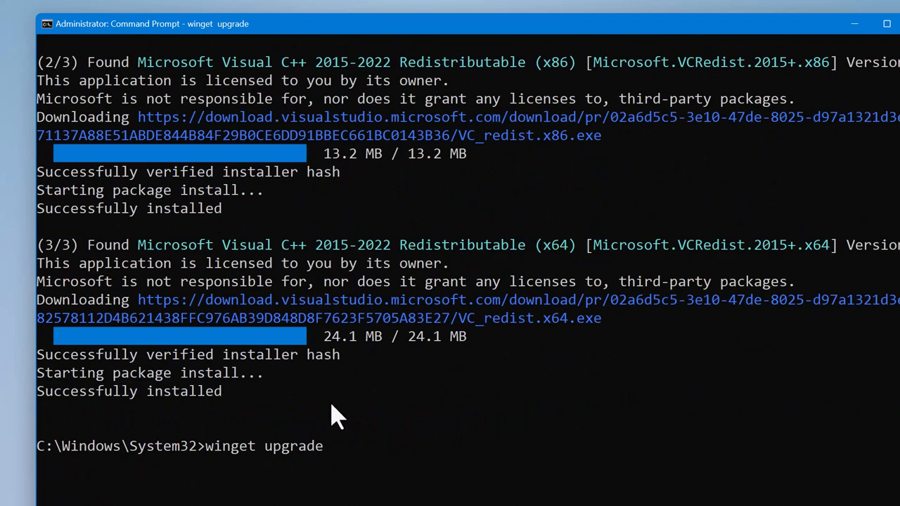
mouse_move(362, 471)
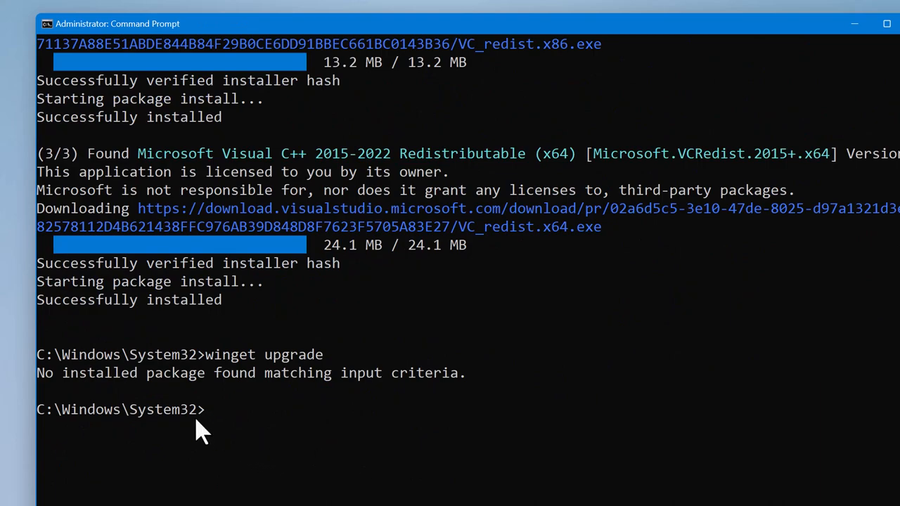
mouse_move(185, 386)
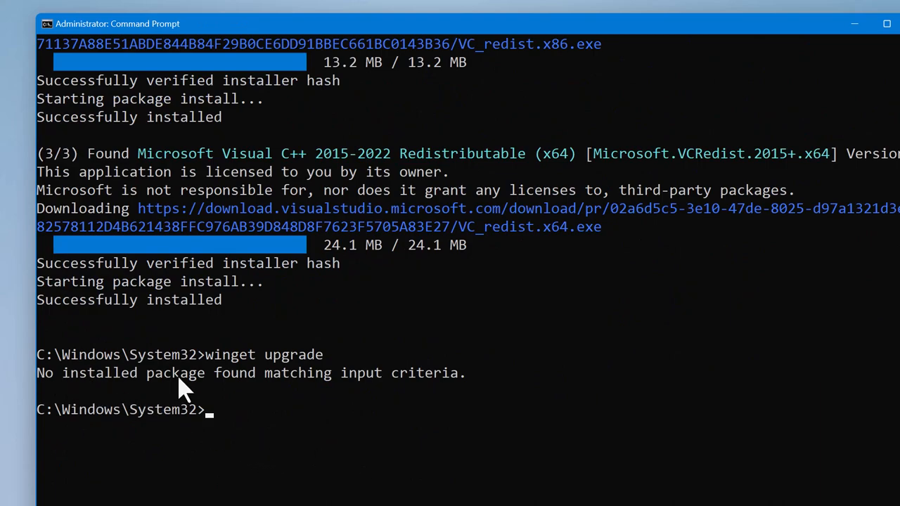
mouse_move(288, 391)
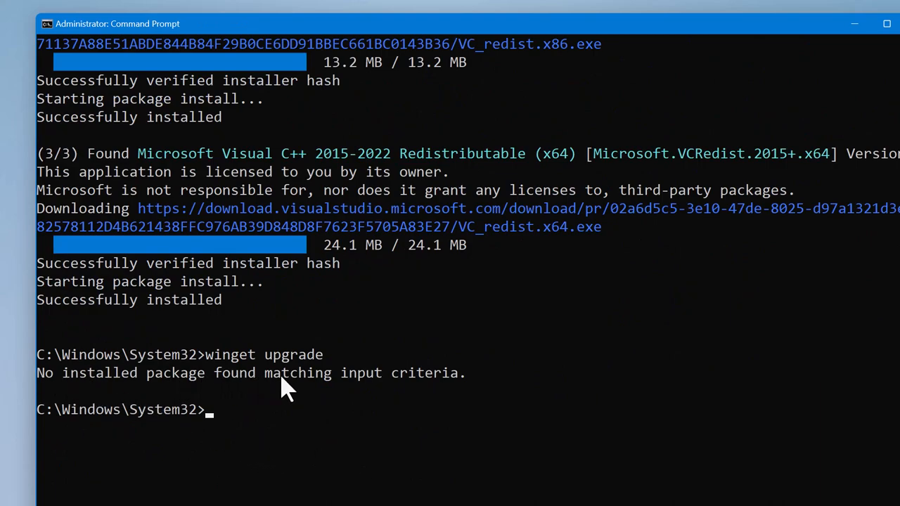
mouse_move(481, 387)
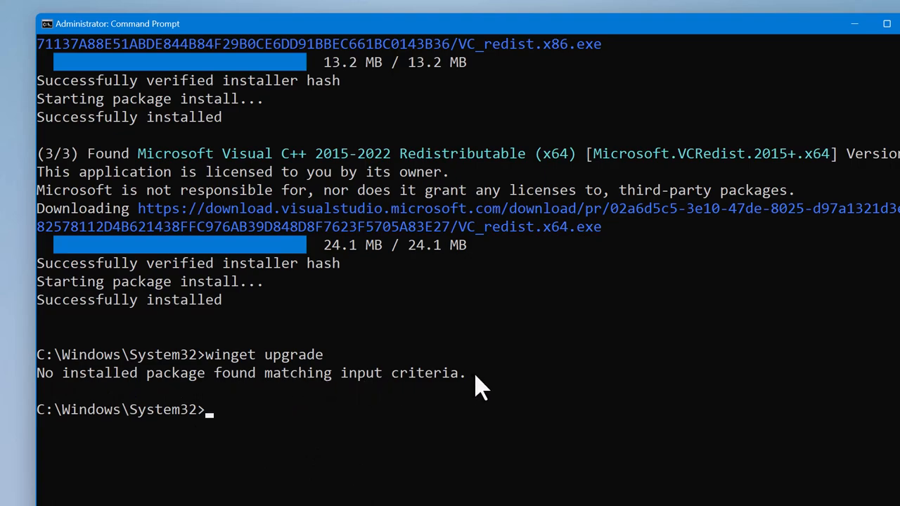
mouse_move(492, 284)
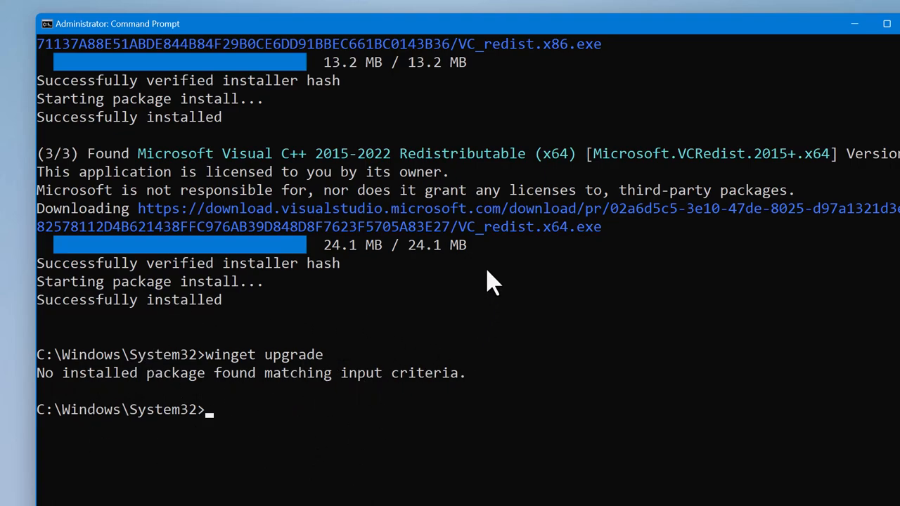
mouse_move(421, 320)
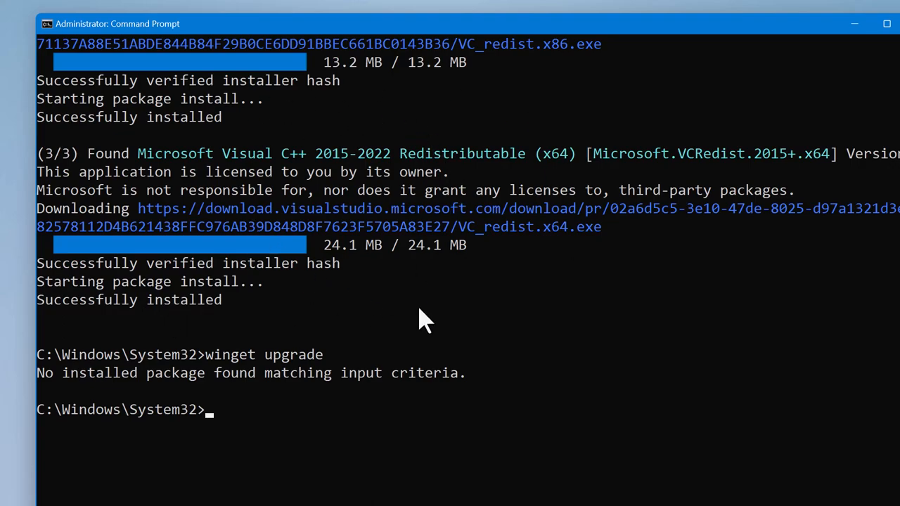
mouse_move(324, 413)
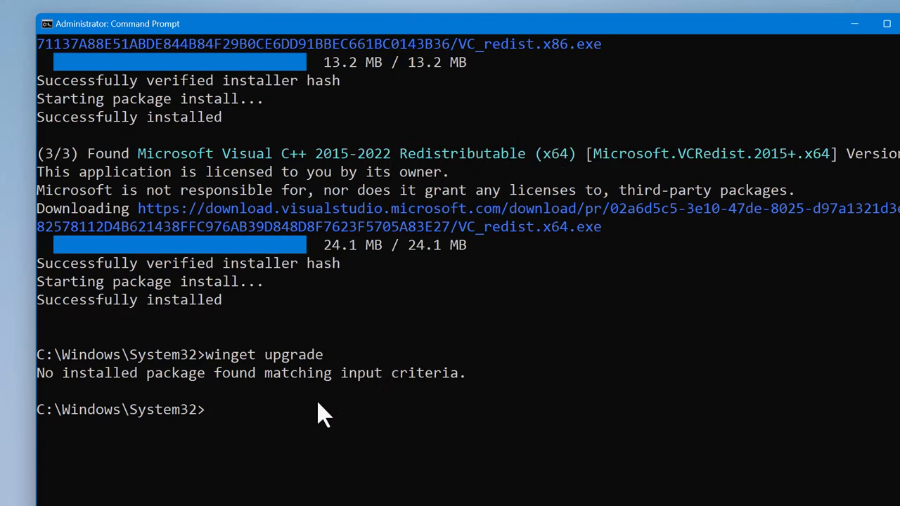
mouse_move(232, 407)
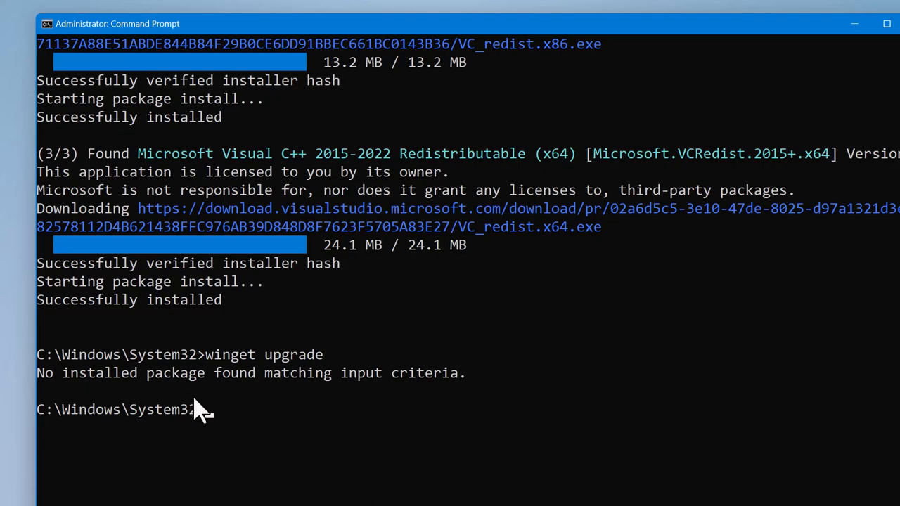
type("wi")
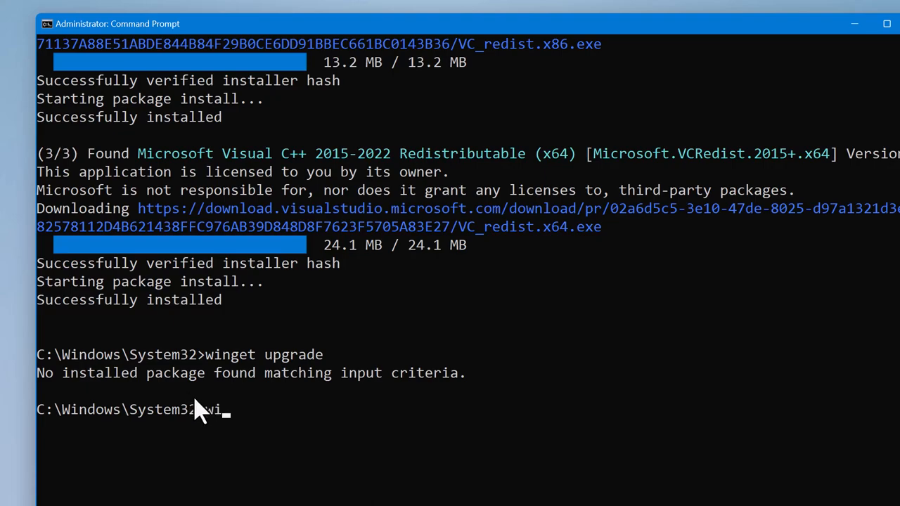
Begin entering winget --version and look back at the Visual C++ install results
type("winget")
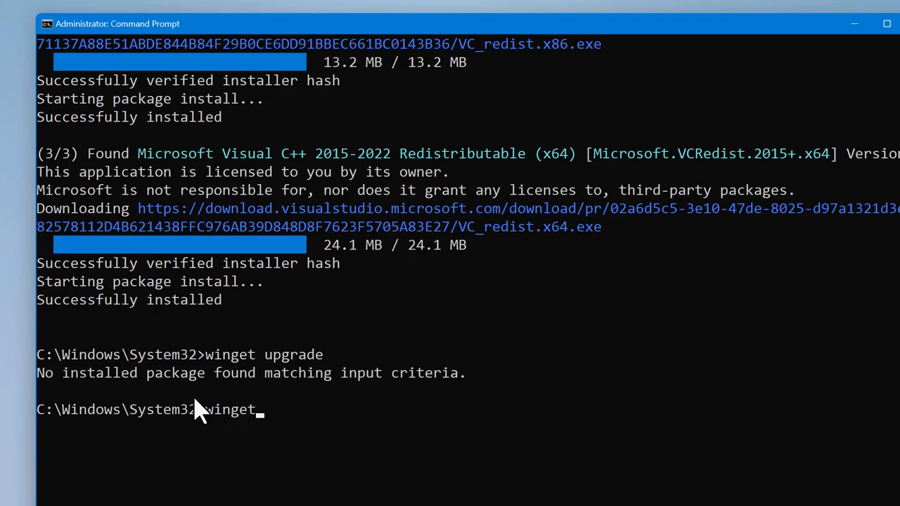
type("--vers")
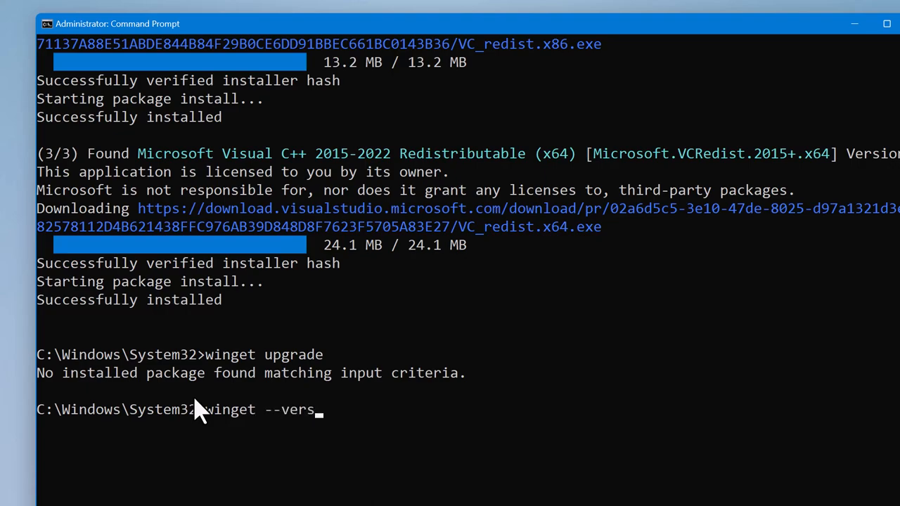
scroll("up", 3)
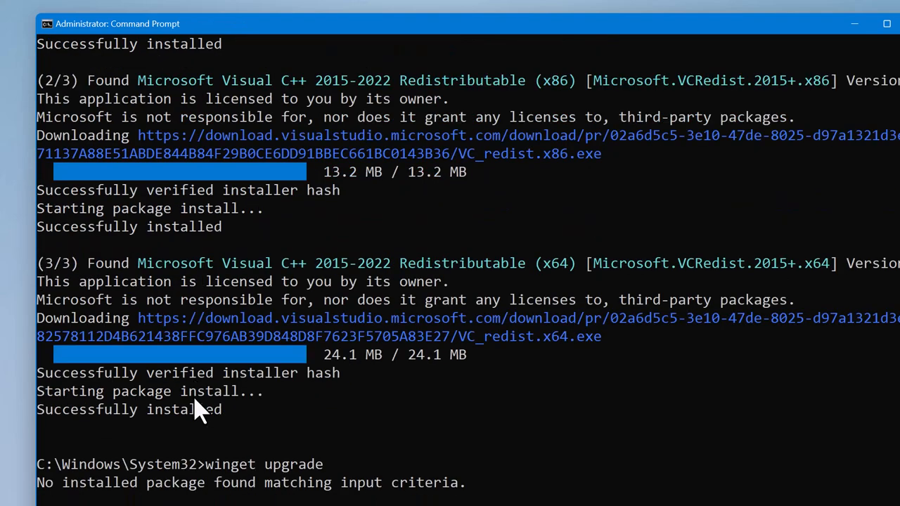
mouse_move(232, 422)
type("winget --version")
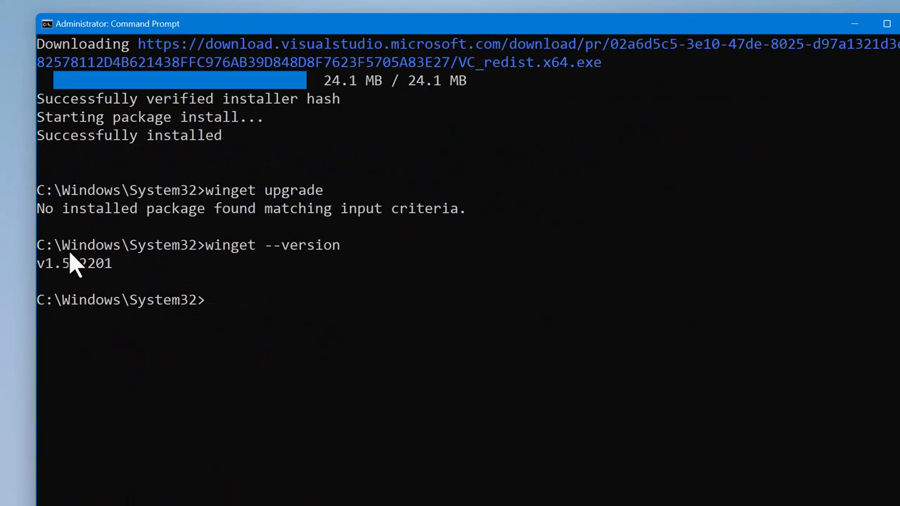
mouse_move(232, 256)
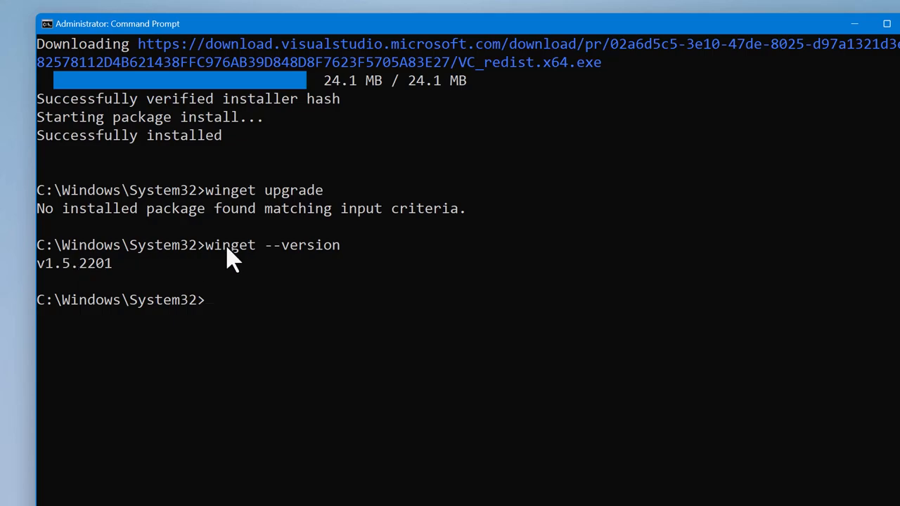
mouse_move(279, 256)
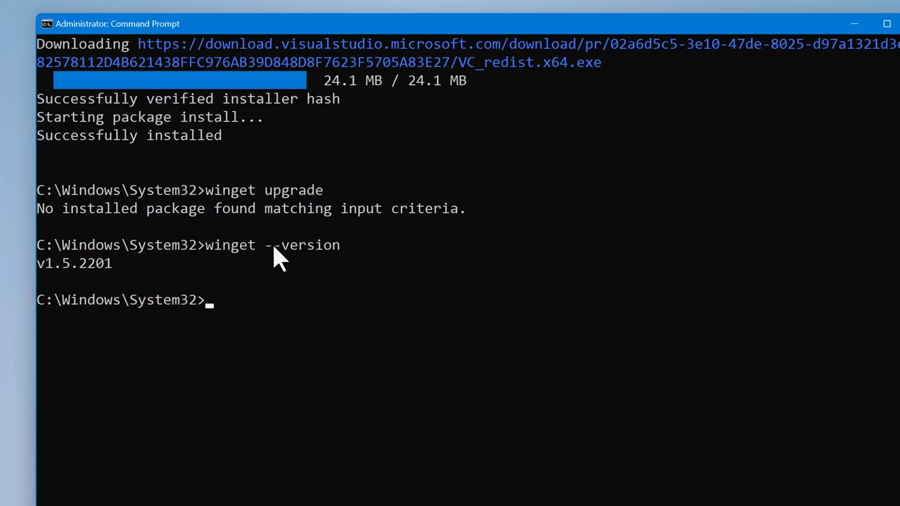
mouse_move(84, 274)
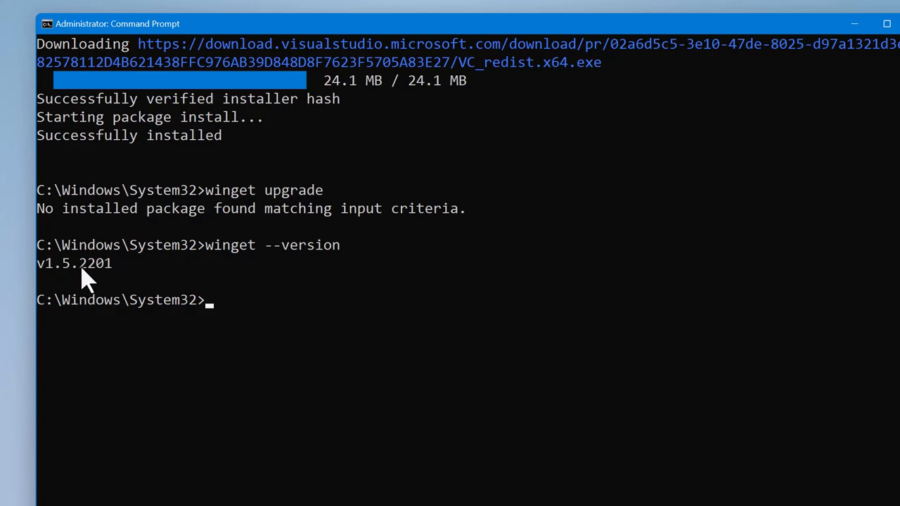
mouse_move(273, 312)
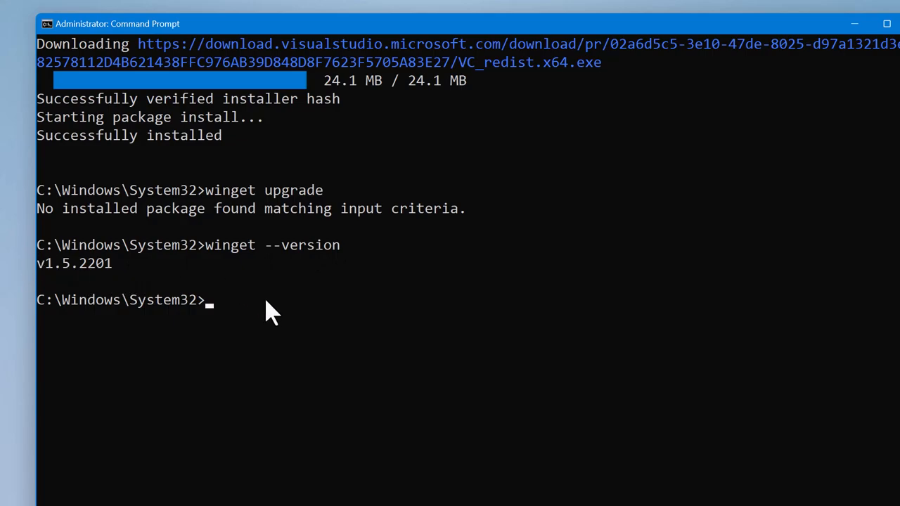
type("winge")
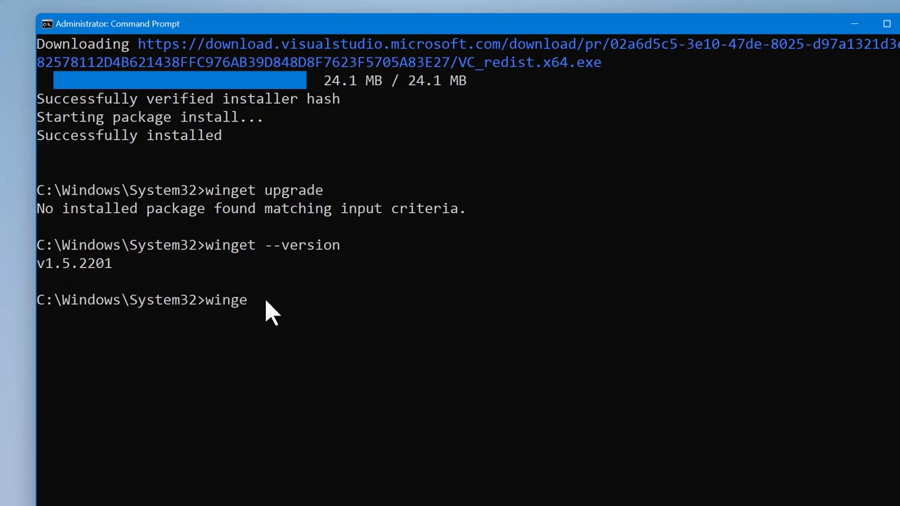
type("upgr")
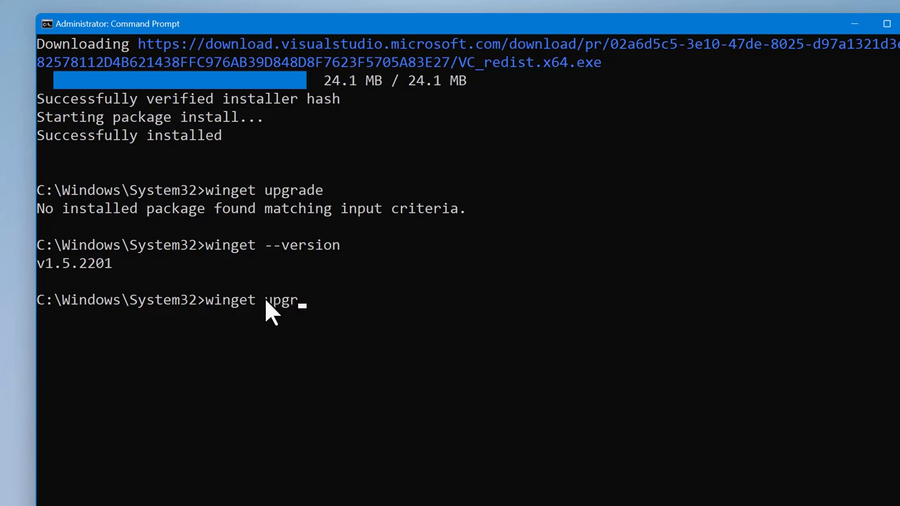
type("ade")
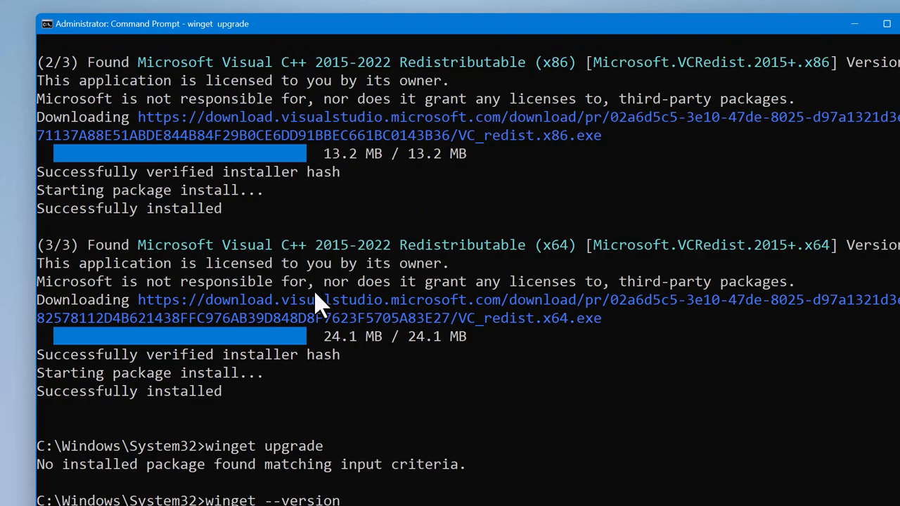
scroll("down", 3)
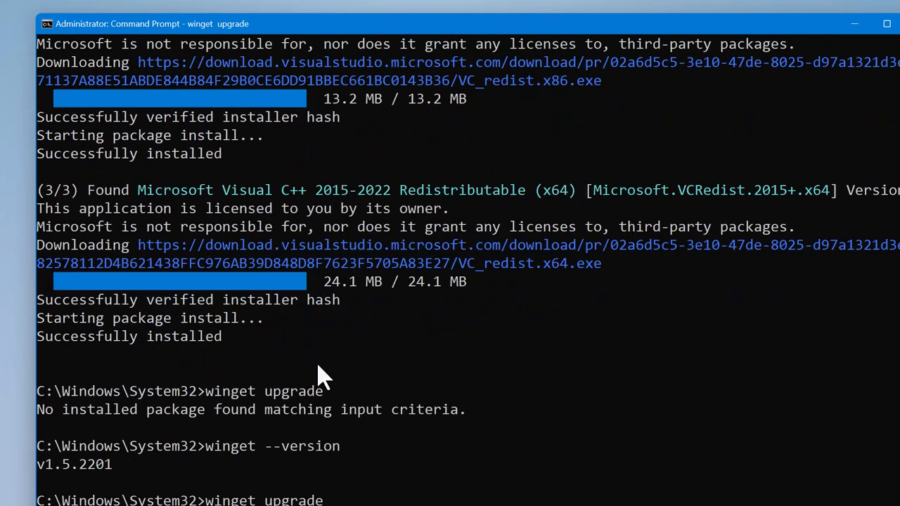
scroll("down", 3)
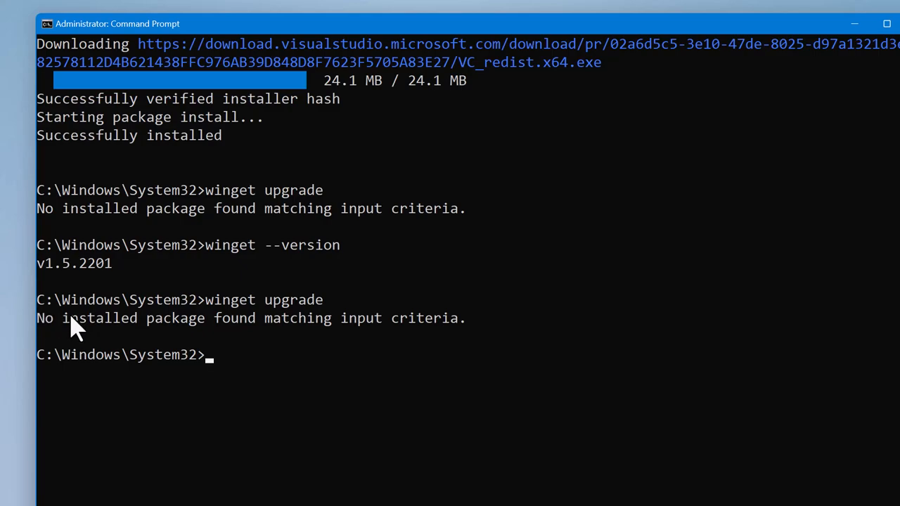
mouse_move(330, 312)
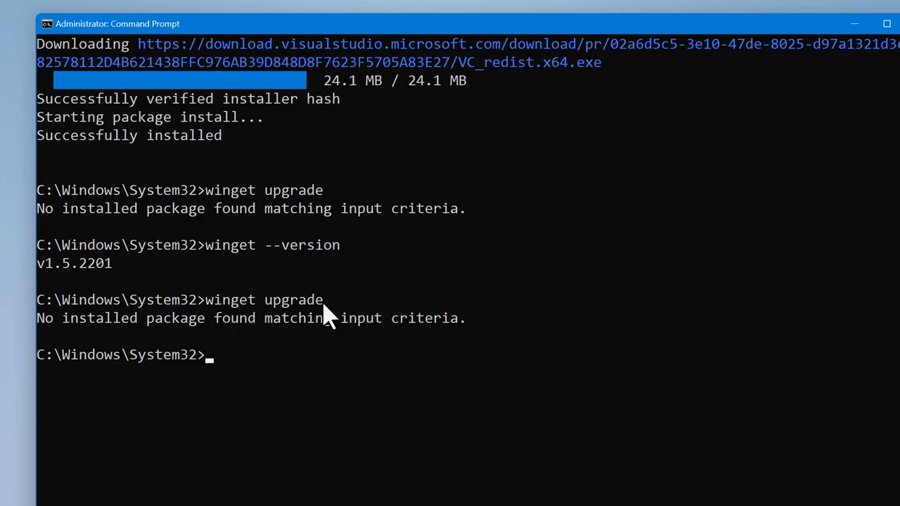
mouse_move(253, 312)
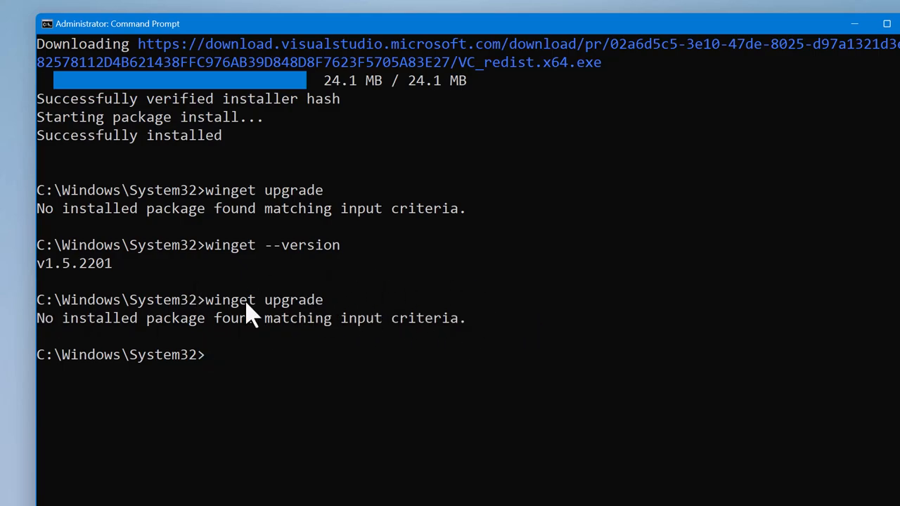
mouse_move(302, 326)
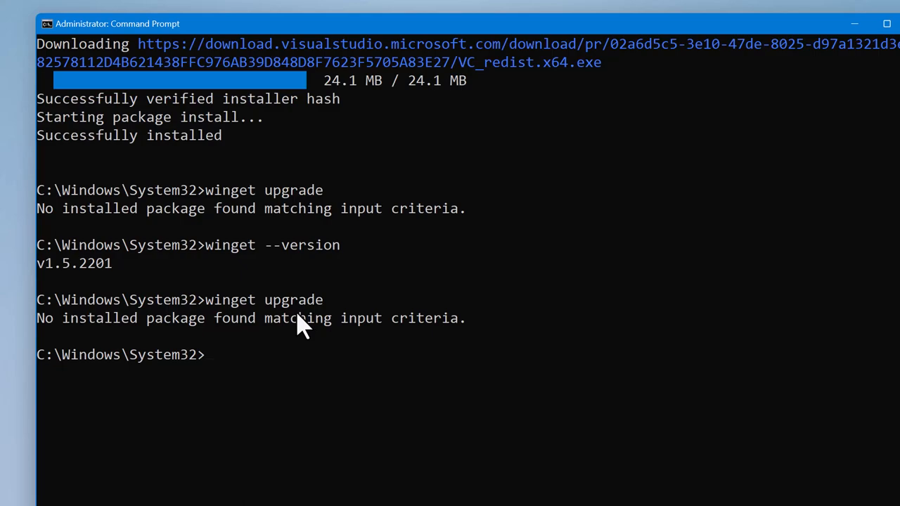
mouse_move(267, 373)
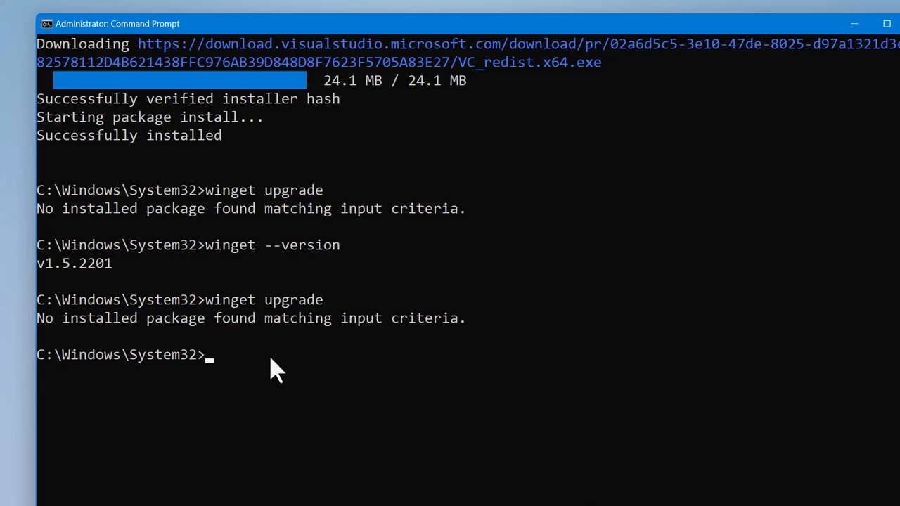
mouse_move(884, 45)
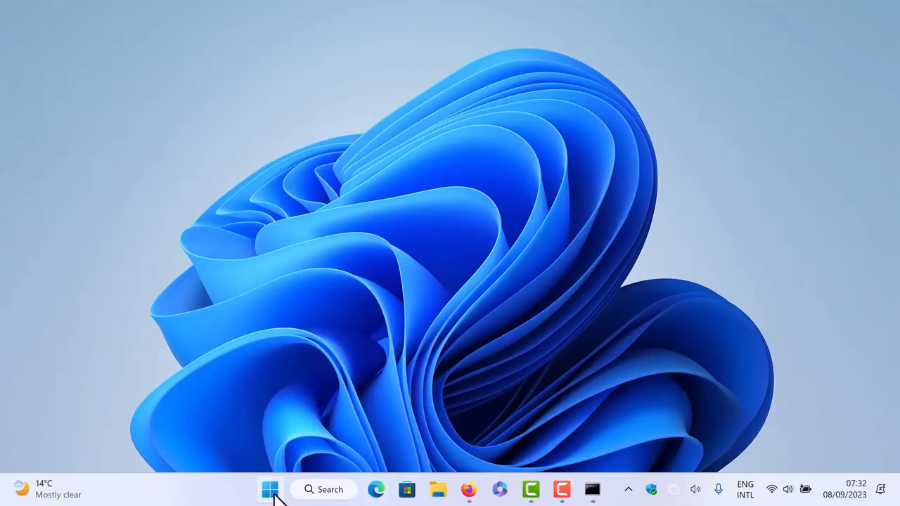
Search 'updates', confirm Windows Update says 'You're up to date', and close Settings
left_click(270, 489)
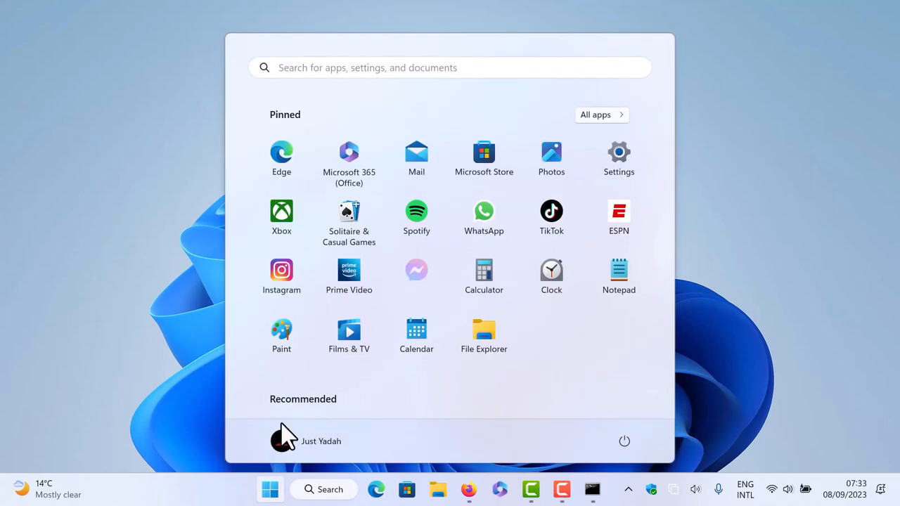
type("up")
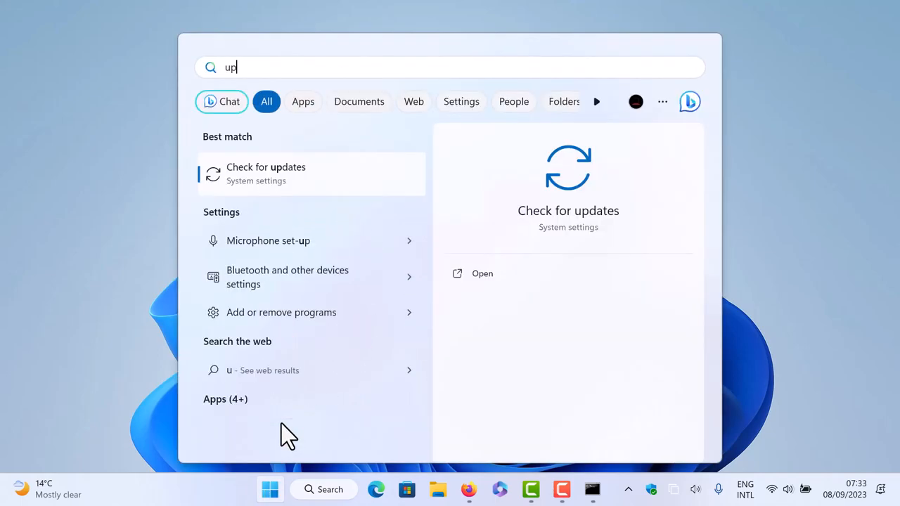
type("p")
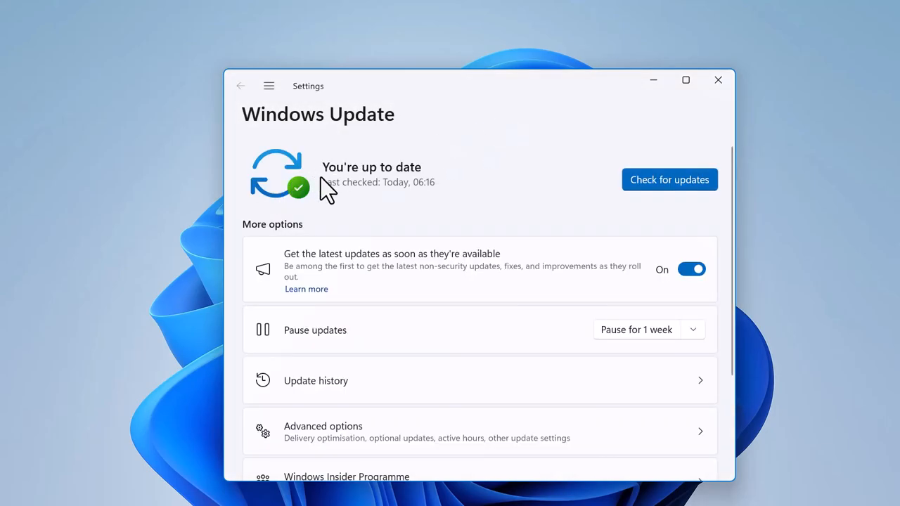
mouse_move(383, 197)
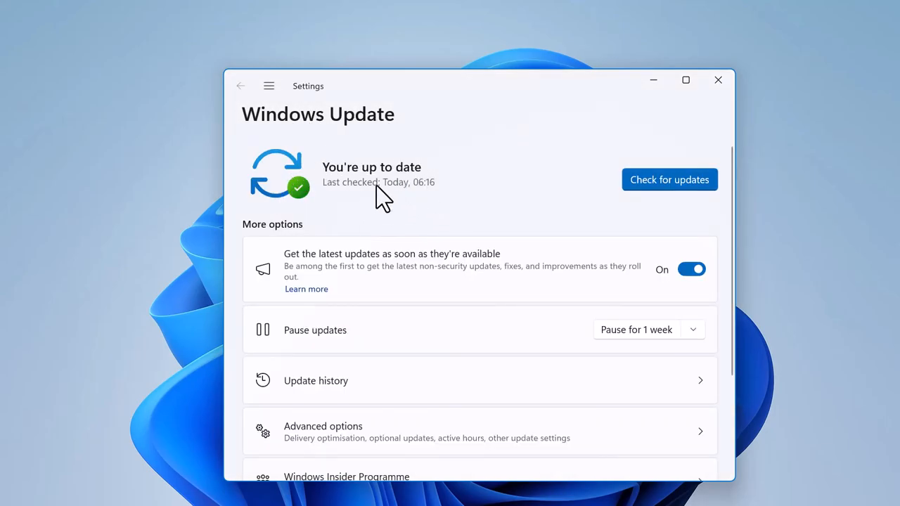
mouse_move(652, 129)
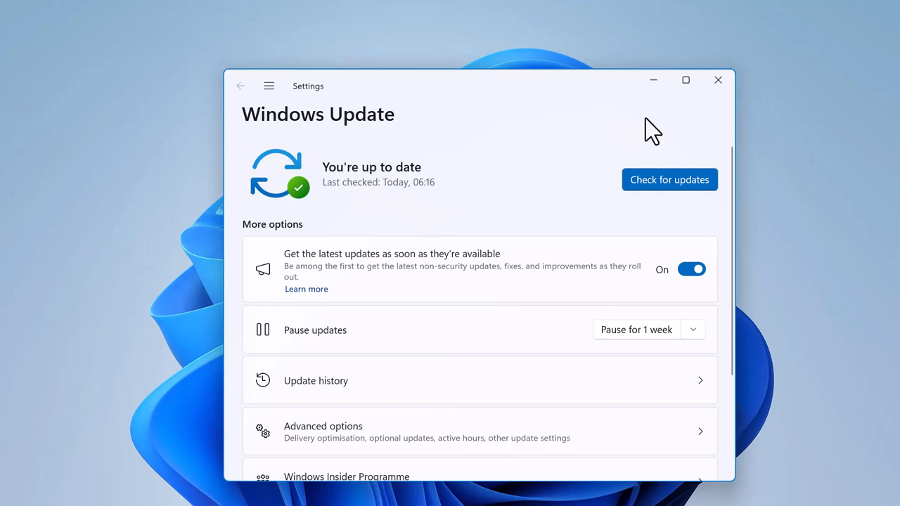
left_click(717, 78)
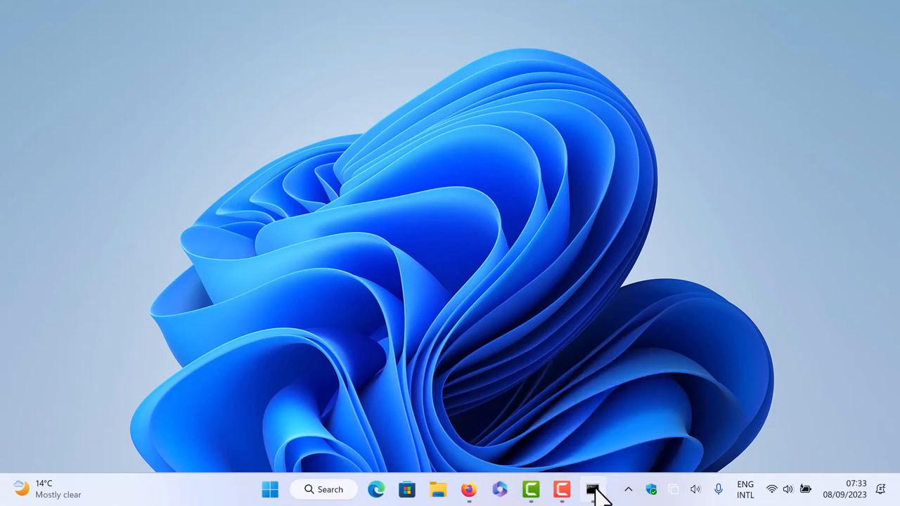
Restore the administrator Command Prompt window from the taskbar
left_click(593, 489)
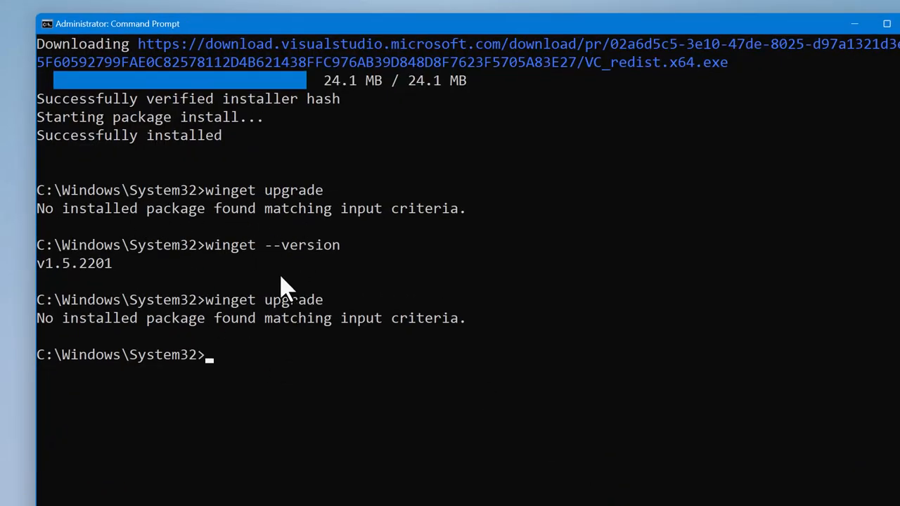
mouse_move(253, 372)
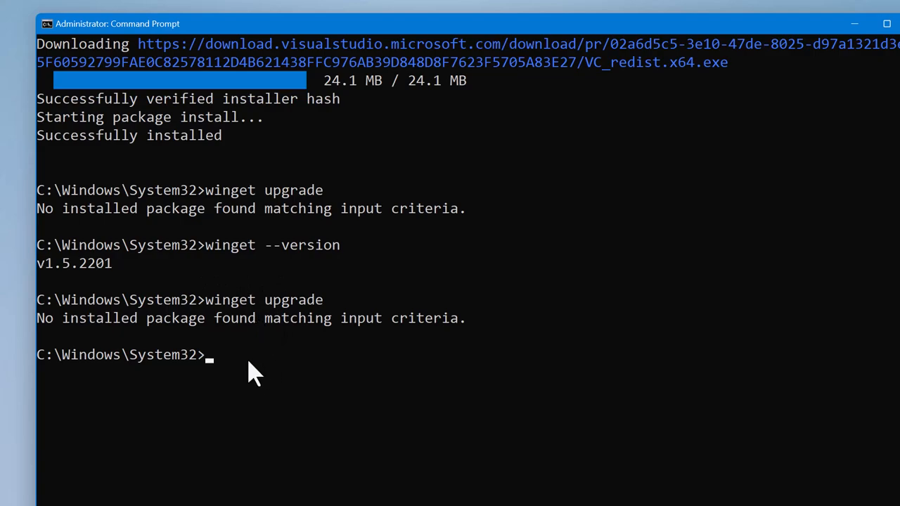
mouse_move(265, 363)
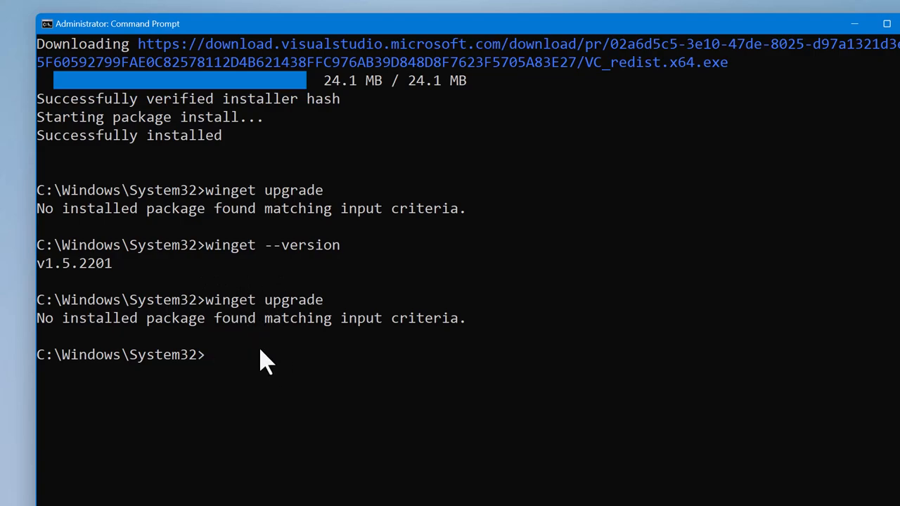
mouse_move(225, 335)
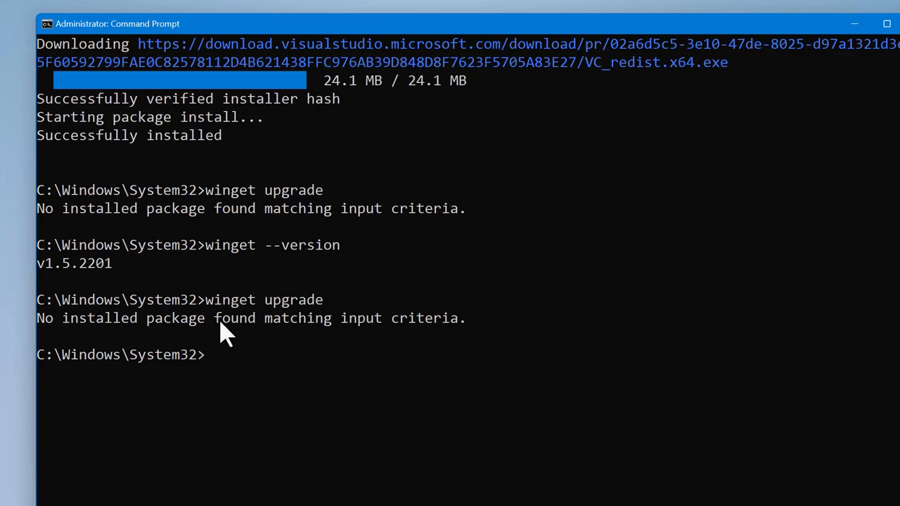
mouse_move(81, 337)
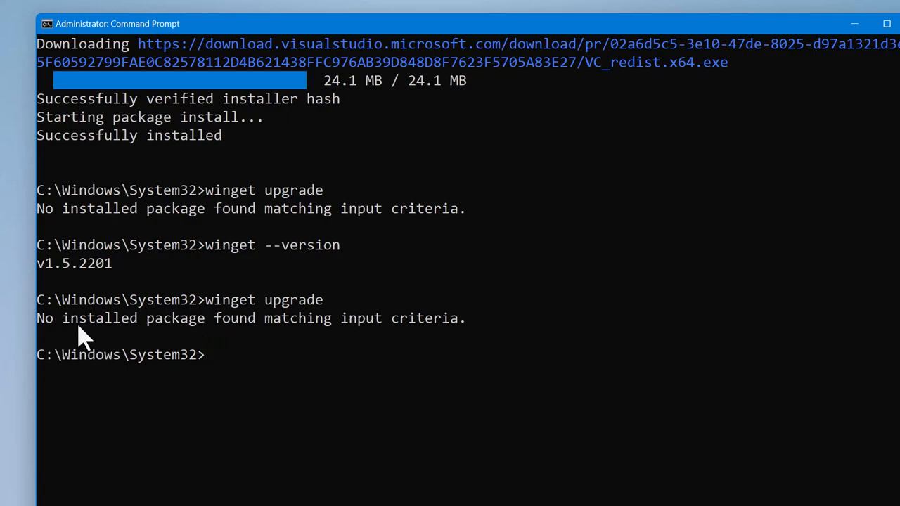
mouse_move(274, 330)
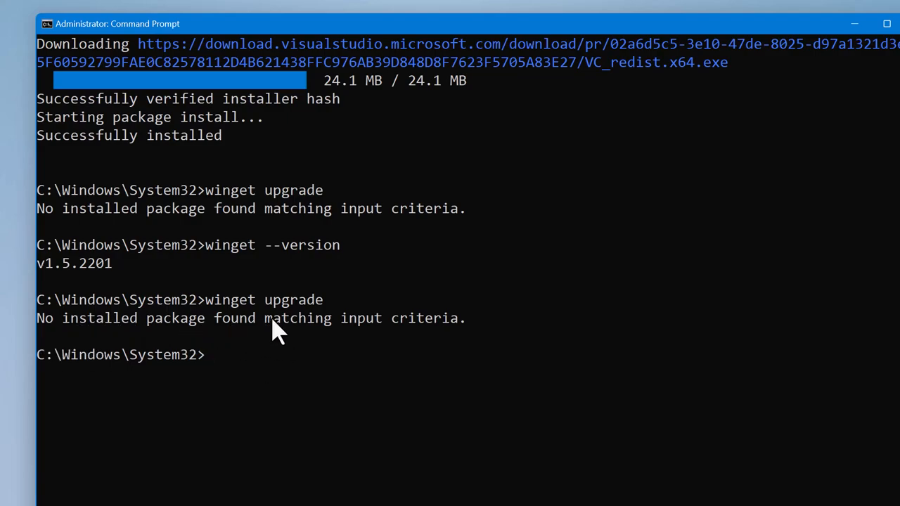
mouse_move(289, 374)
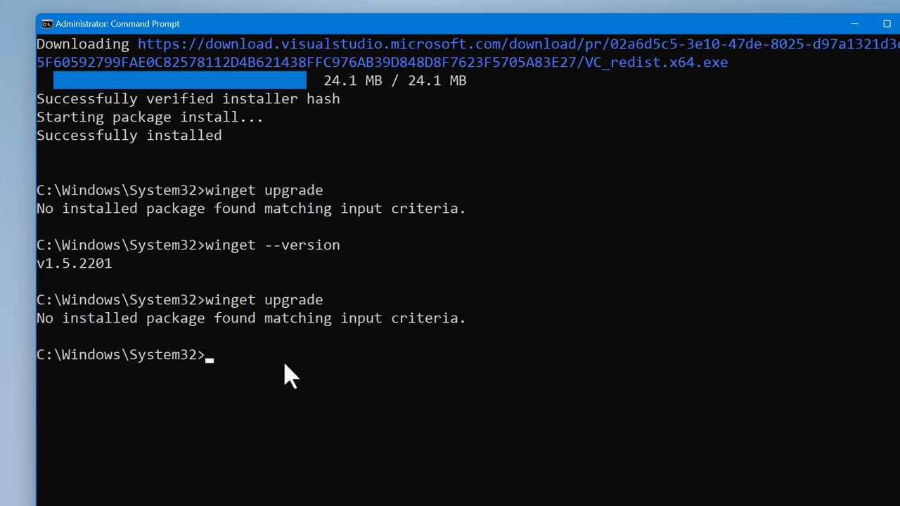
Enter winget upgrade at the prompt without running it, heading toward --all
type("winget upg")
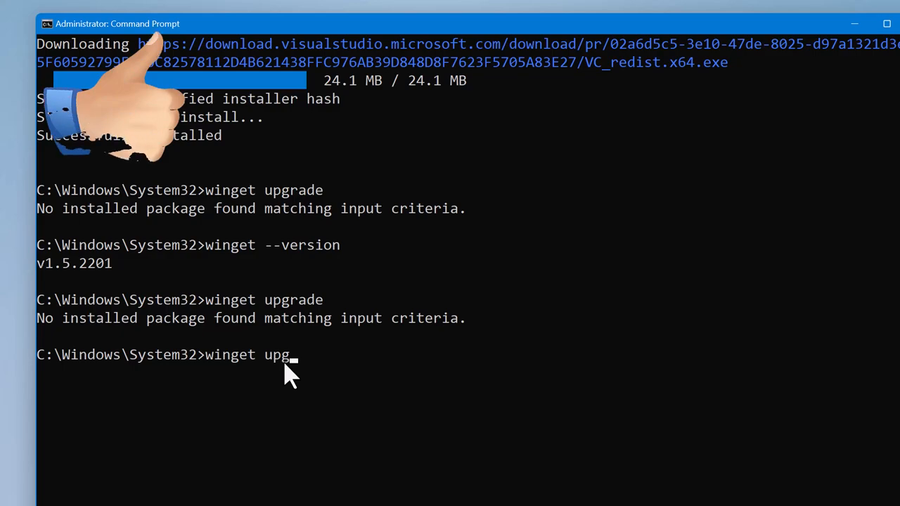
type("rade")
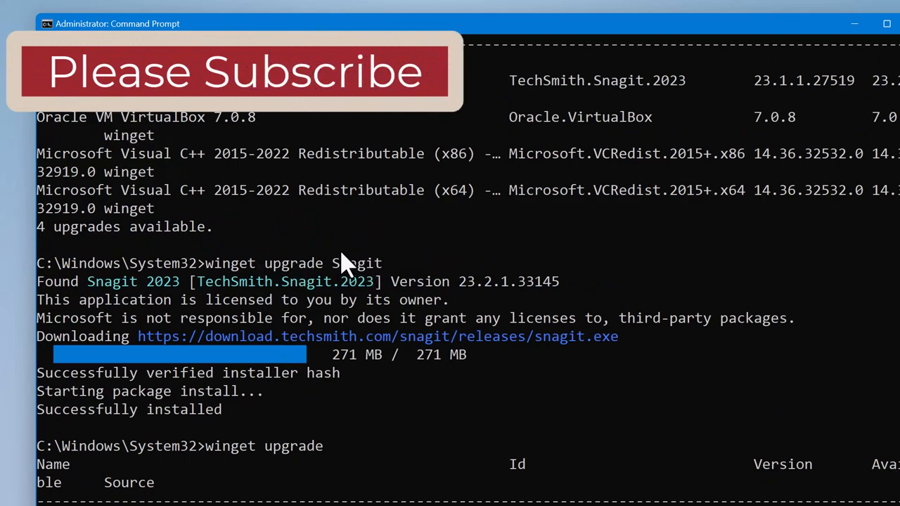
mouse_move(379, 281)
type("winget upgrade --all")
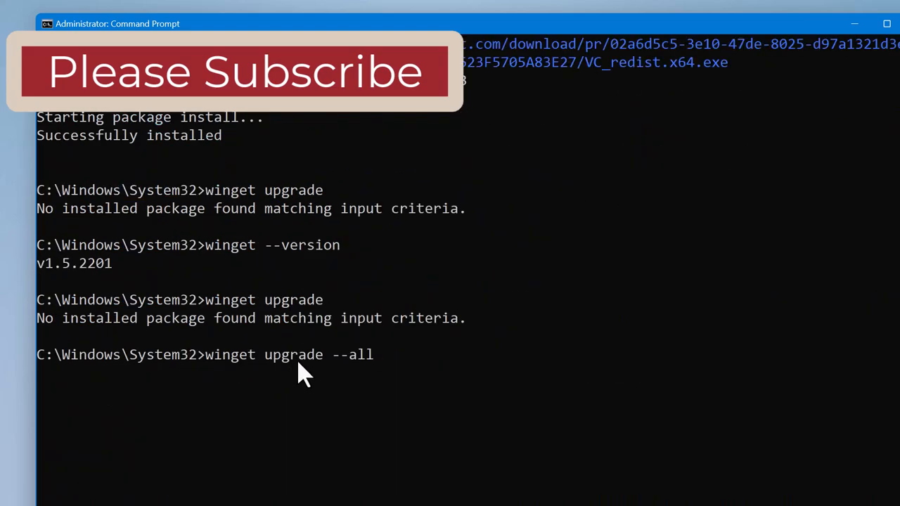
mouse_move(351, 369)
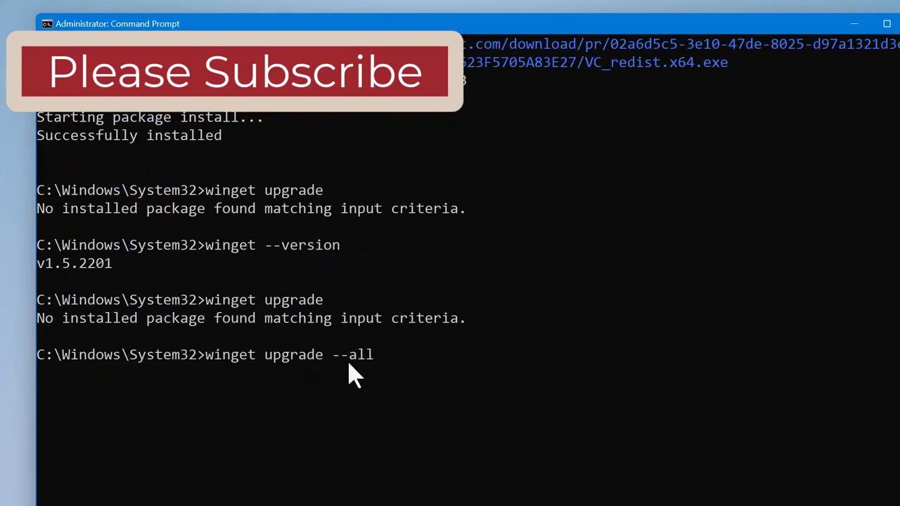
mouse_move(461, 359)
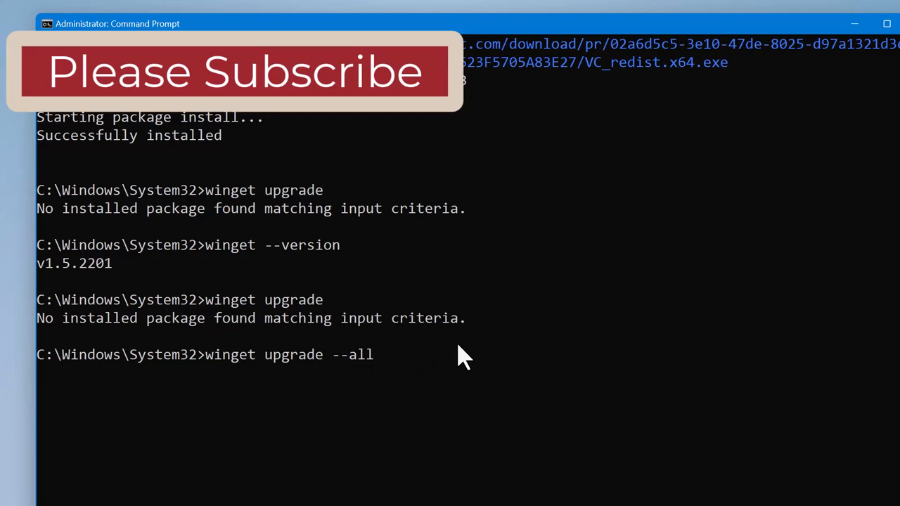
mouse_move(330, 253)
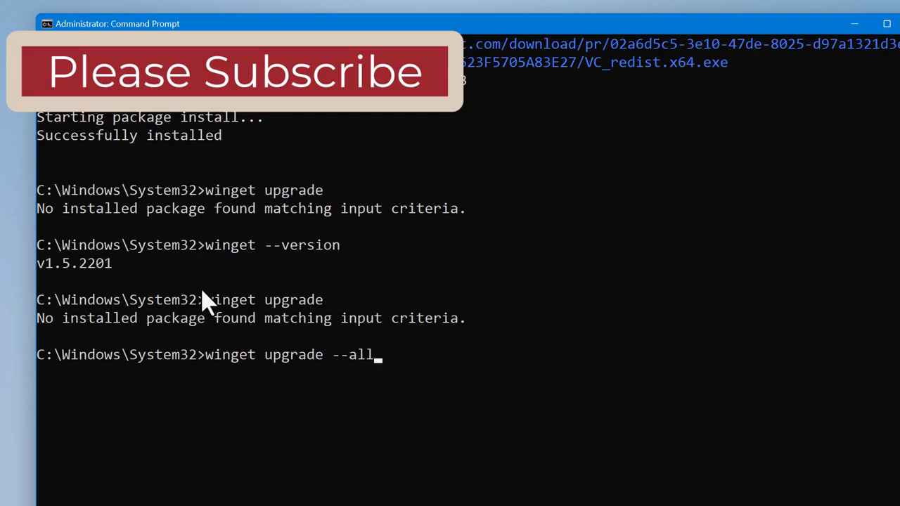
mouse_move(292, 429)
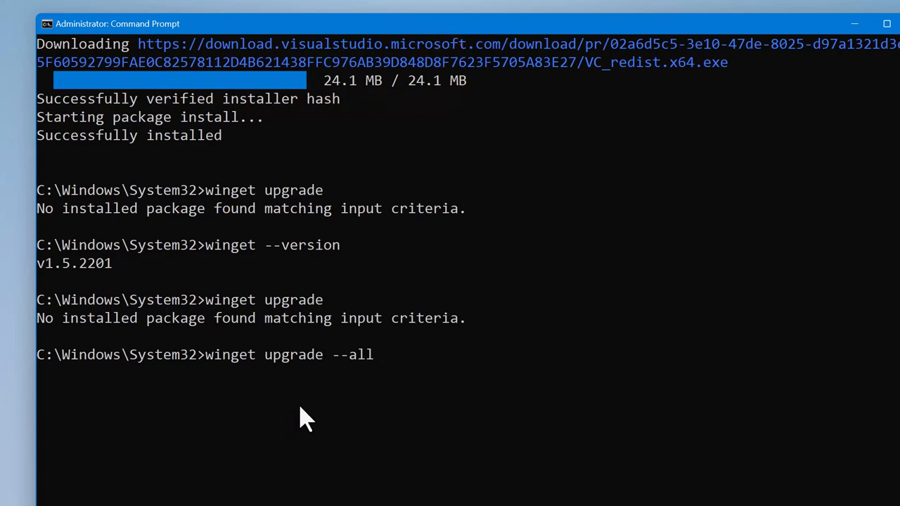
mouse_move(307, 433)
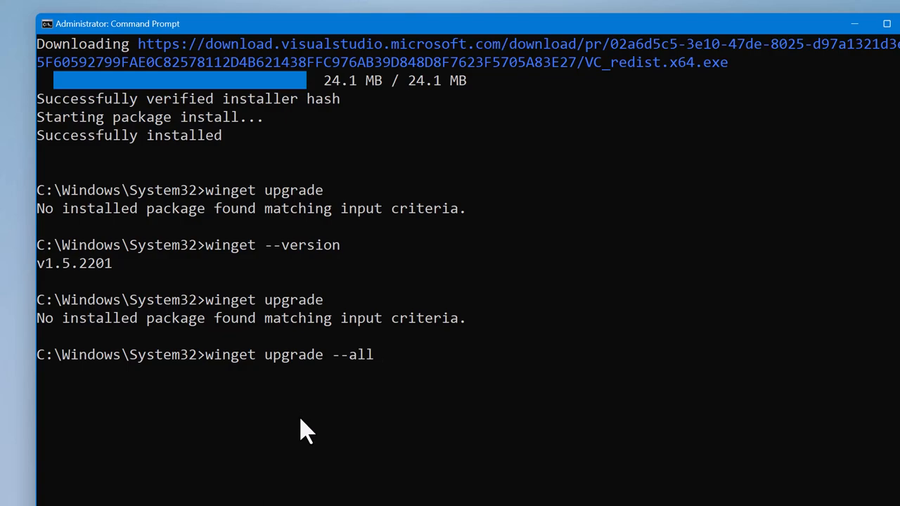
mouse_move(332, 432)
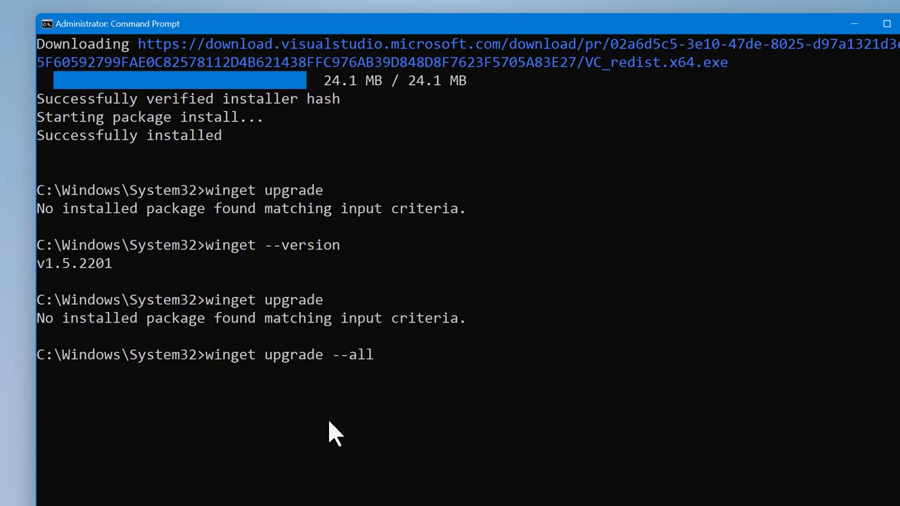